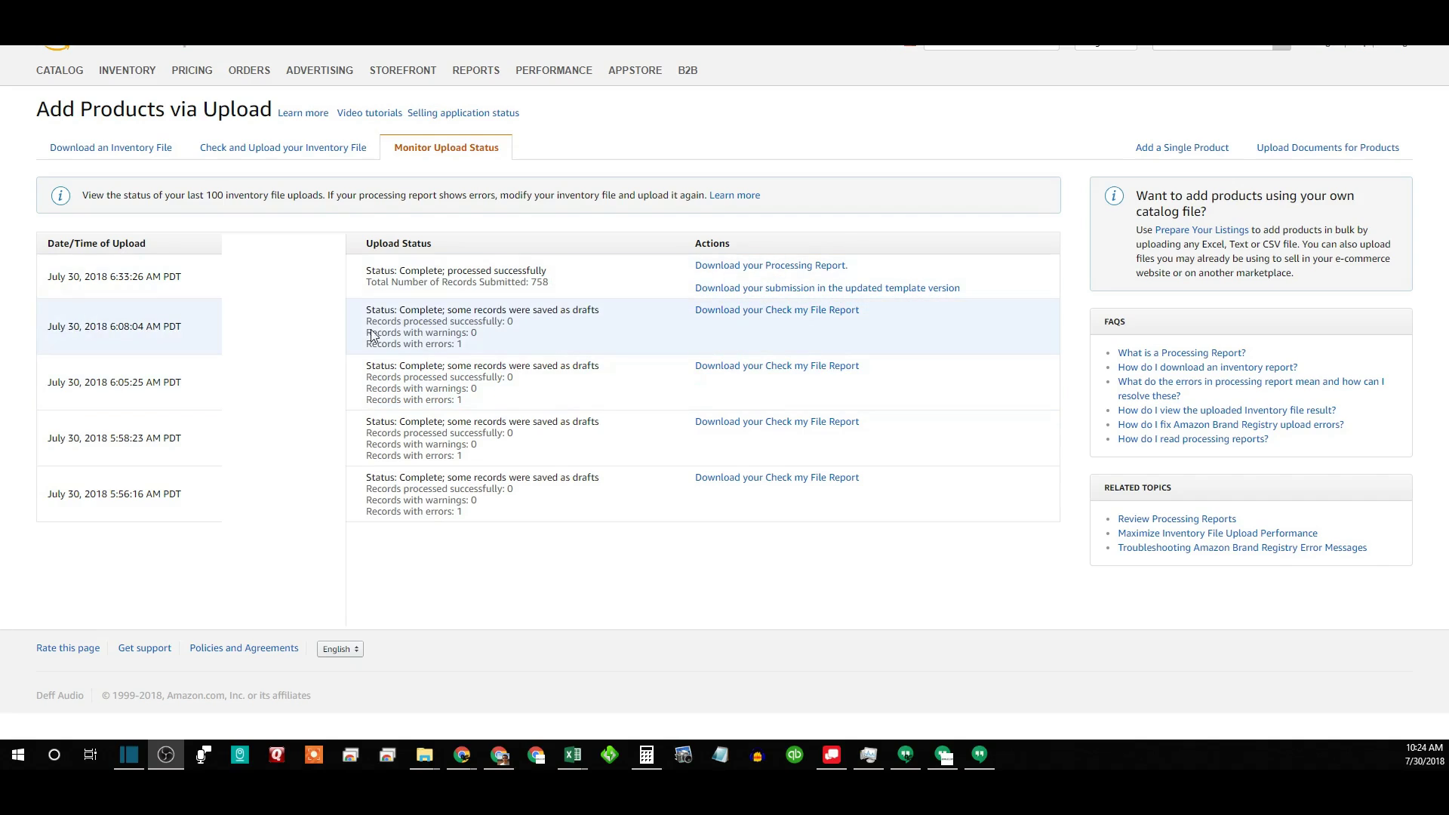
- Navigate from Inventory to the Add Products via Upload page and its Download an Inventory File tab
click(113, 275)
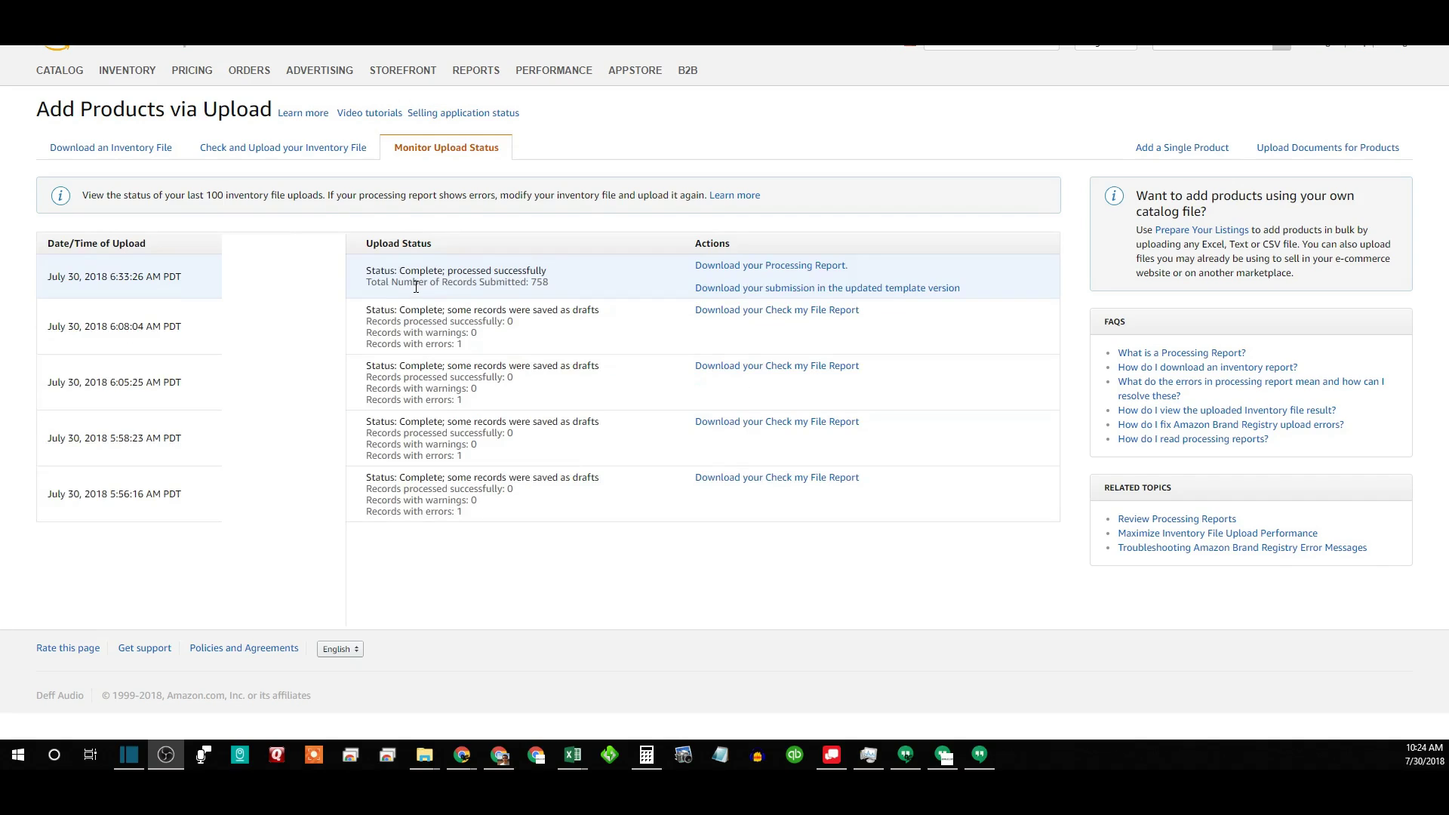
click(127, 71)
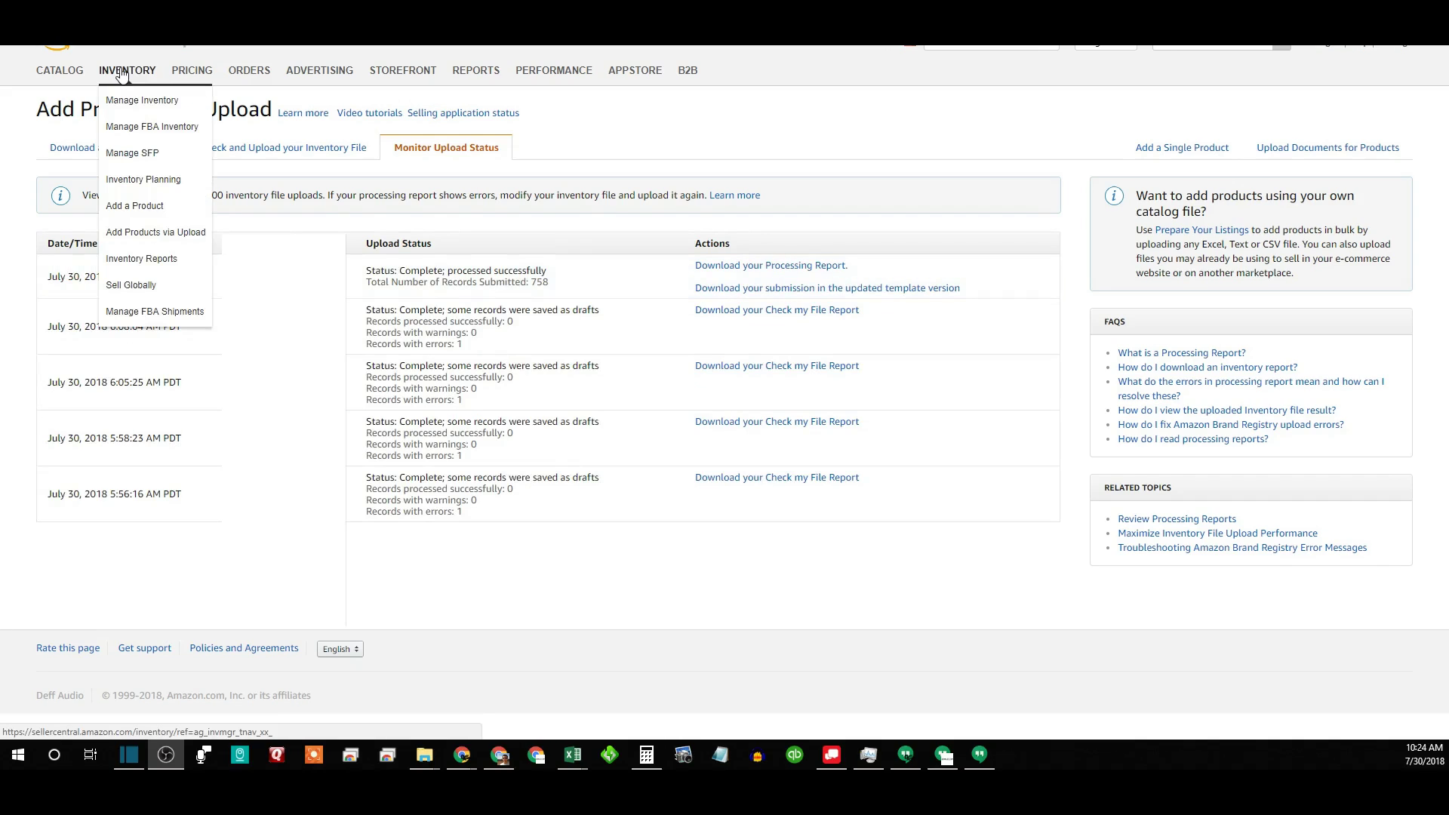
mouse_move(156, 232)
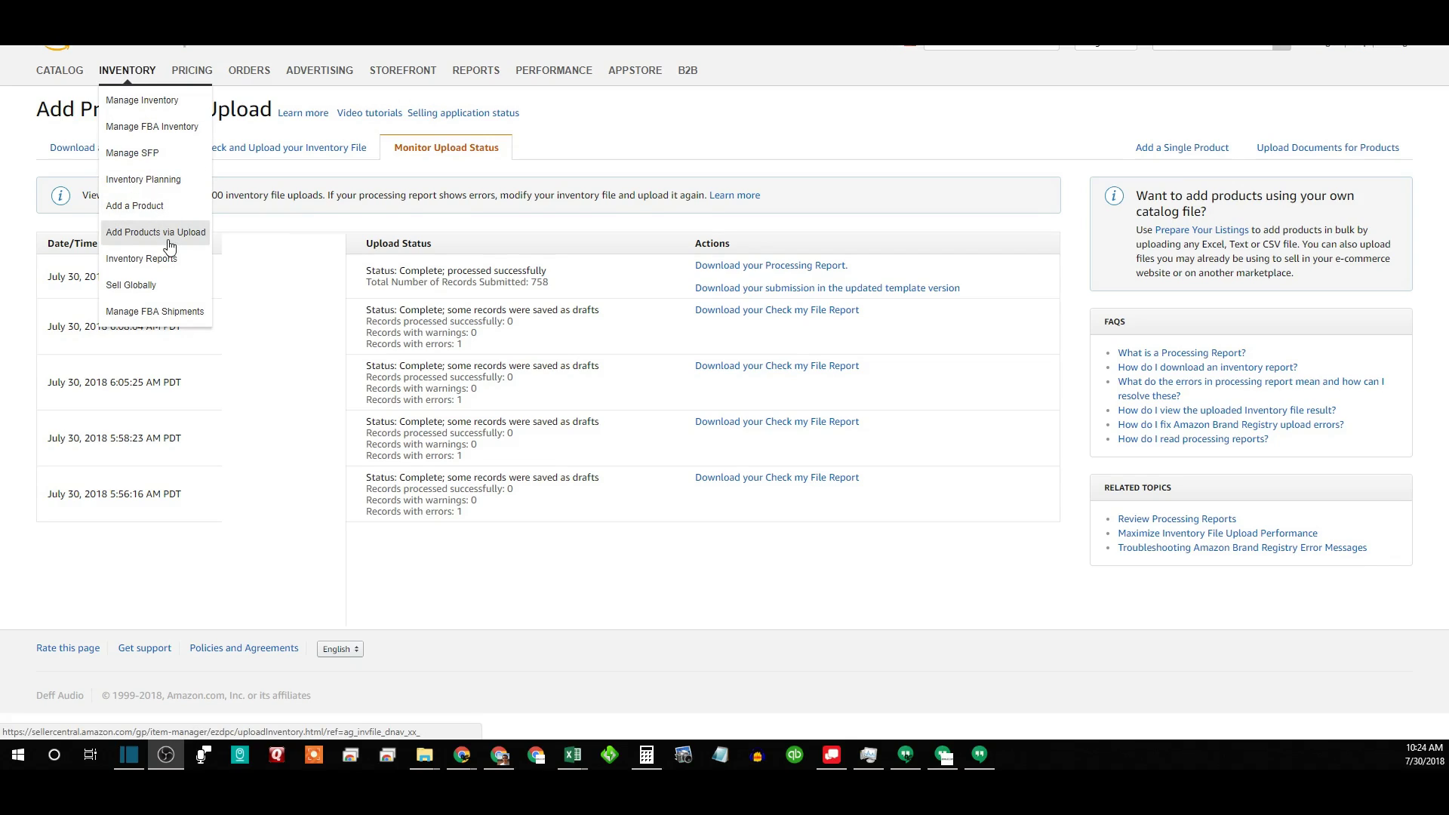
mouse_move(158, 246)
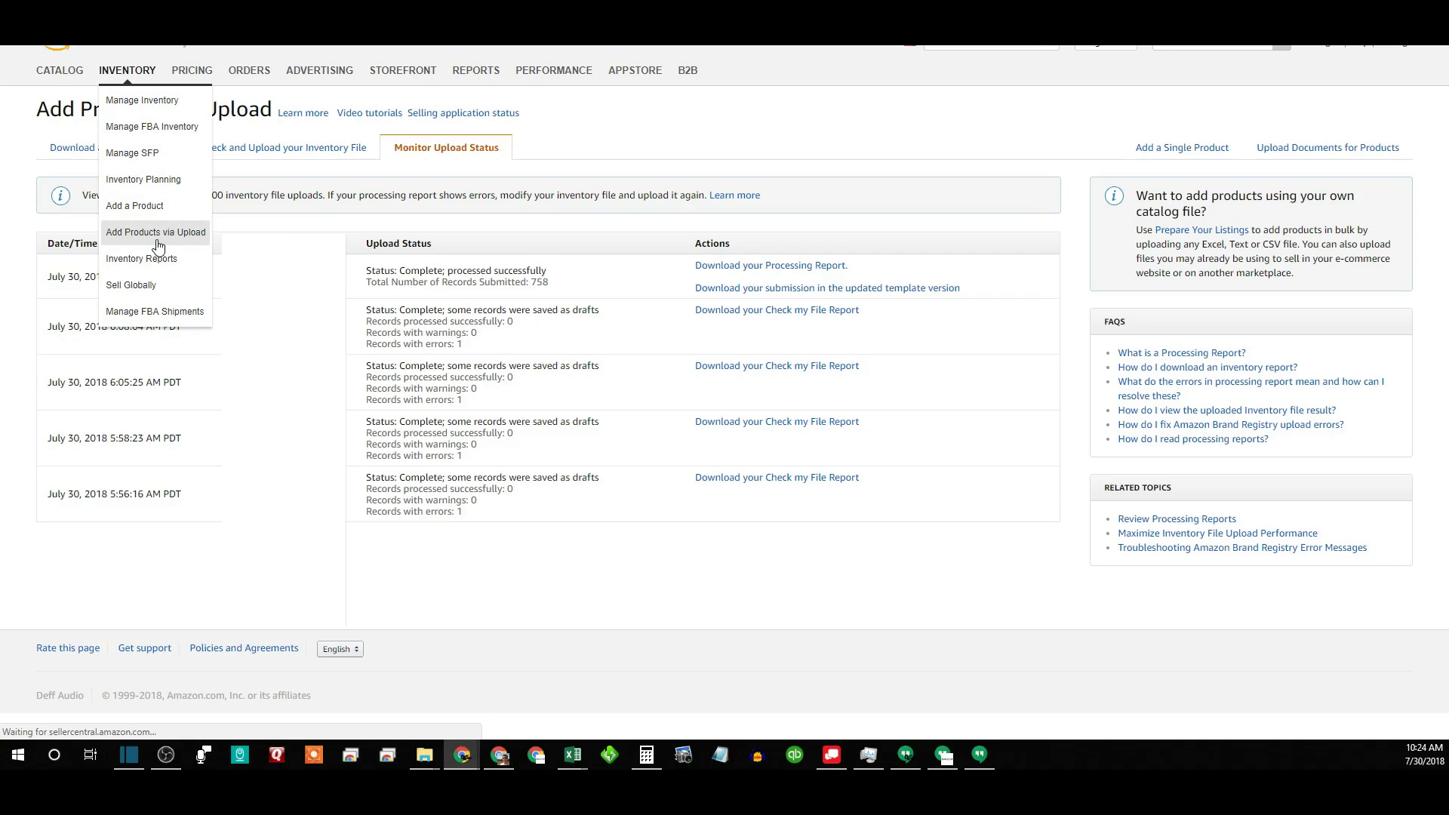
click(156, 232)
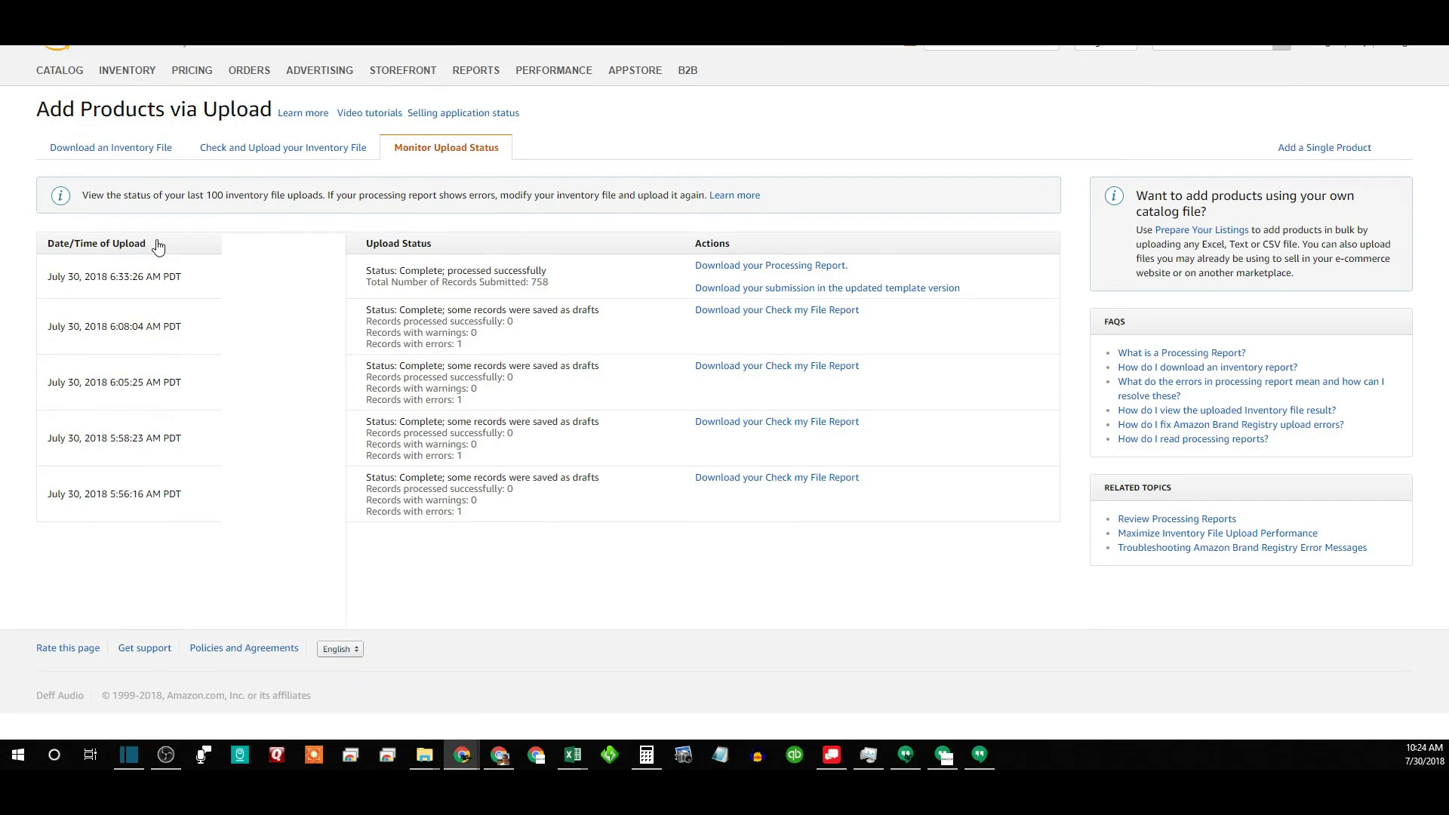
click(110, 147)
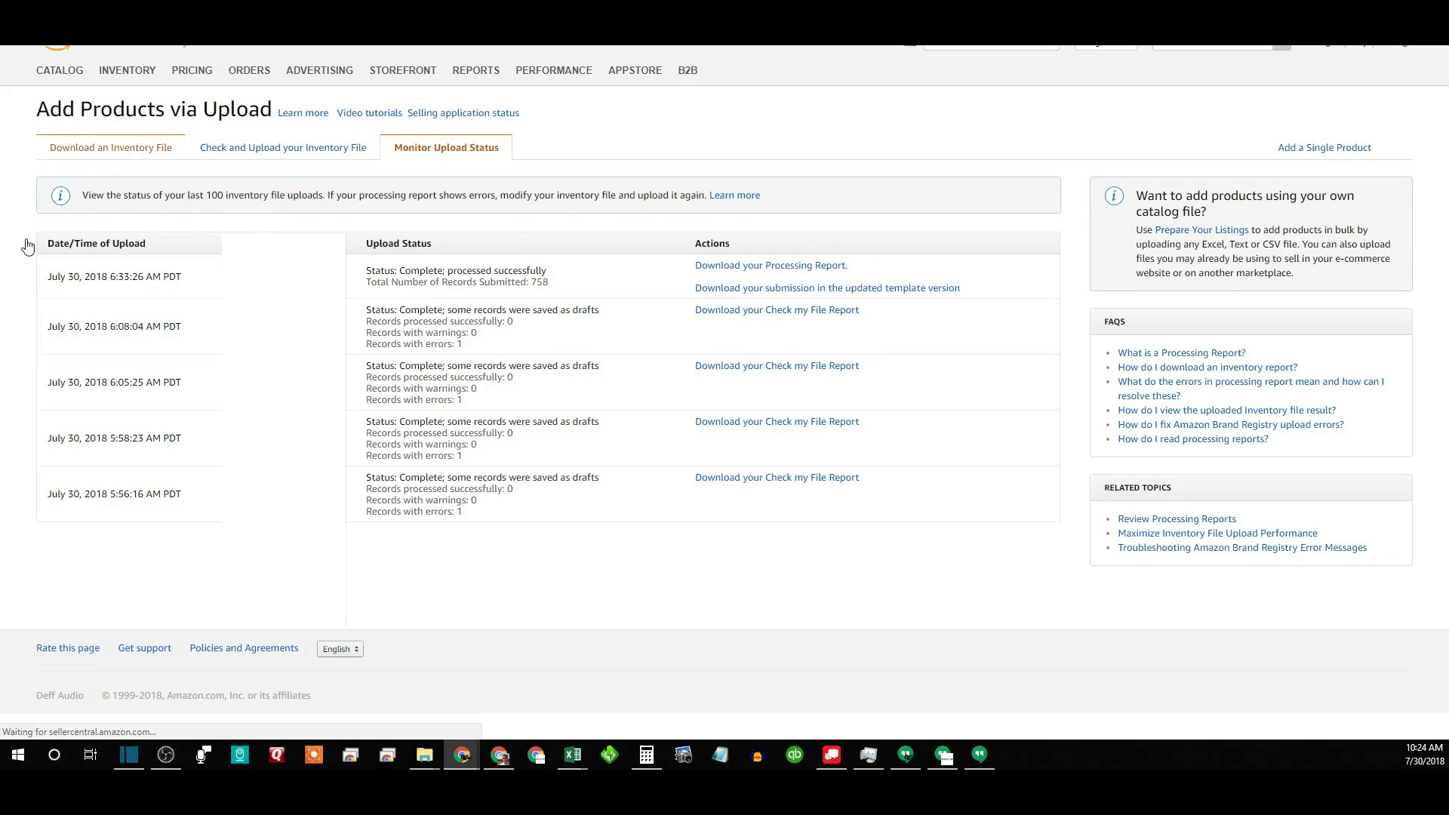
- Scroll the Download an Inventory File page down to the Inventory Files table with Inventory Loader
click(110, 147)
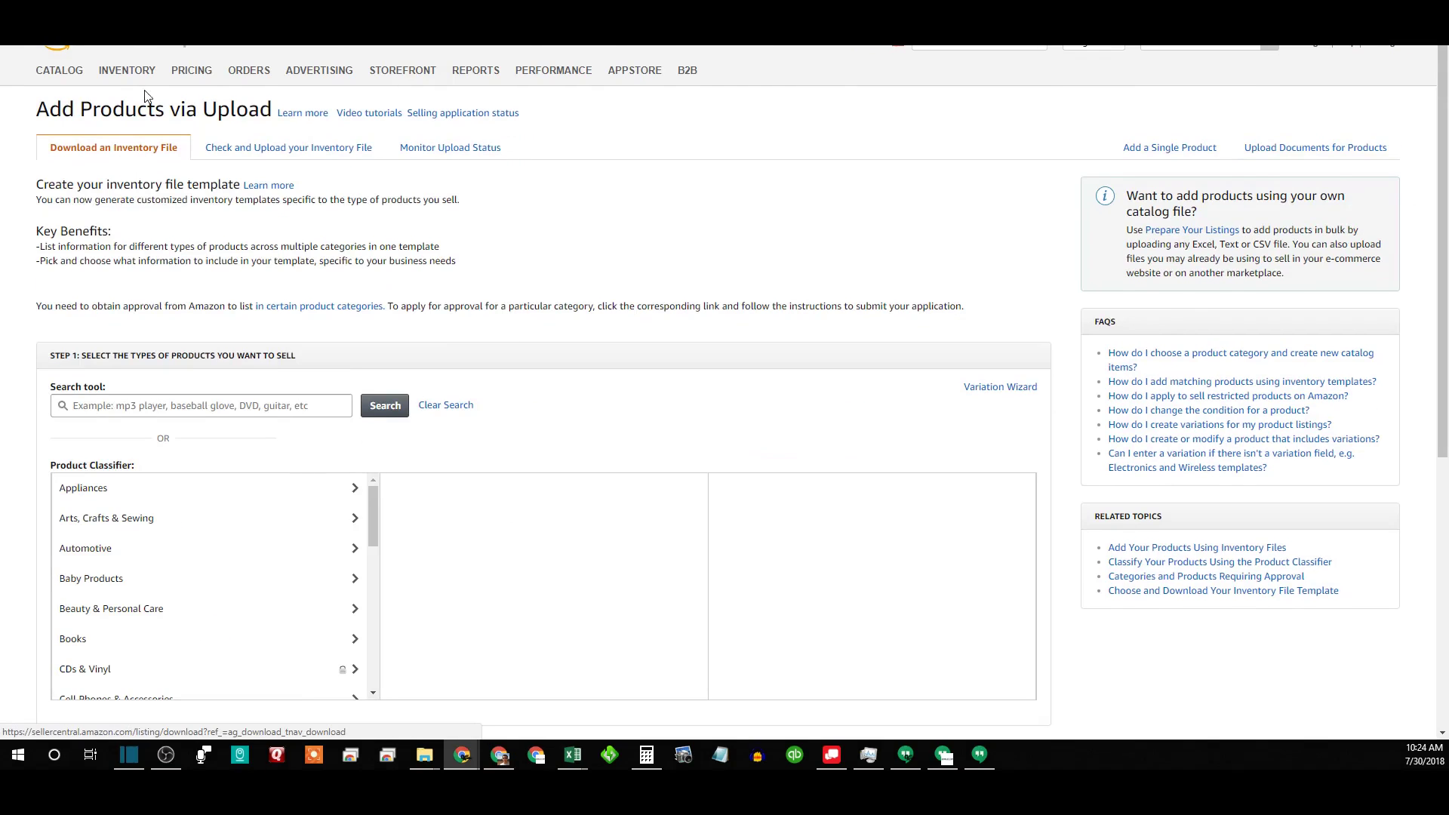
click(126, 71)
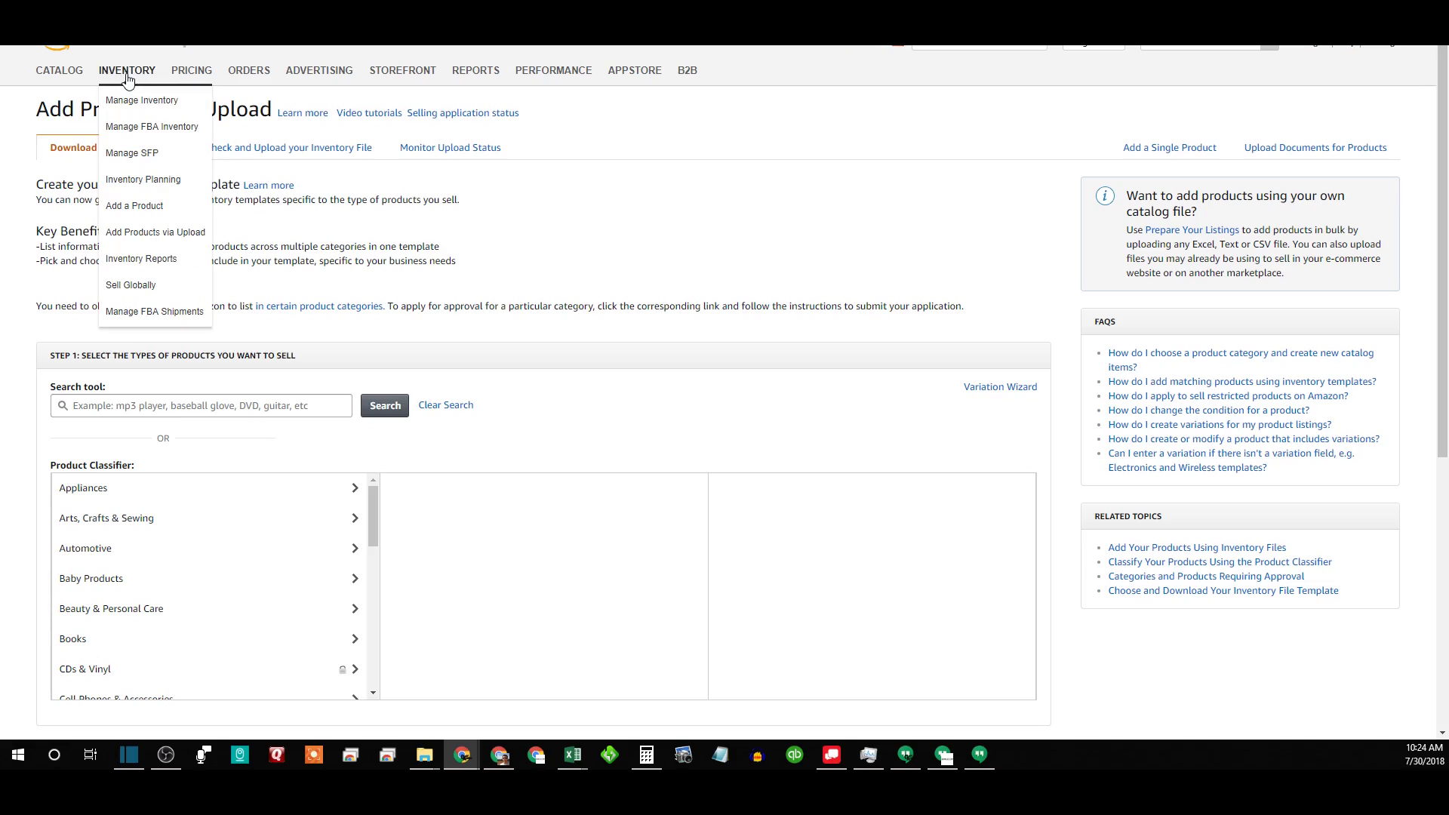
scroll(down, 3)
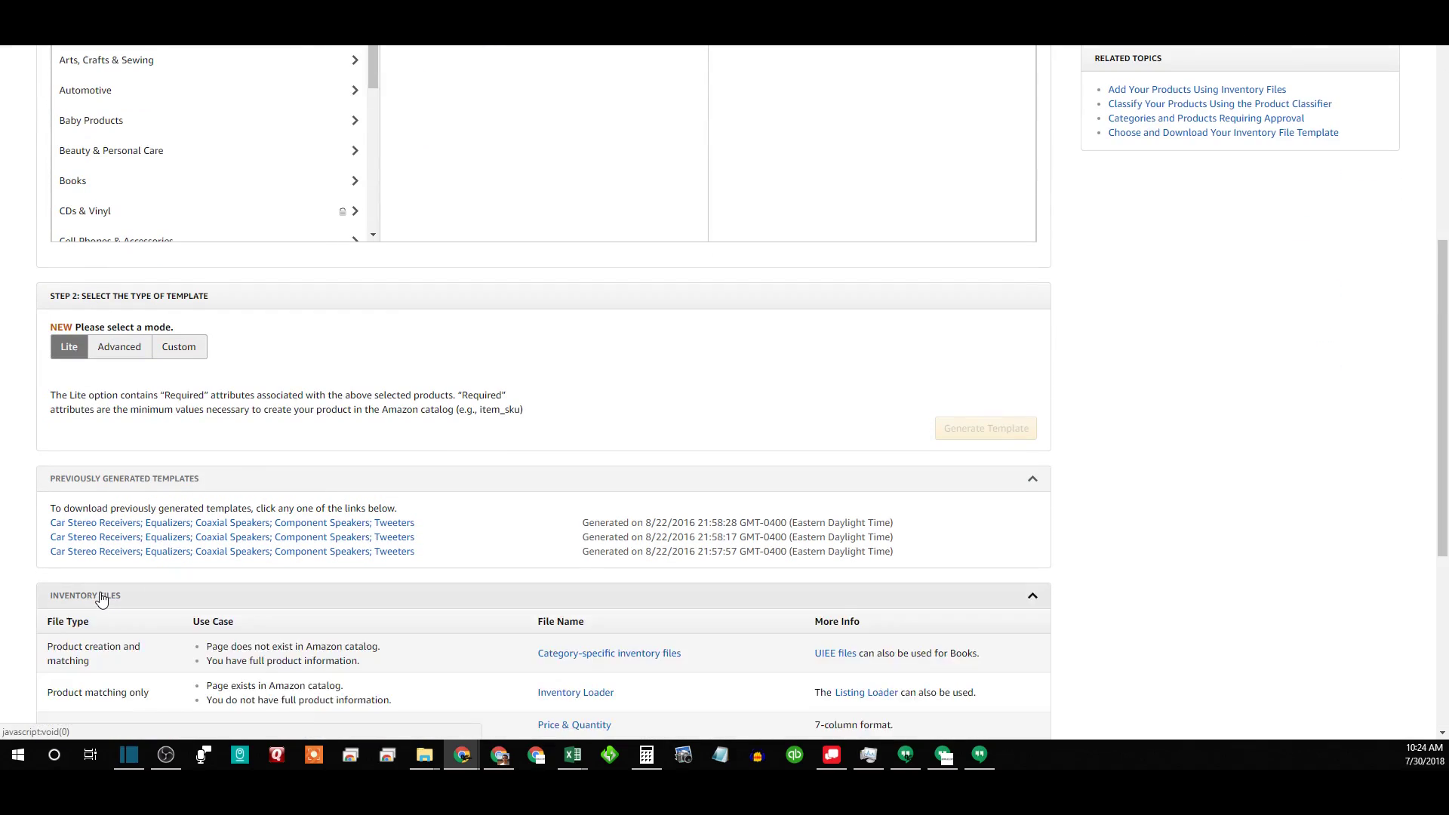
scroll(down, 3)
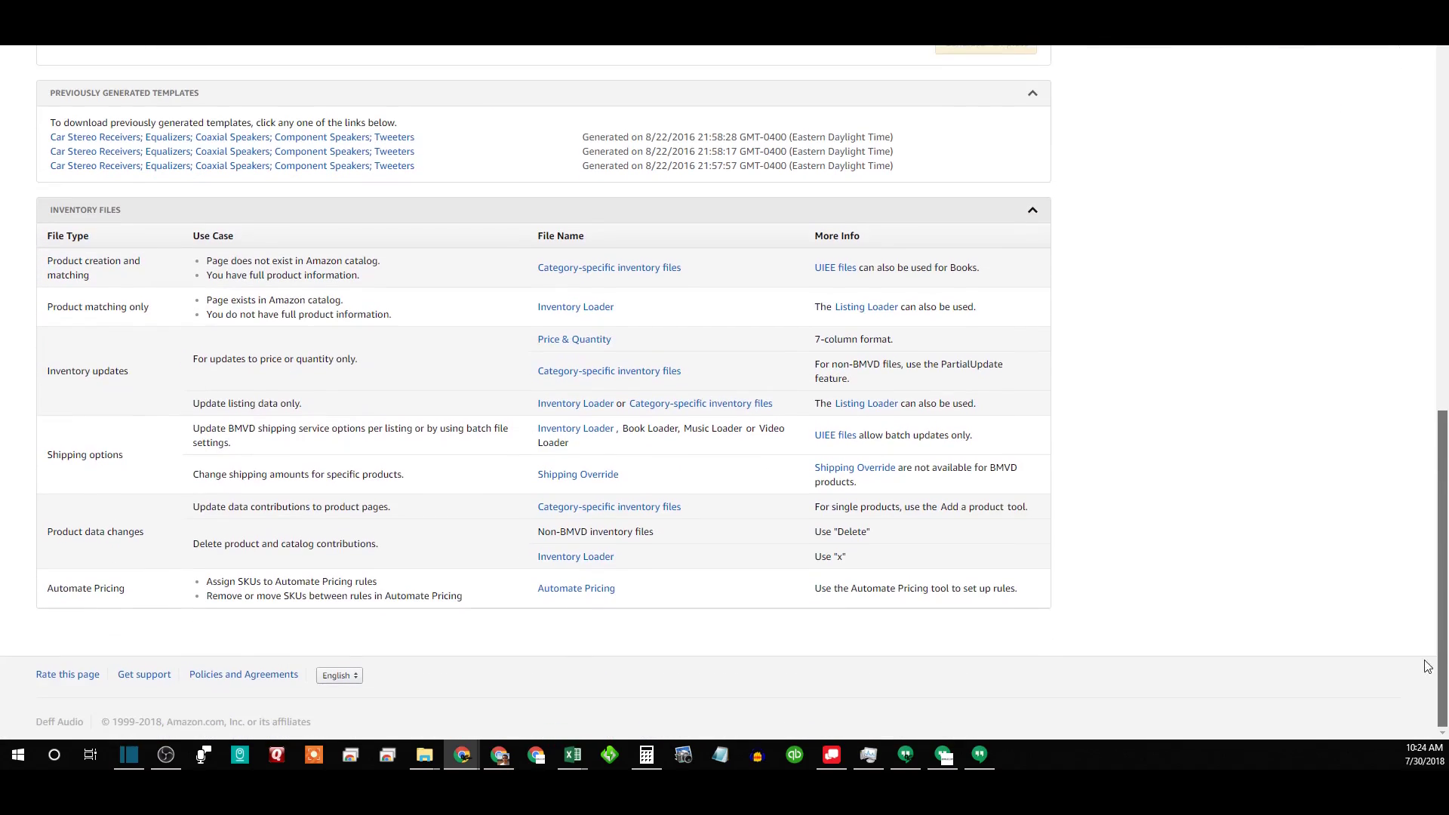
mouse_move(578, 526)
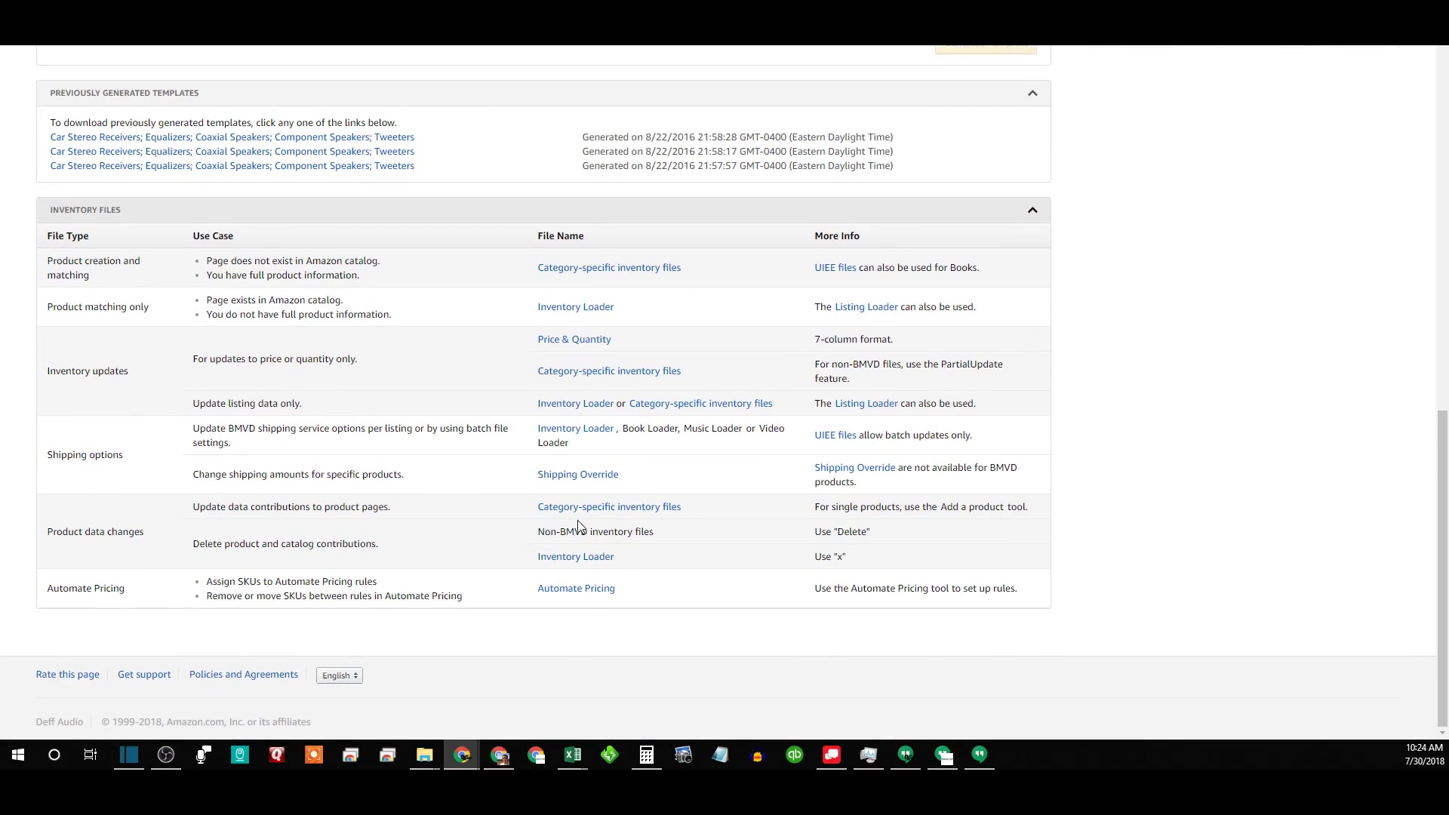
mouse_move(575, 557)
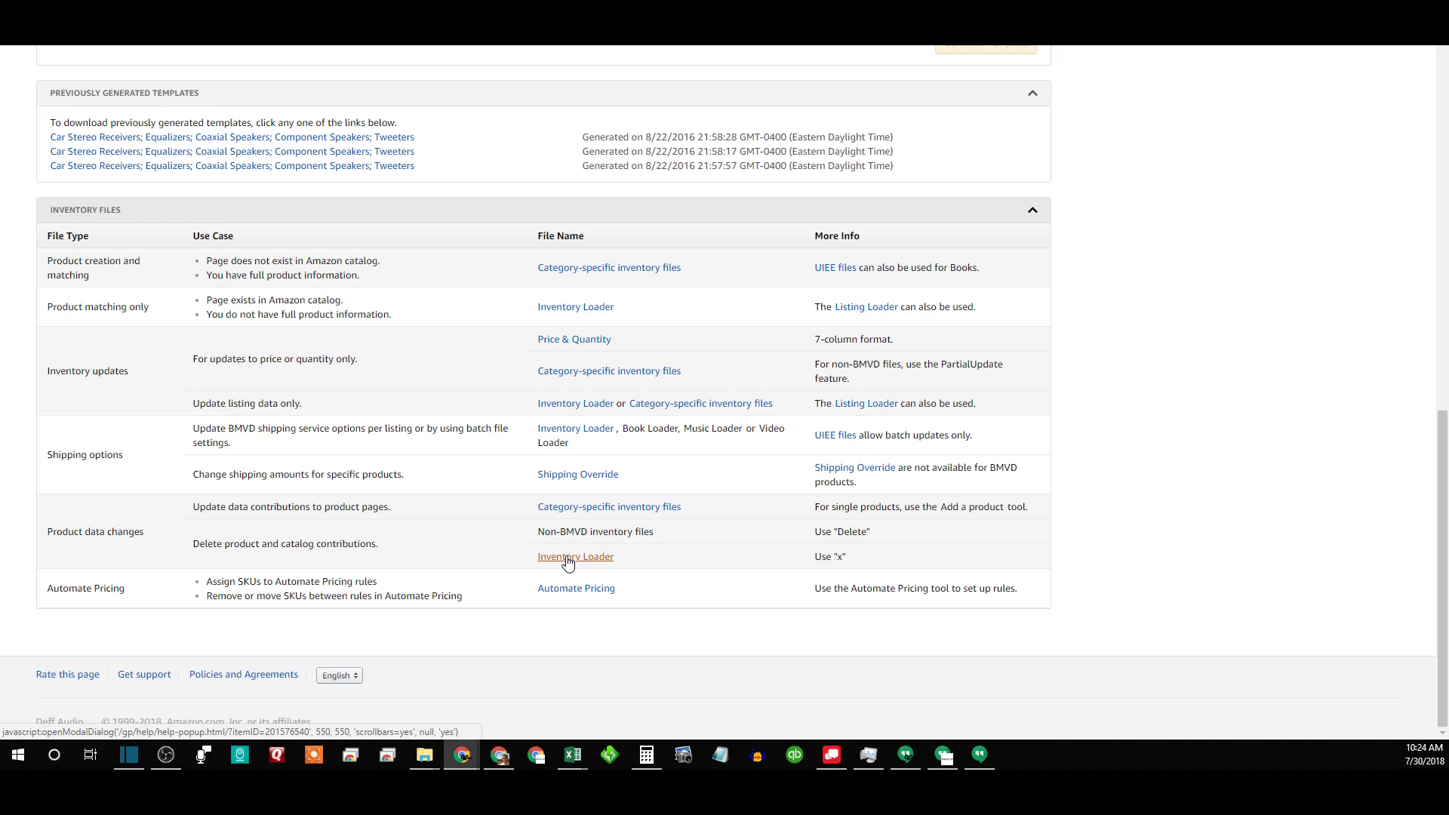
- Open the Inventory Loader help article and scroll to its template download link
click(575, 557)
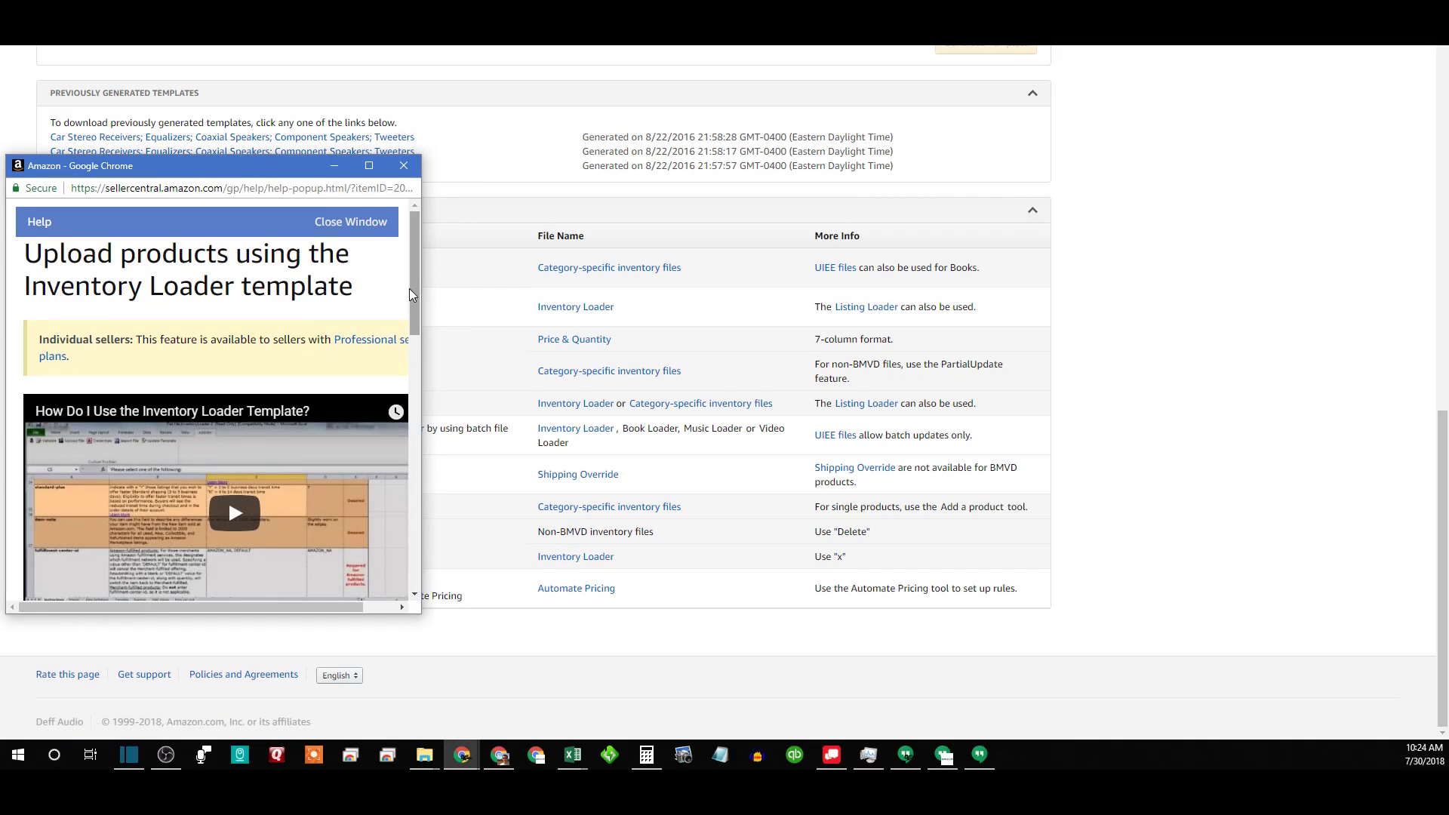
scroll(down, 3)
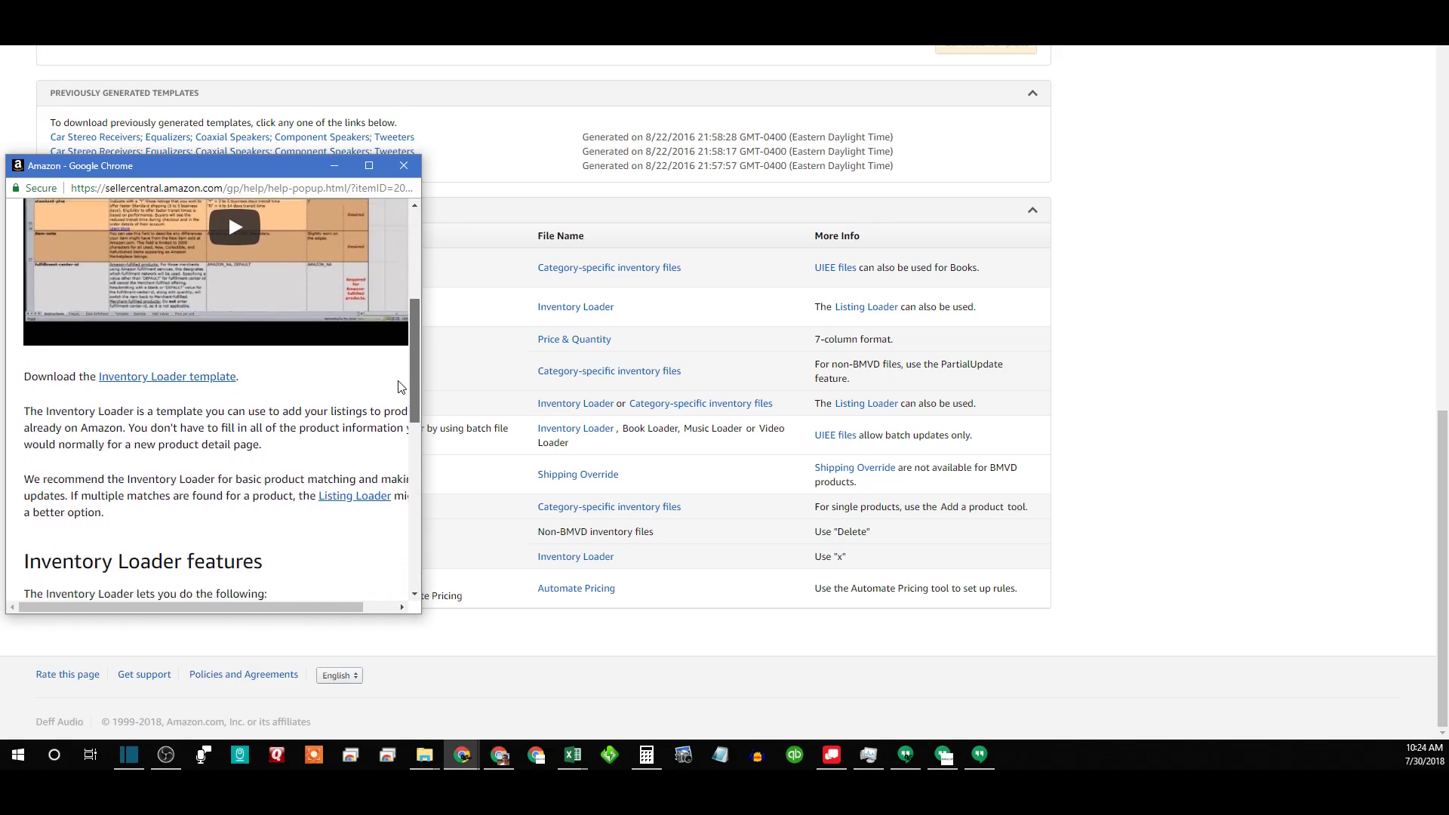
scroll(down, 3)
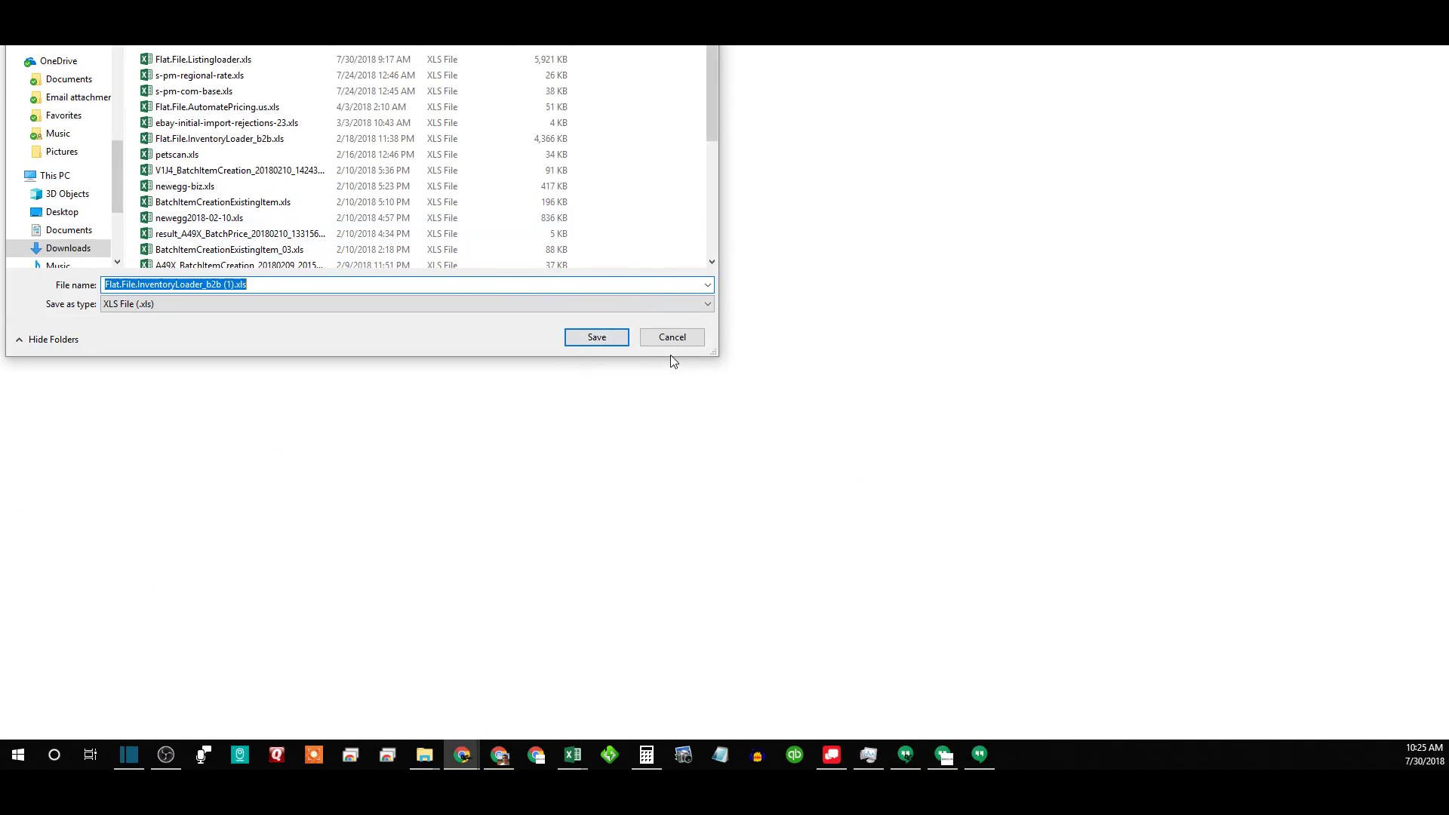
mouse_move(672, 336)
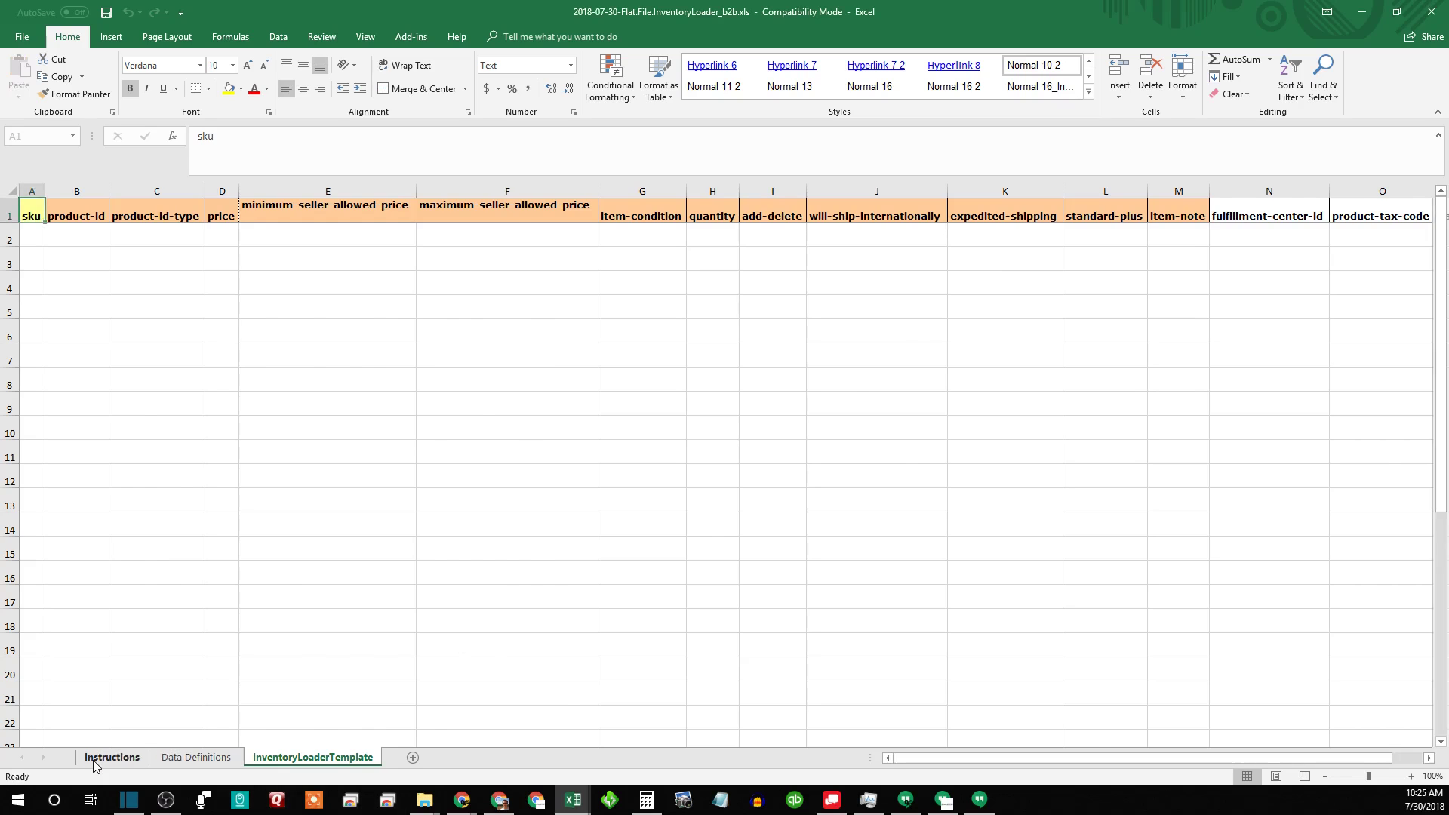
- View the workbook's Instructions sheet, then its Data Definitions sheet
click(112, 756)
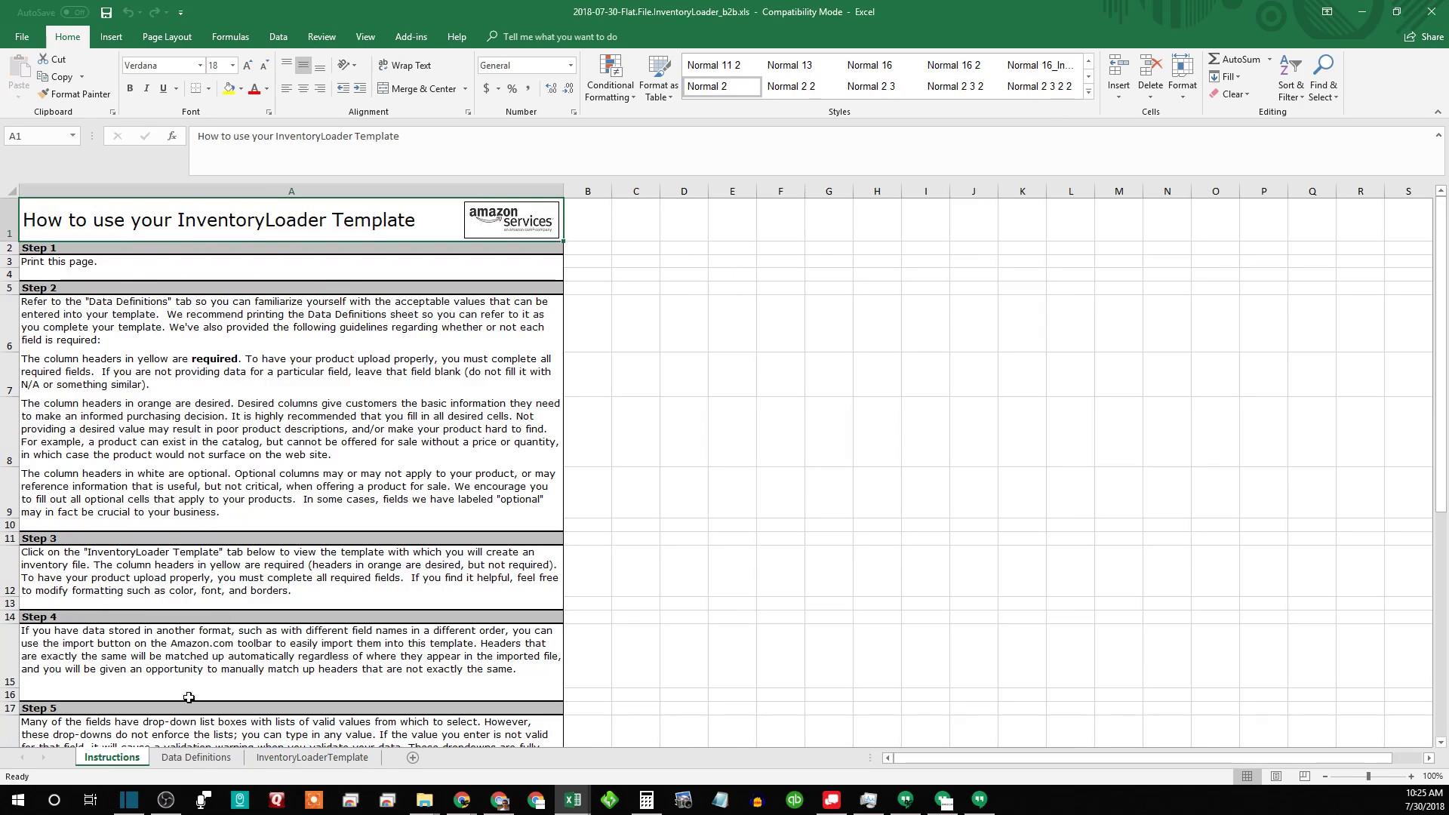
mouse_move(468, 647)
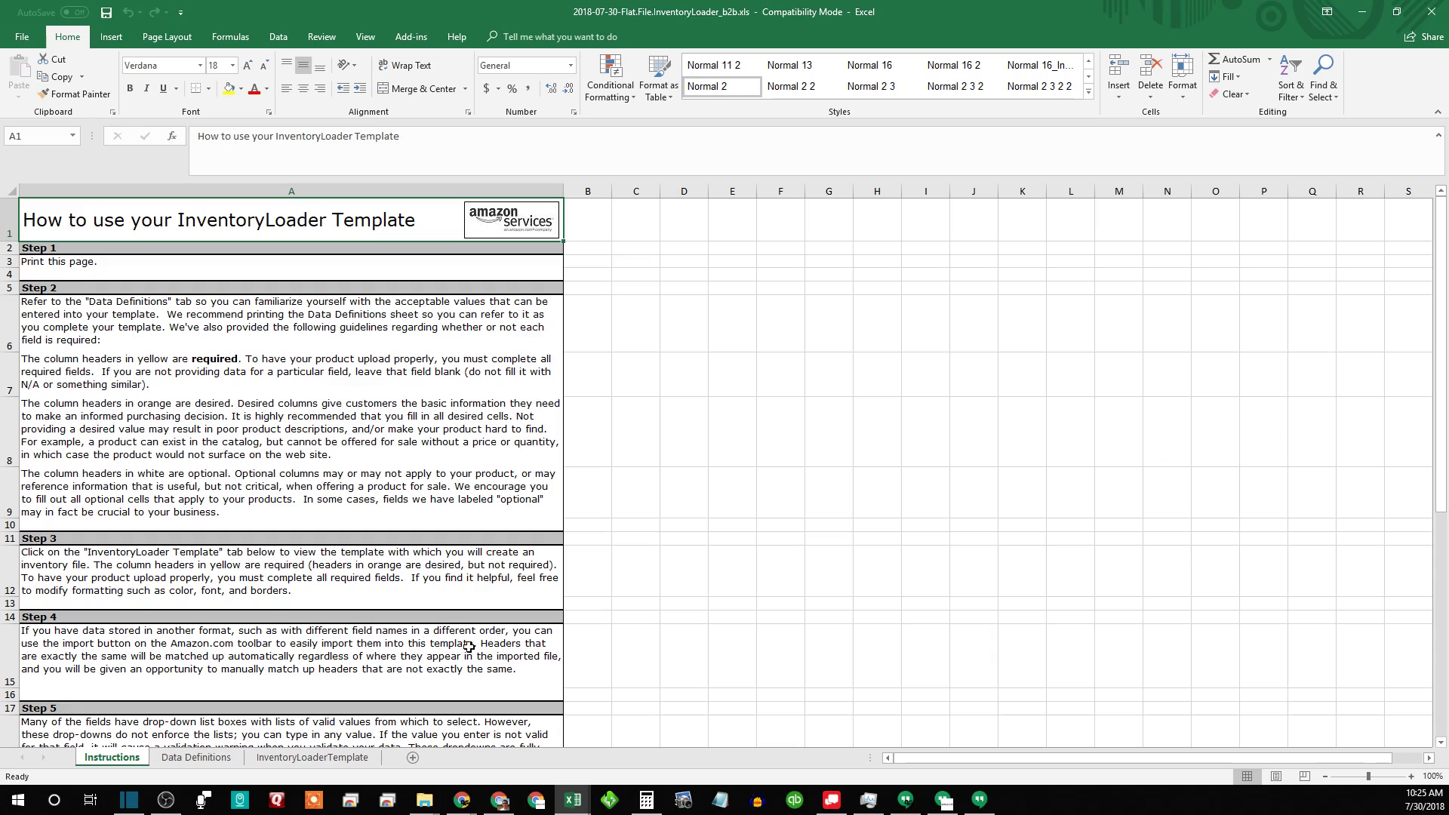
click(194, 756)
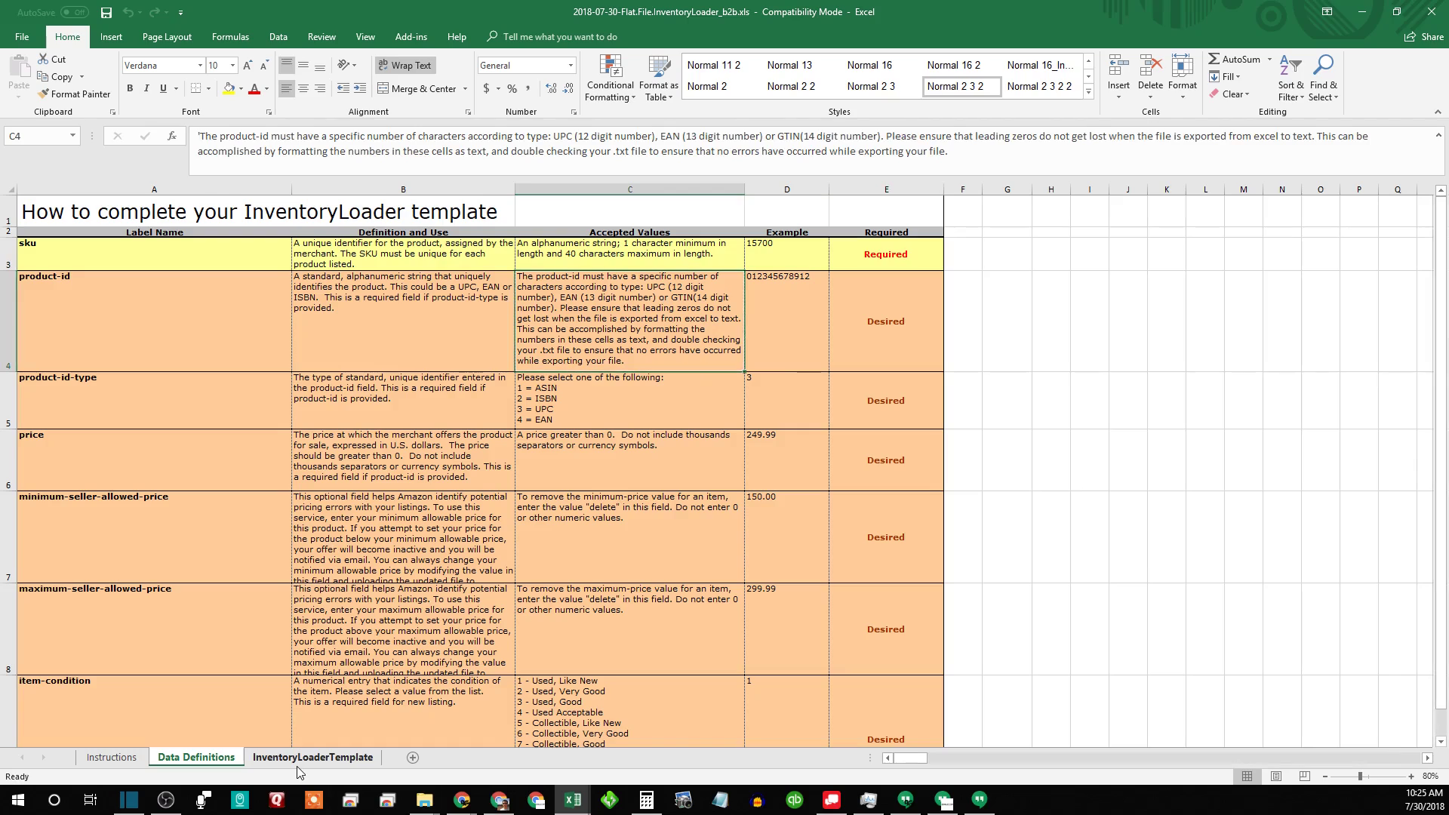
- On the InventoryLoaderTemplate sheet, enter SKU 646 and choose x in the row-2 add-delete dropdown
click(312, 756)
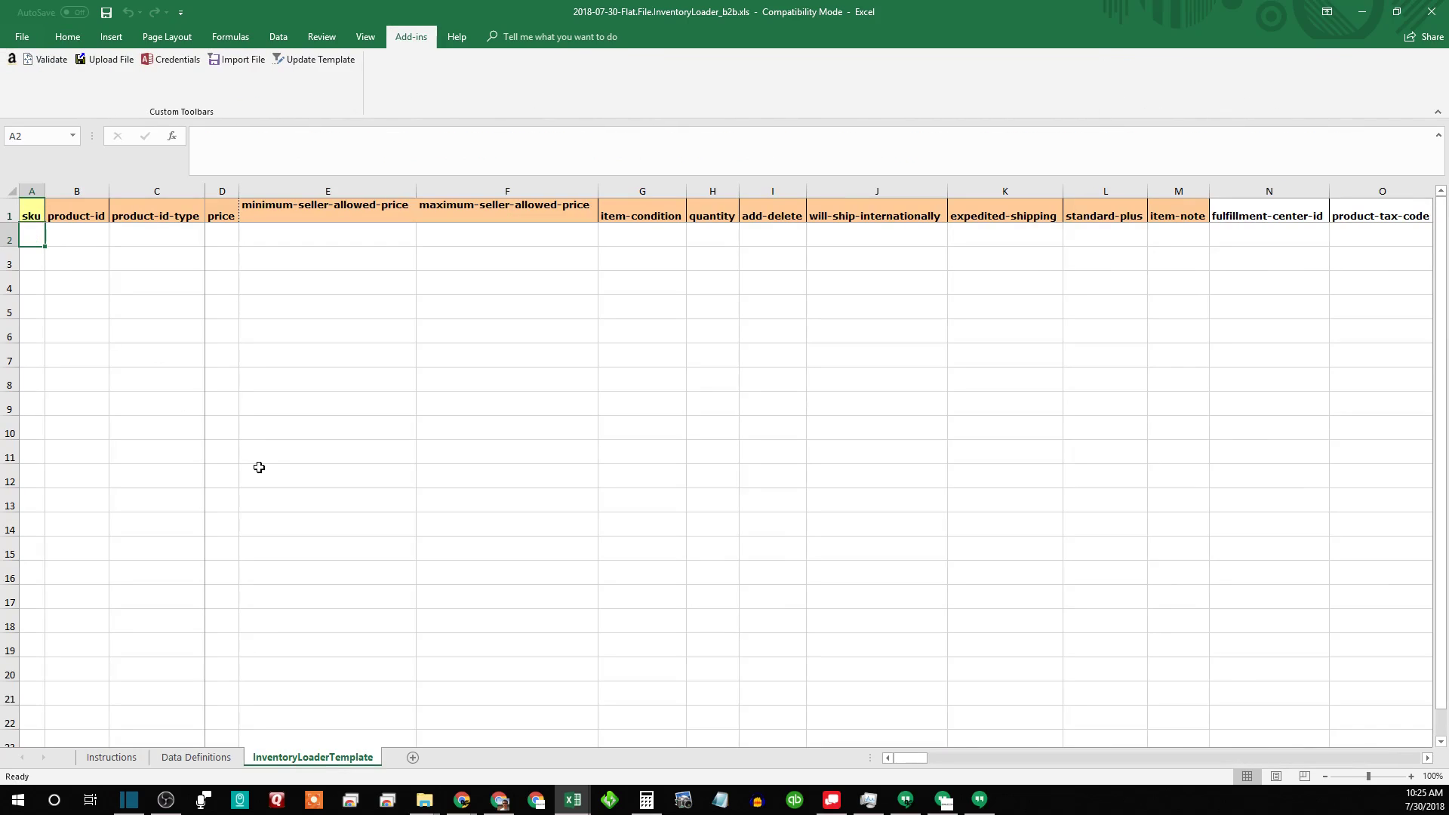
mouse_move(131, 323)
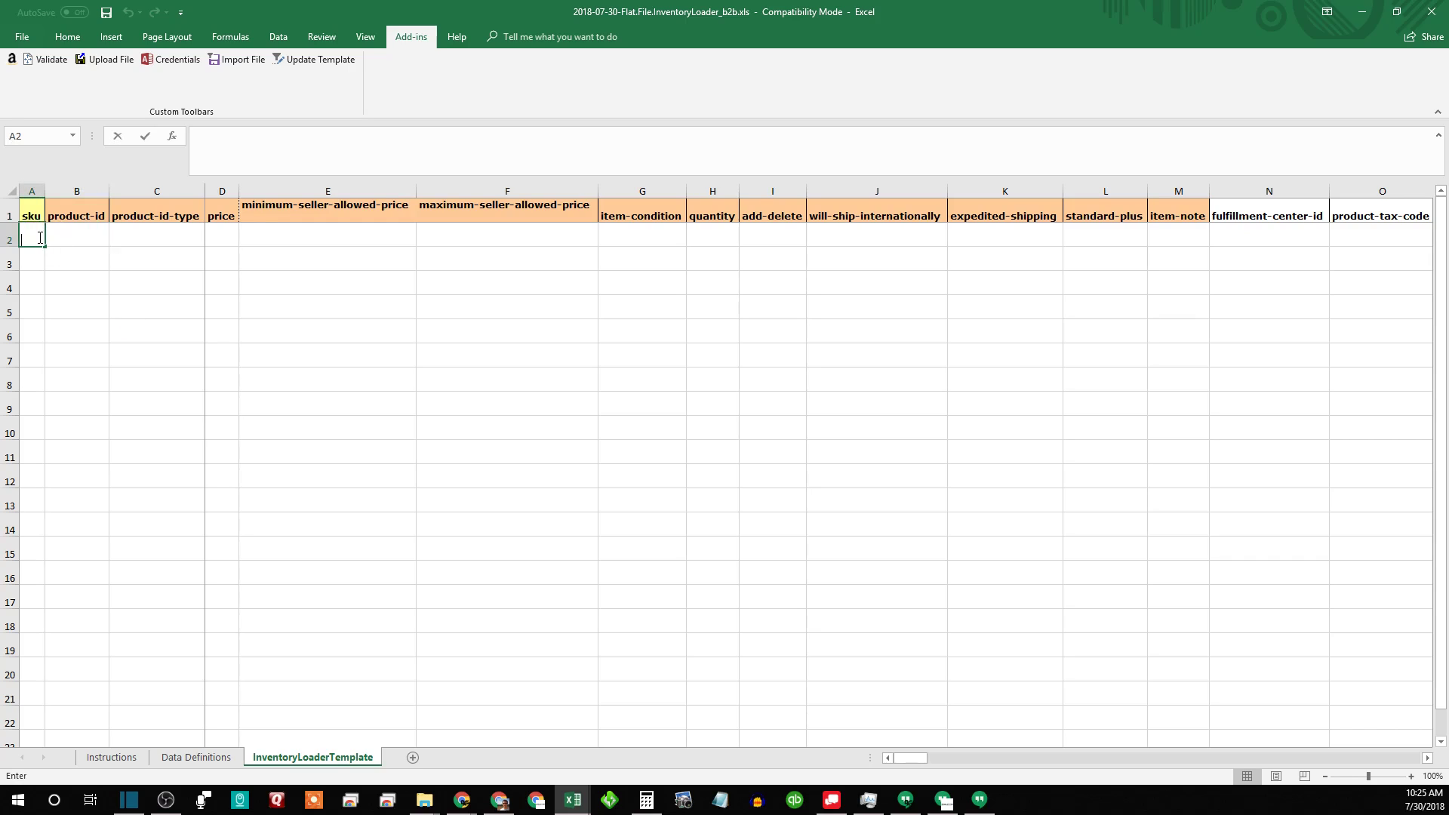
click(77, 238)
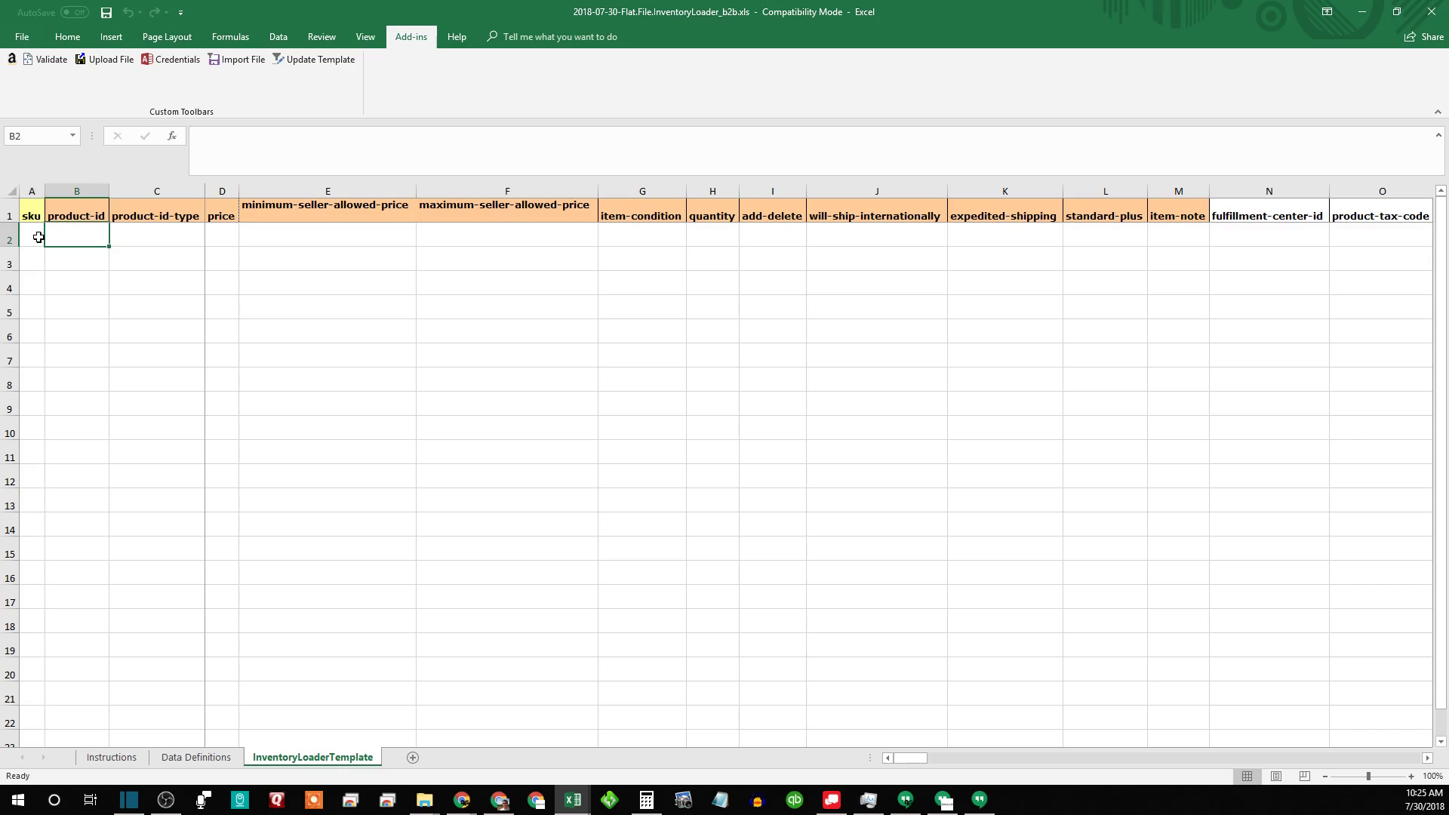
text(646)
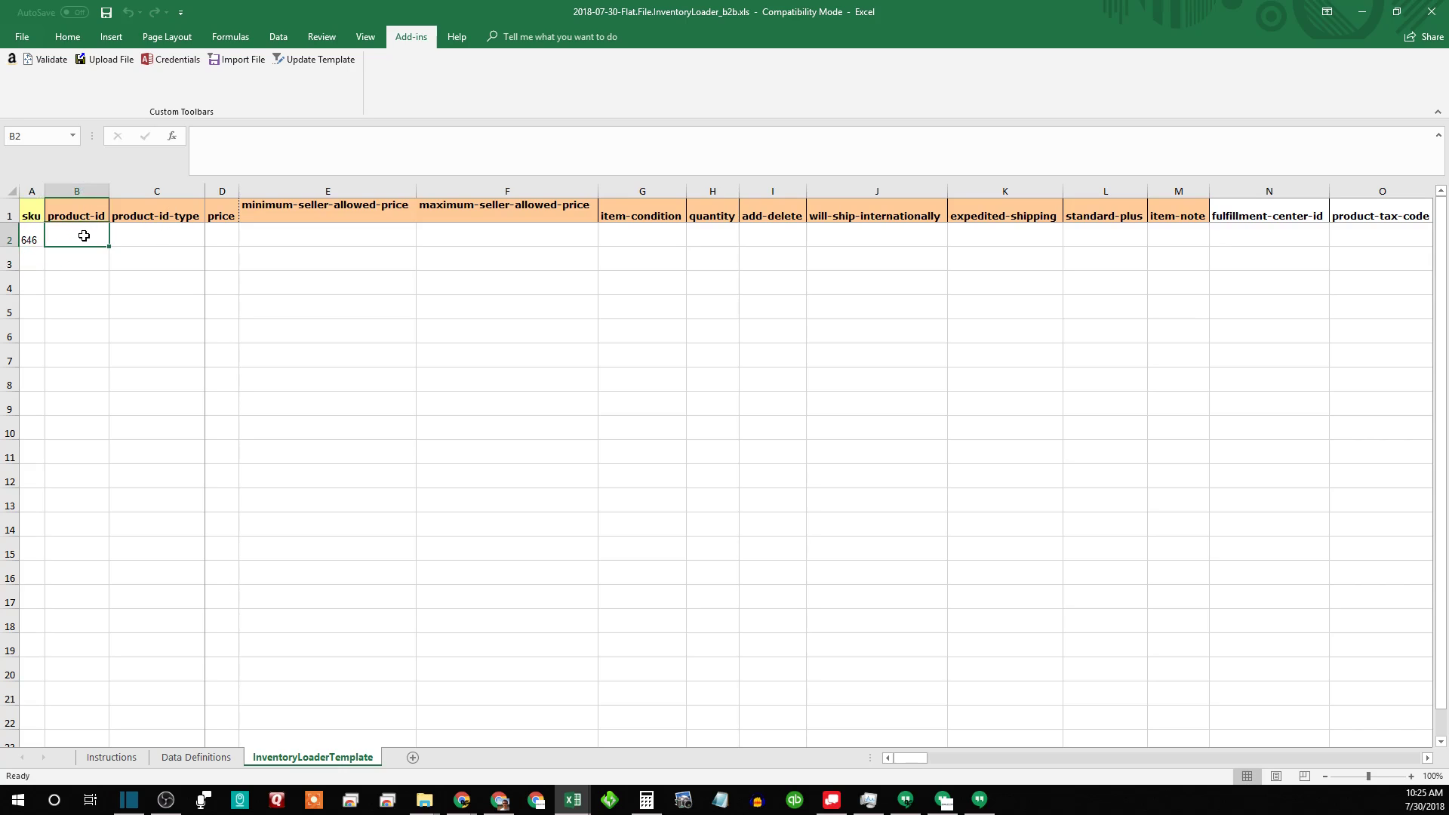
click(773, 240)
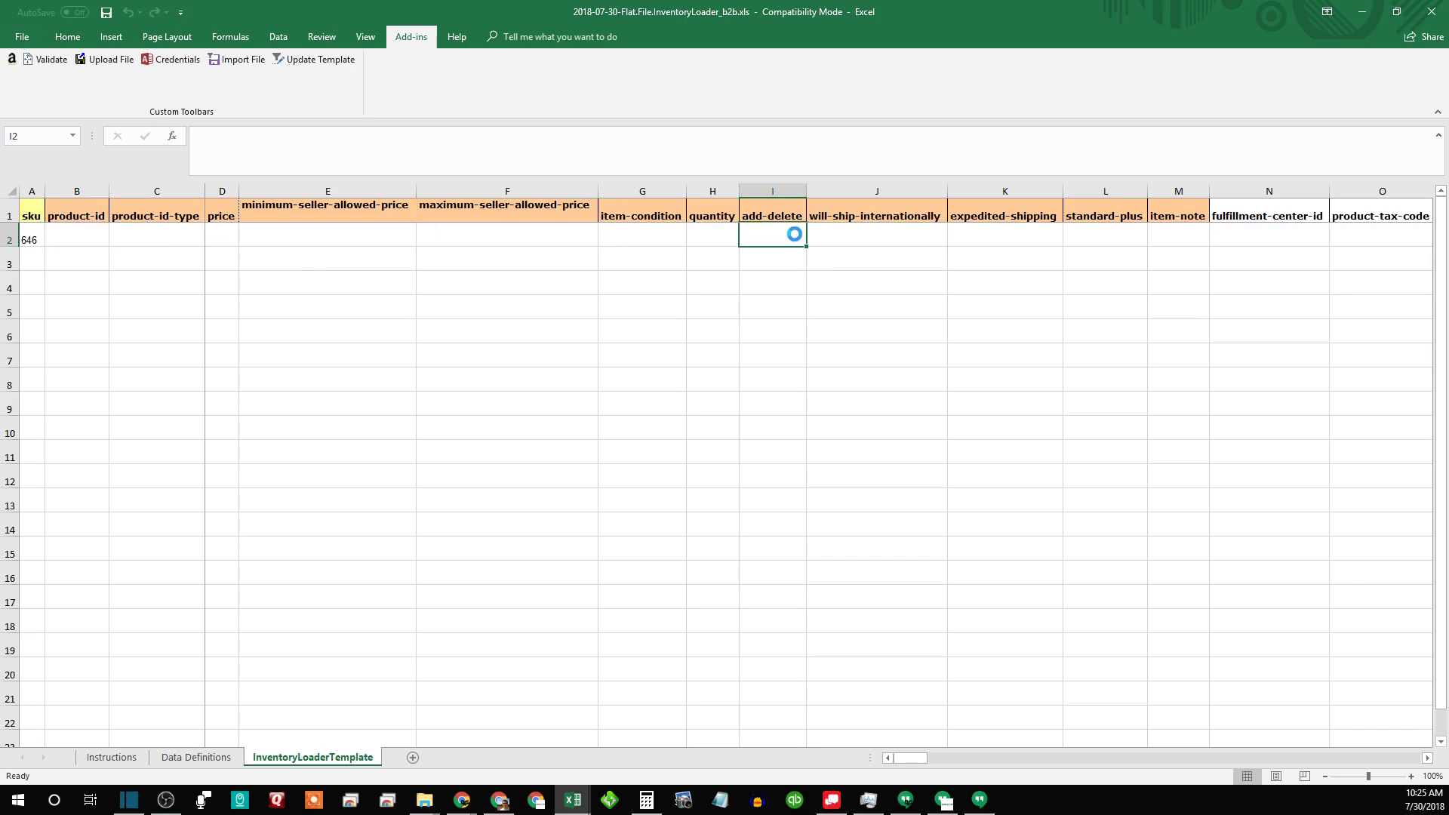
click(798, 236)
text(x)
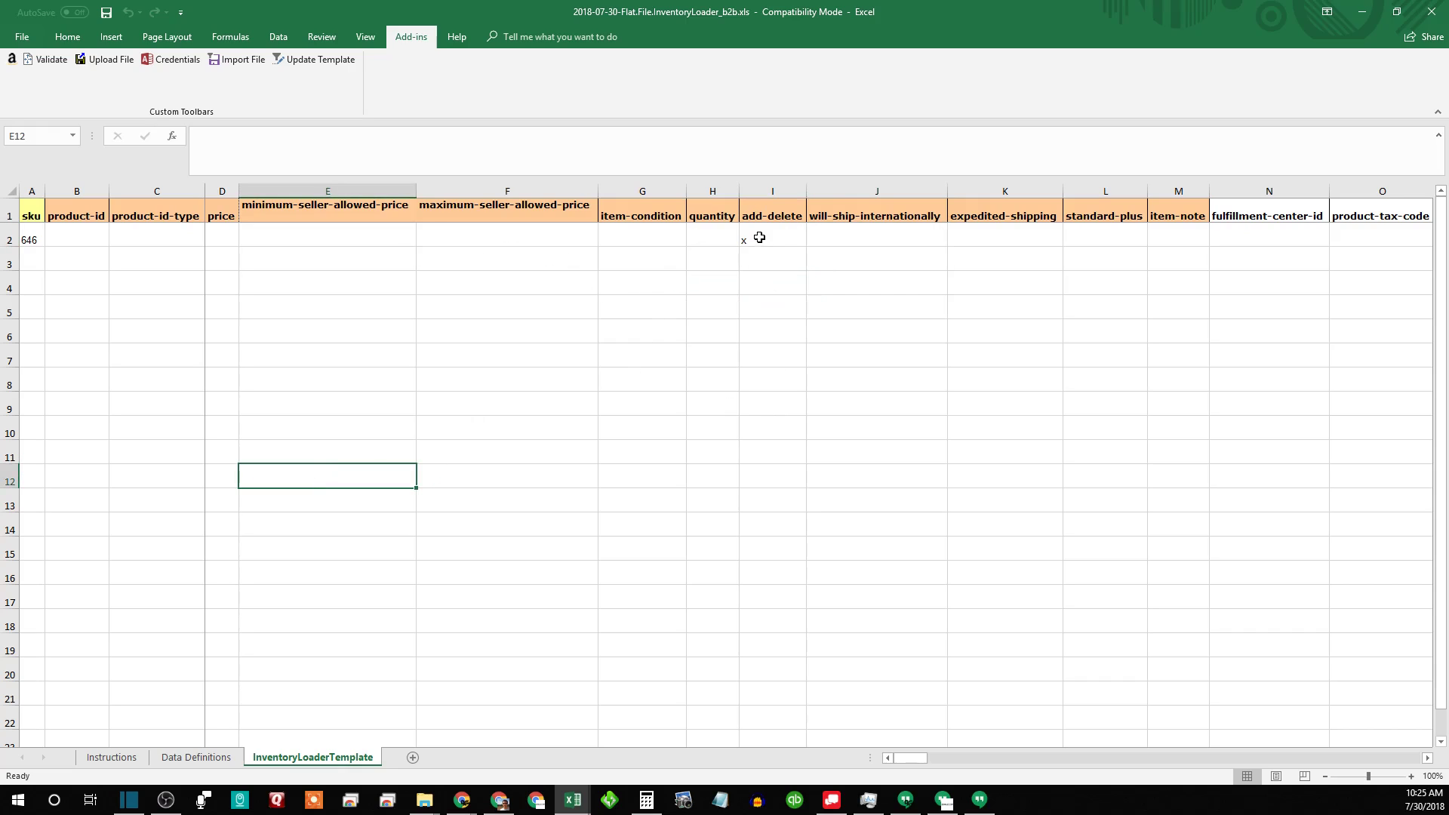
click(797, 240)
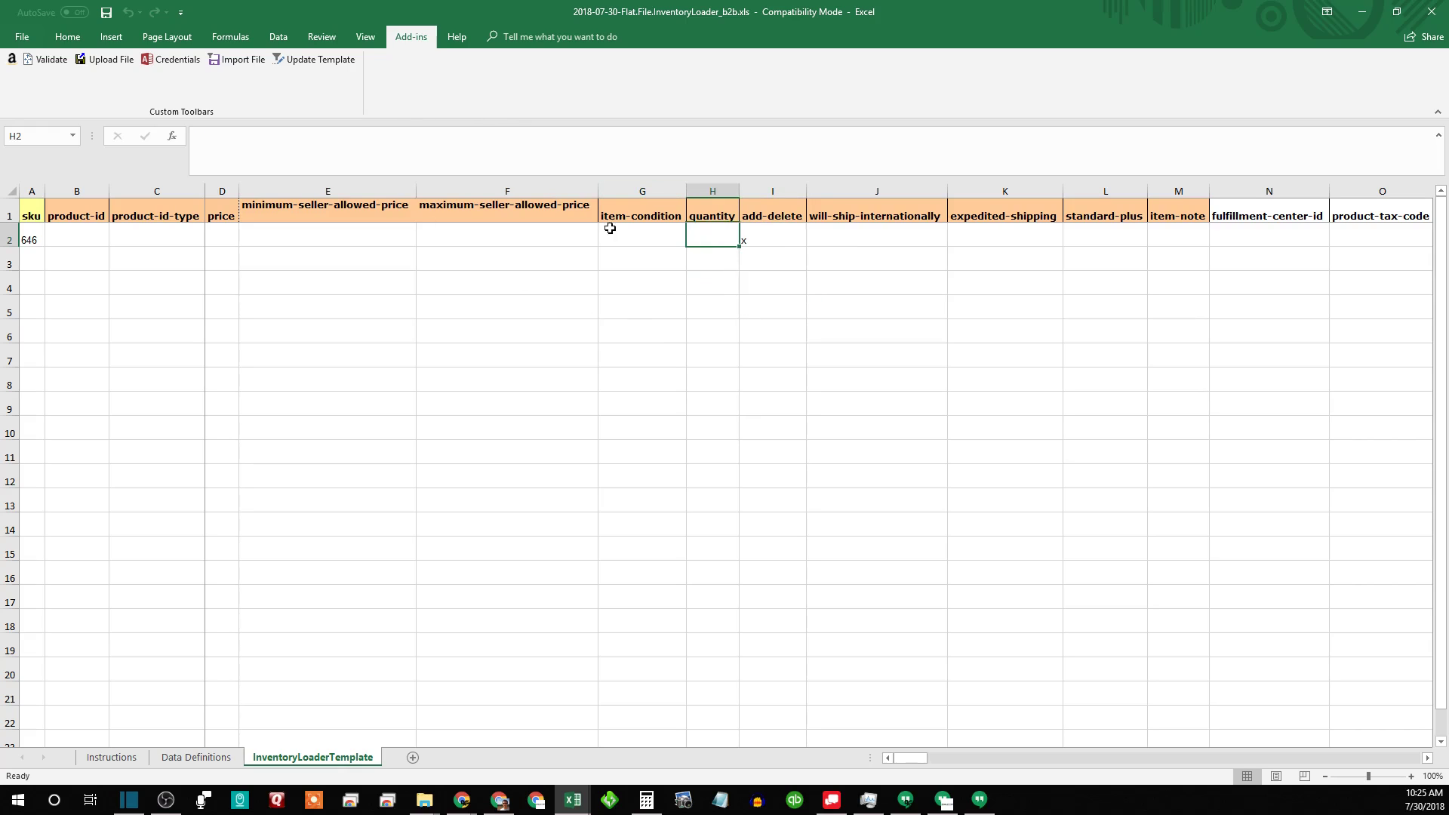
mouse_move(716, 65)
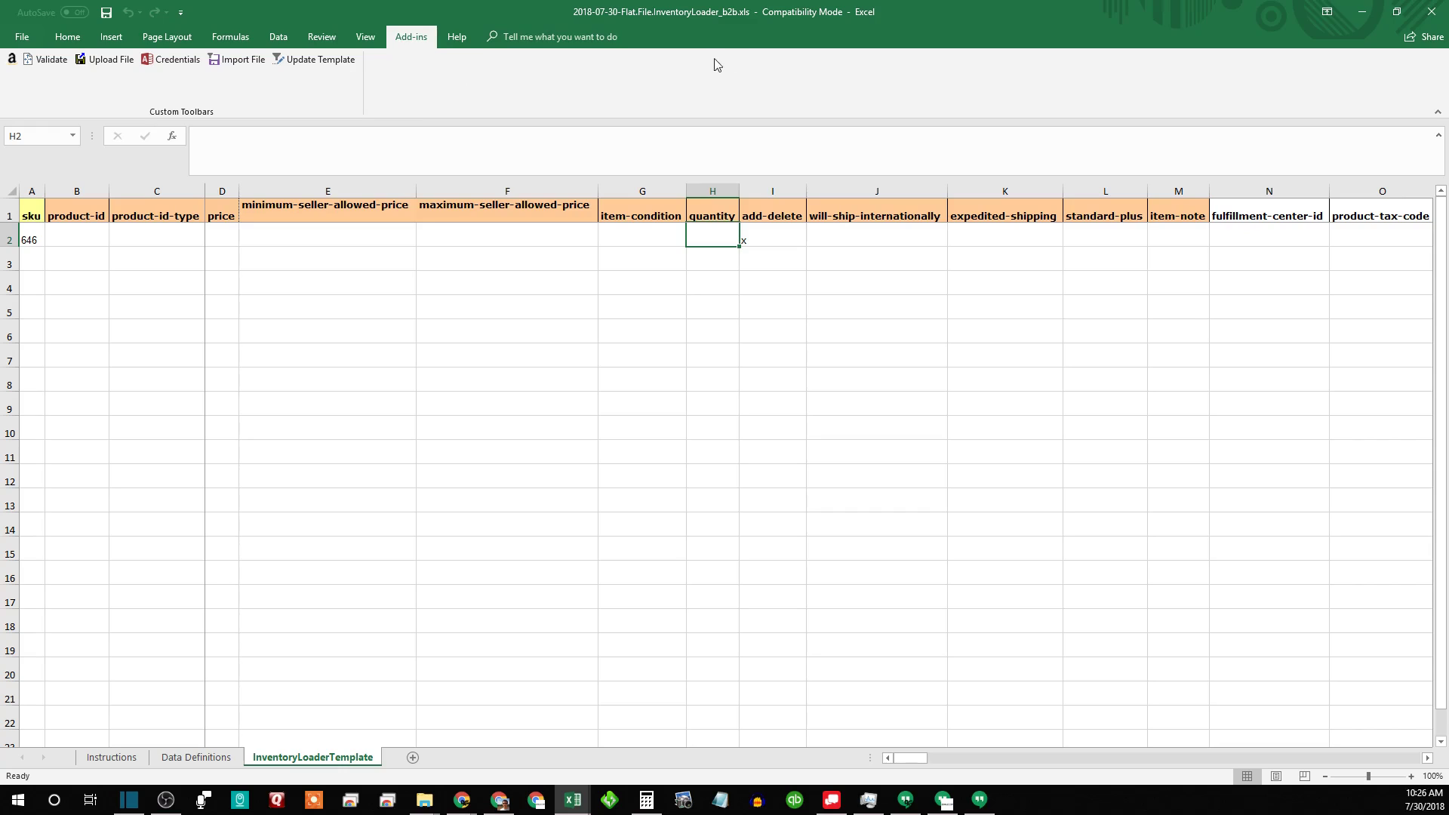
mouse_move(756, 80)
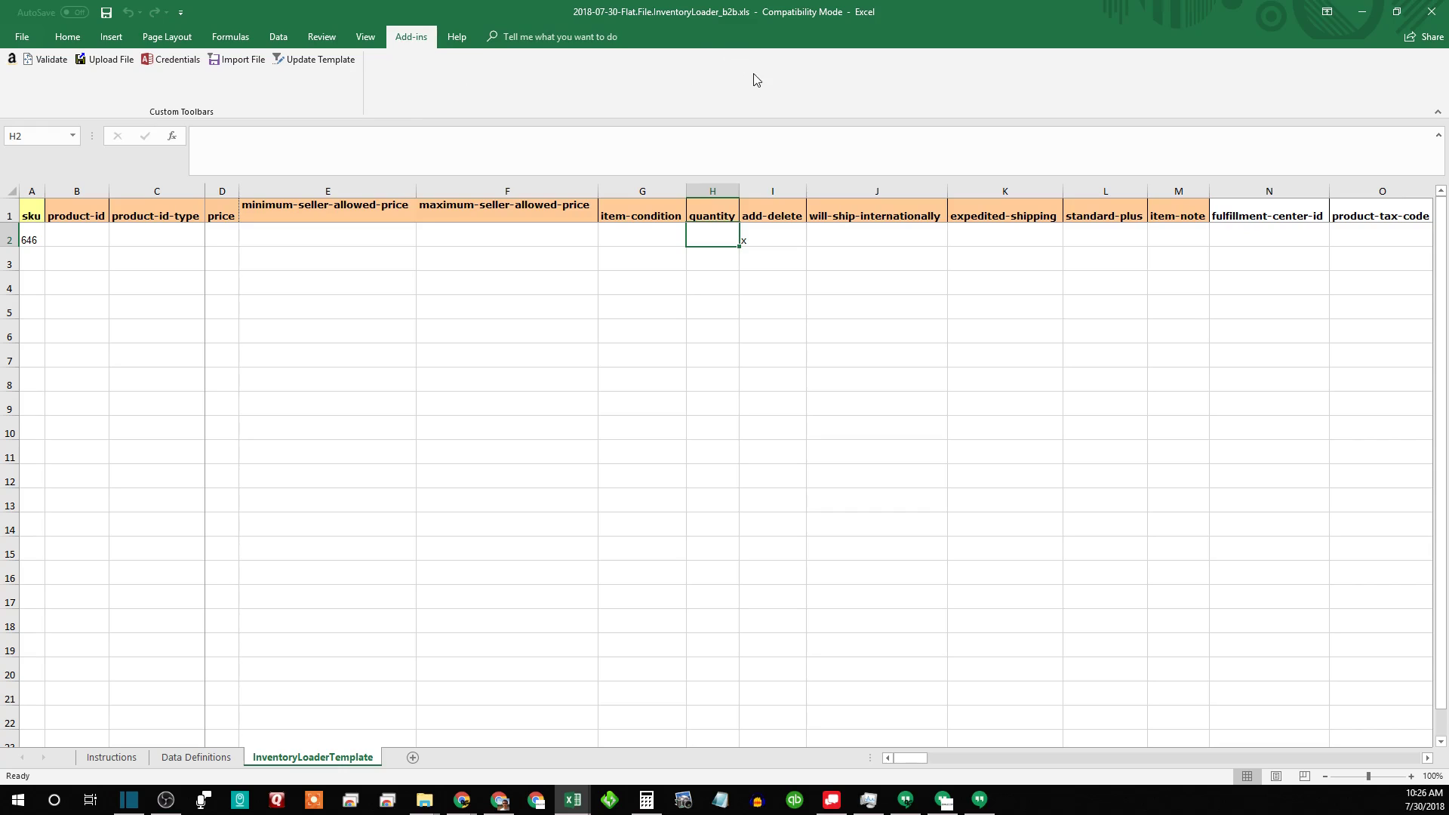
mouse_move(726, 63)
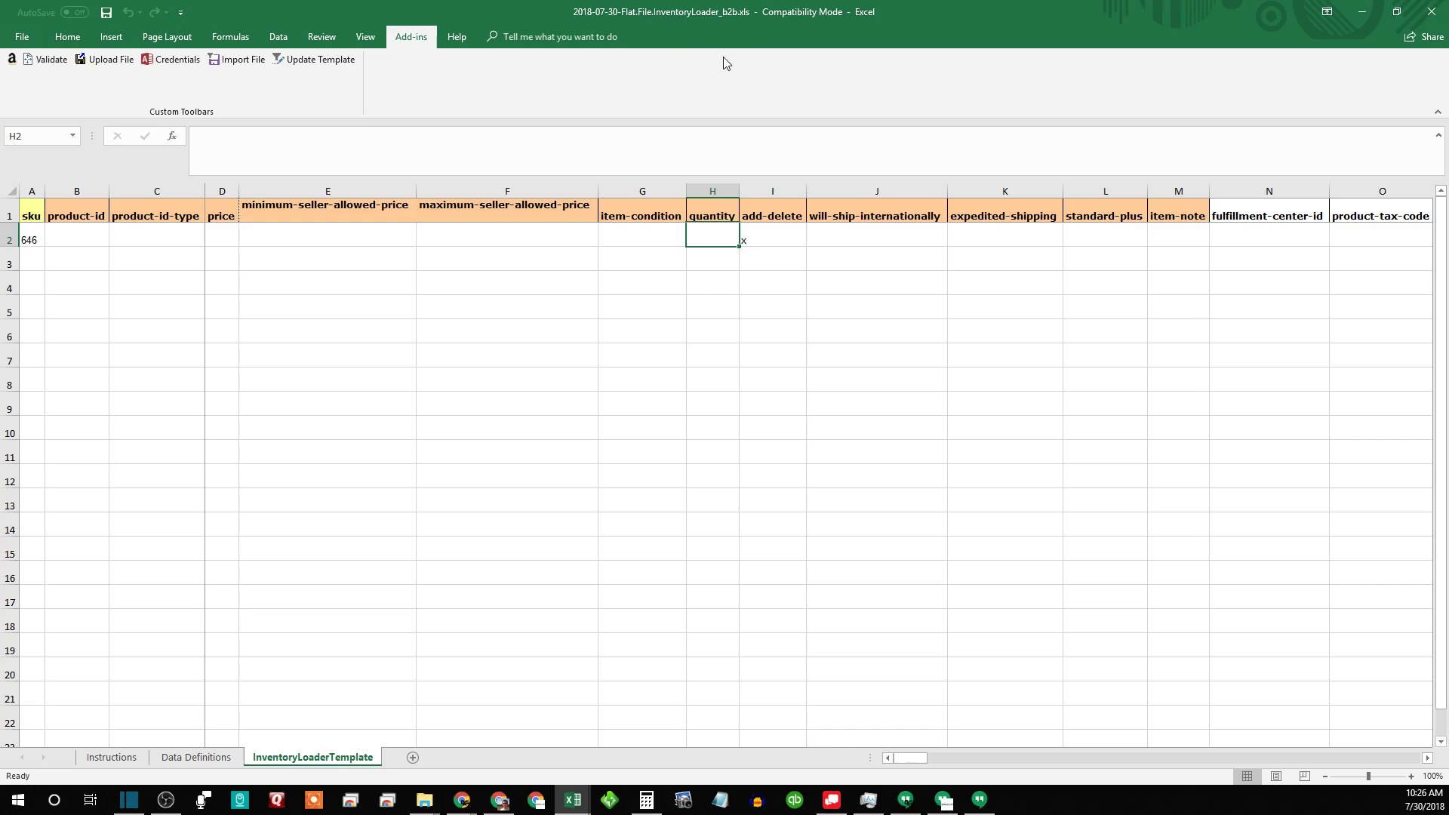
mouse_move(759, 240)
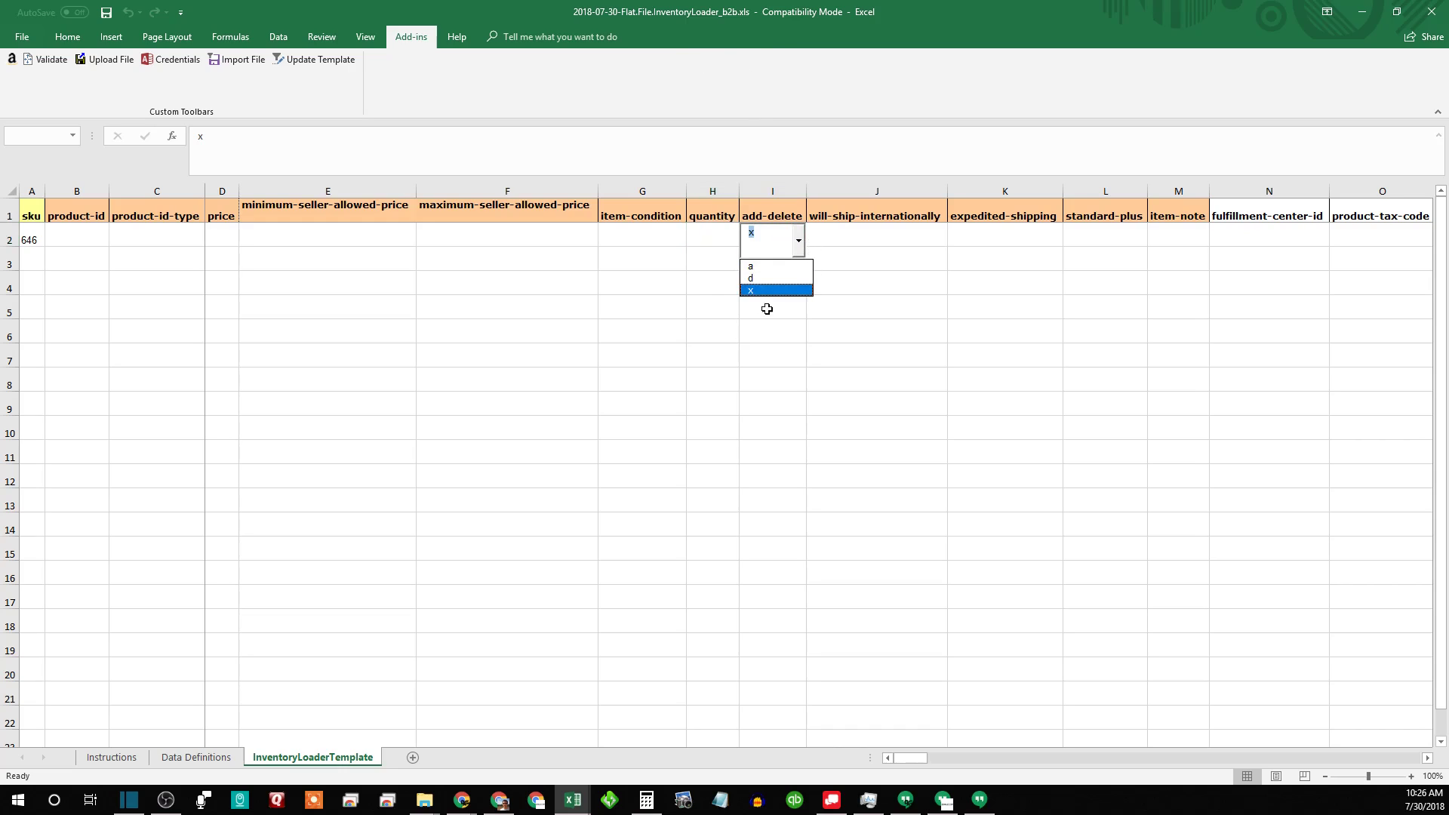
click(875, 240)
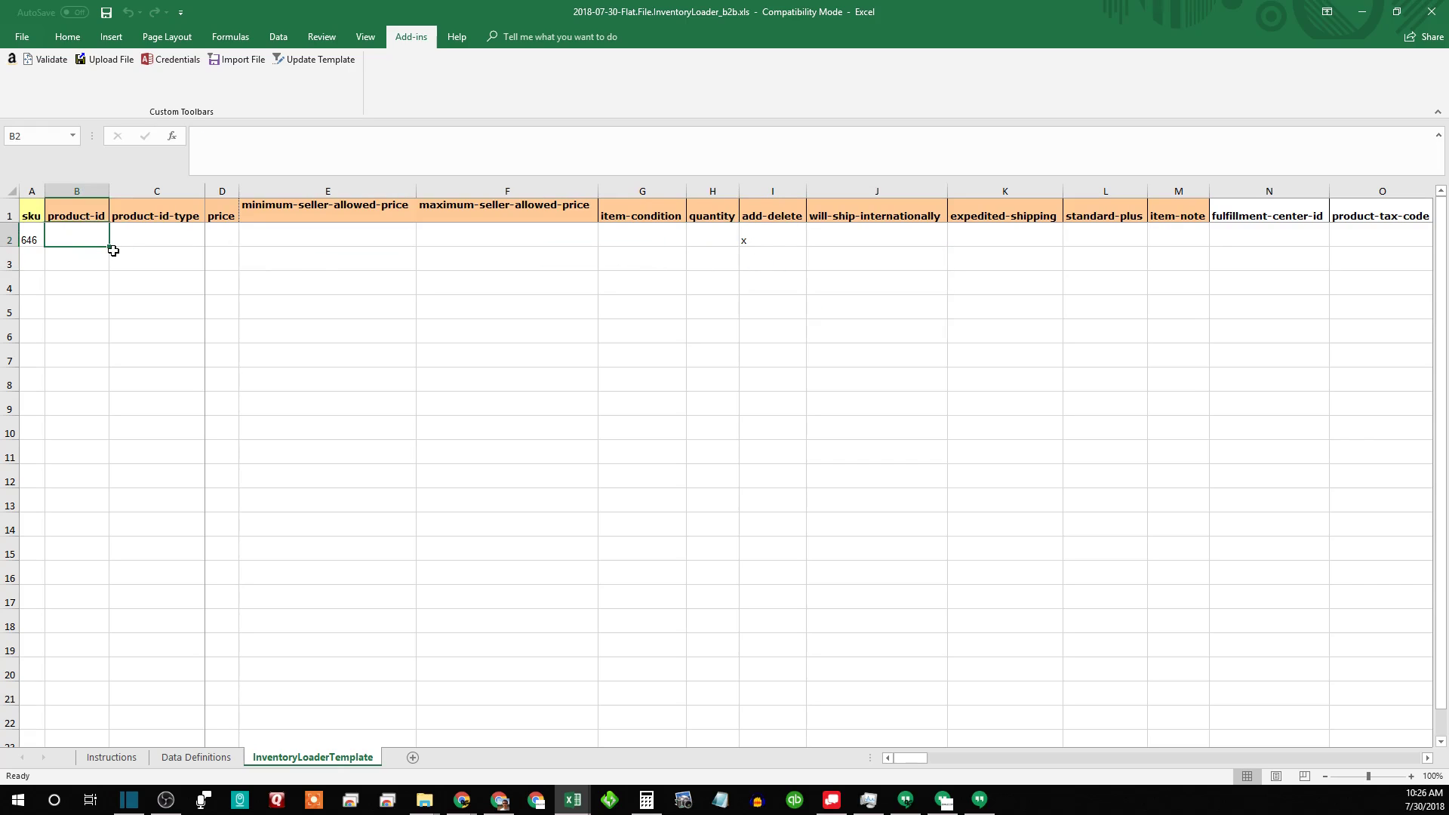
mouse_move(836, 213)
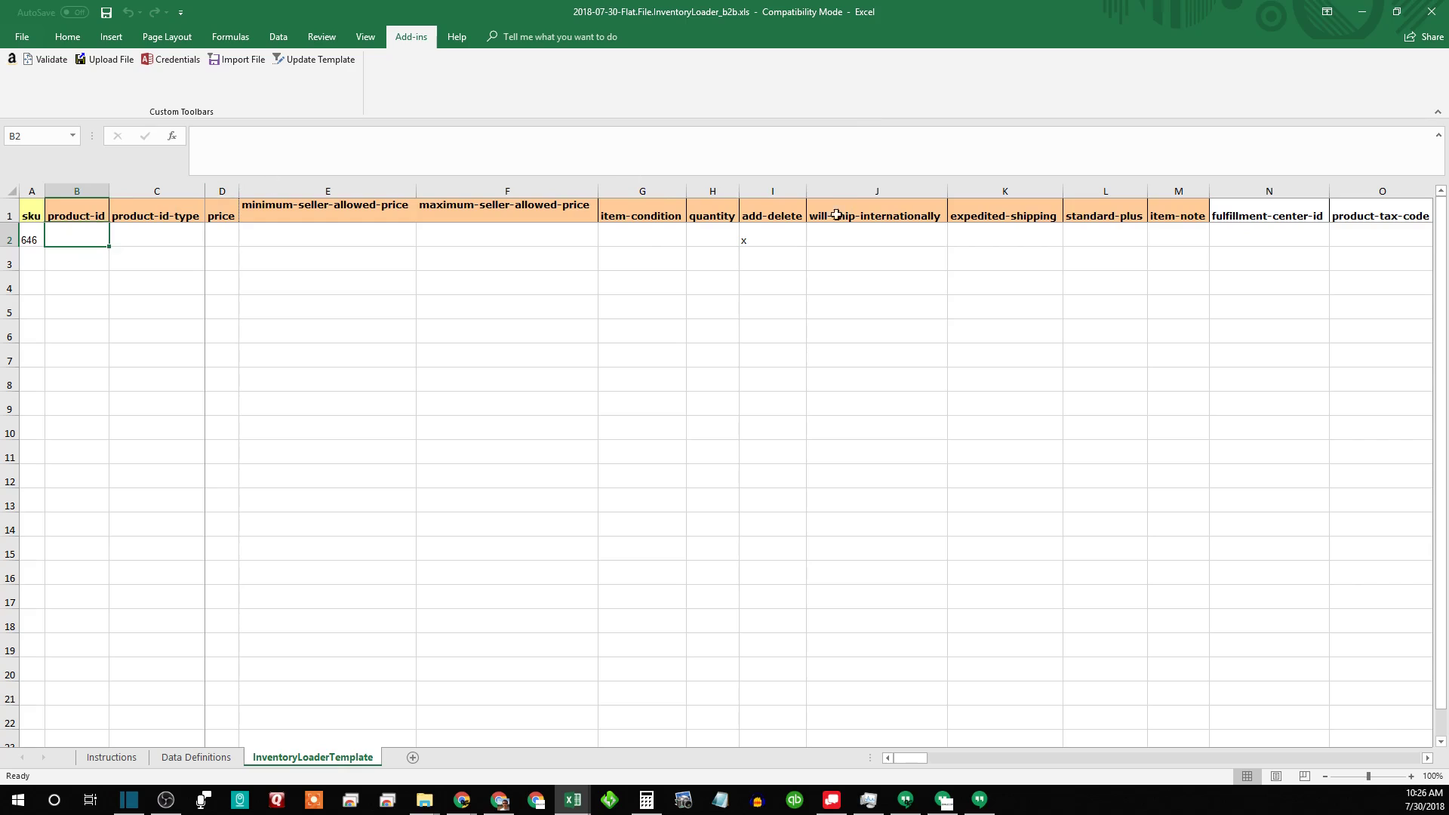
click(797, 240)
text(x)
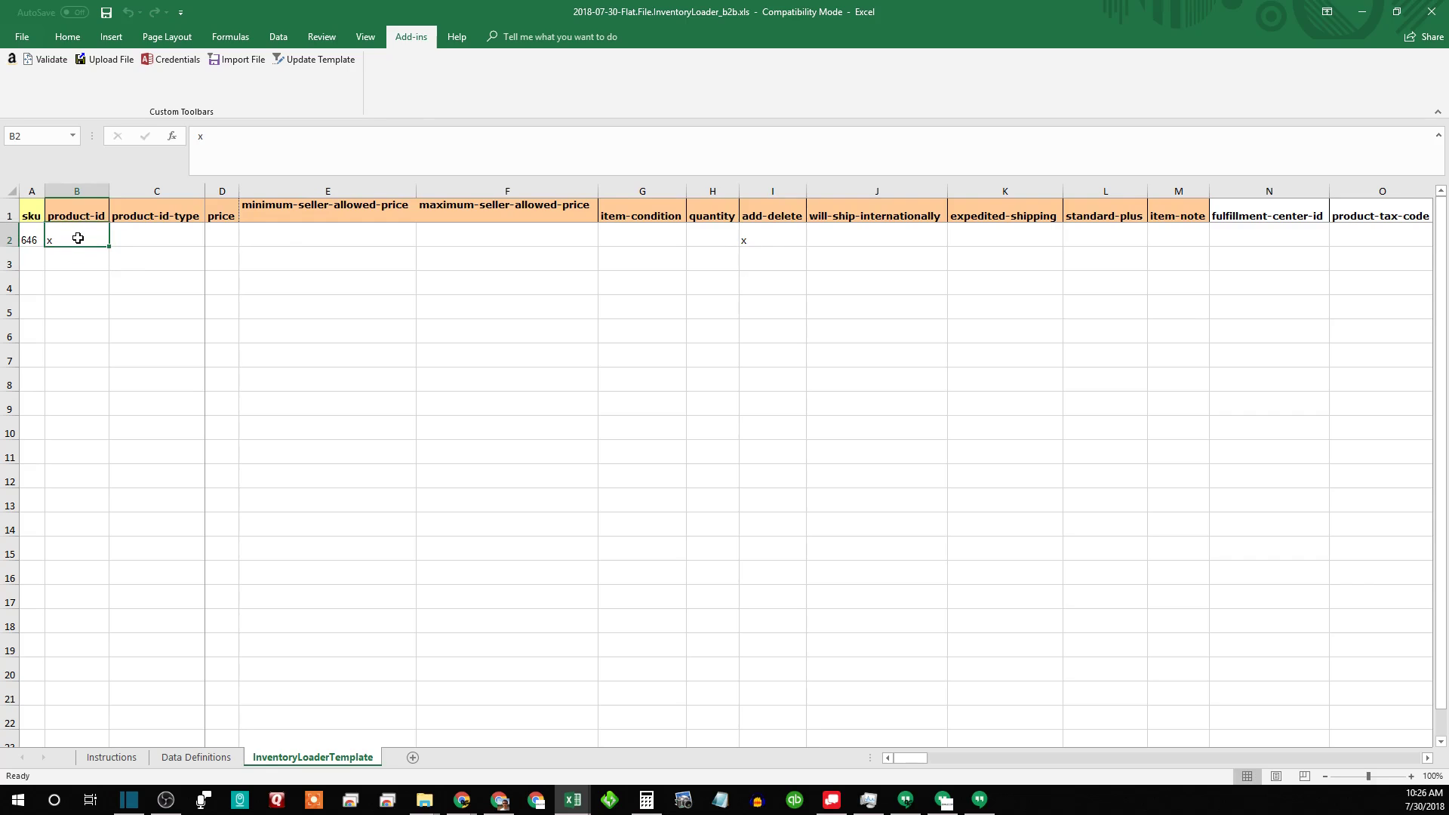
- Add SKUs 647 and 648 and fill x down the add-delete column for those rows
click(77, 261)
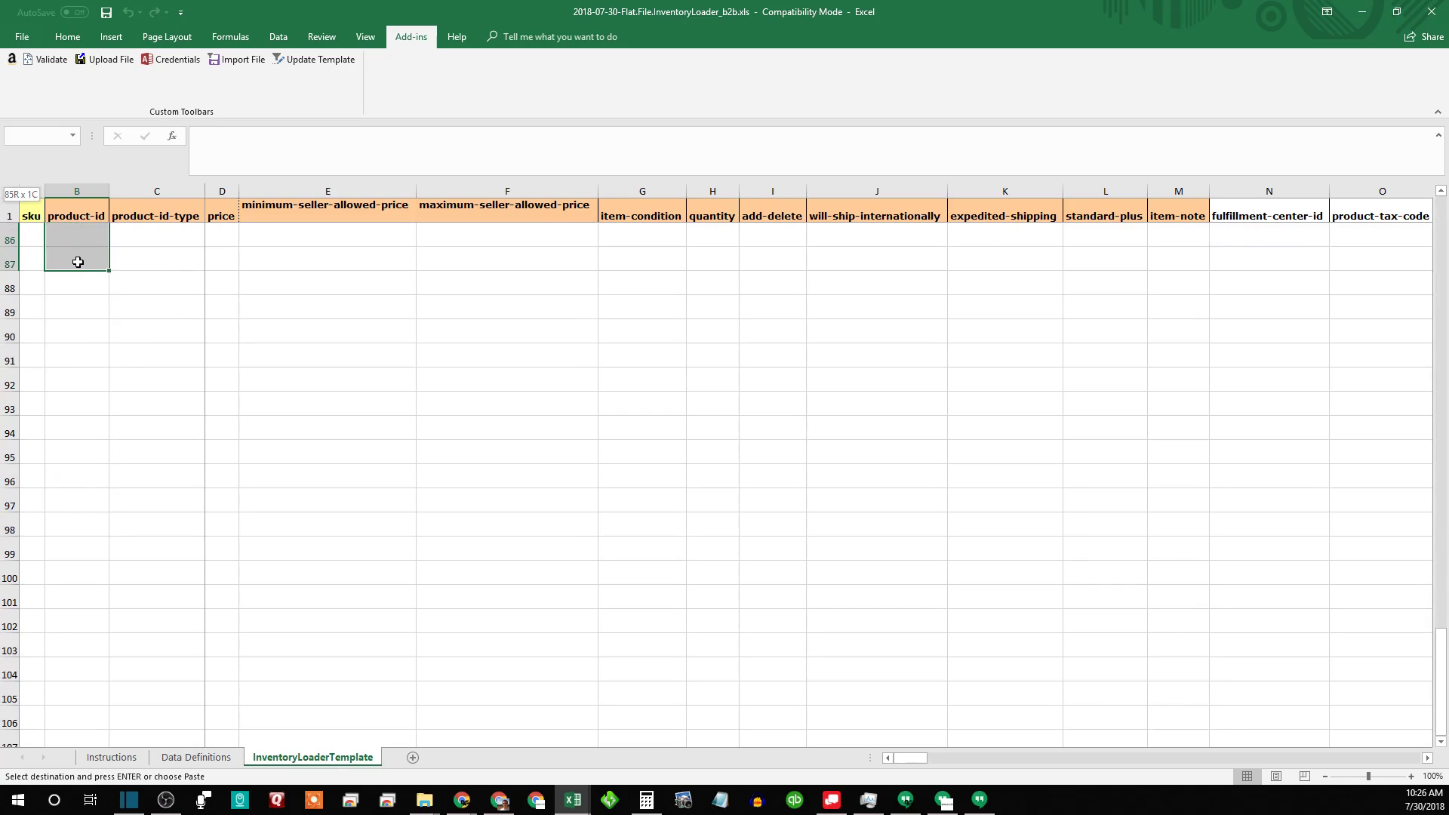
scroll(down, 3)
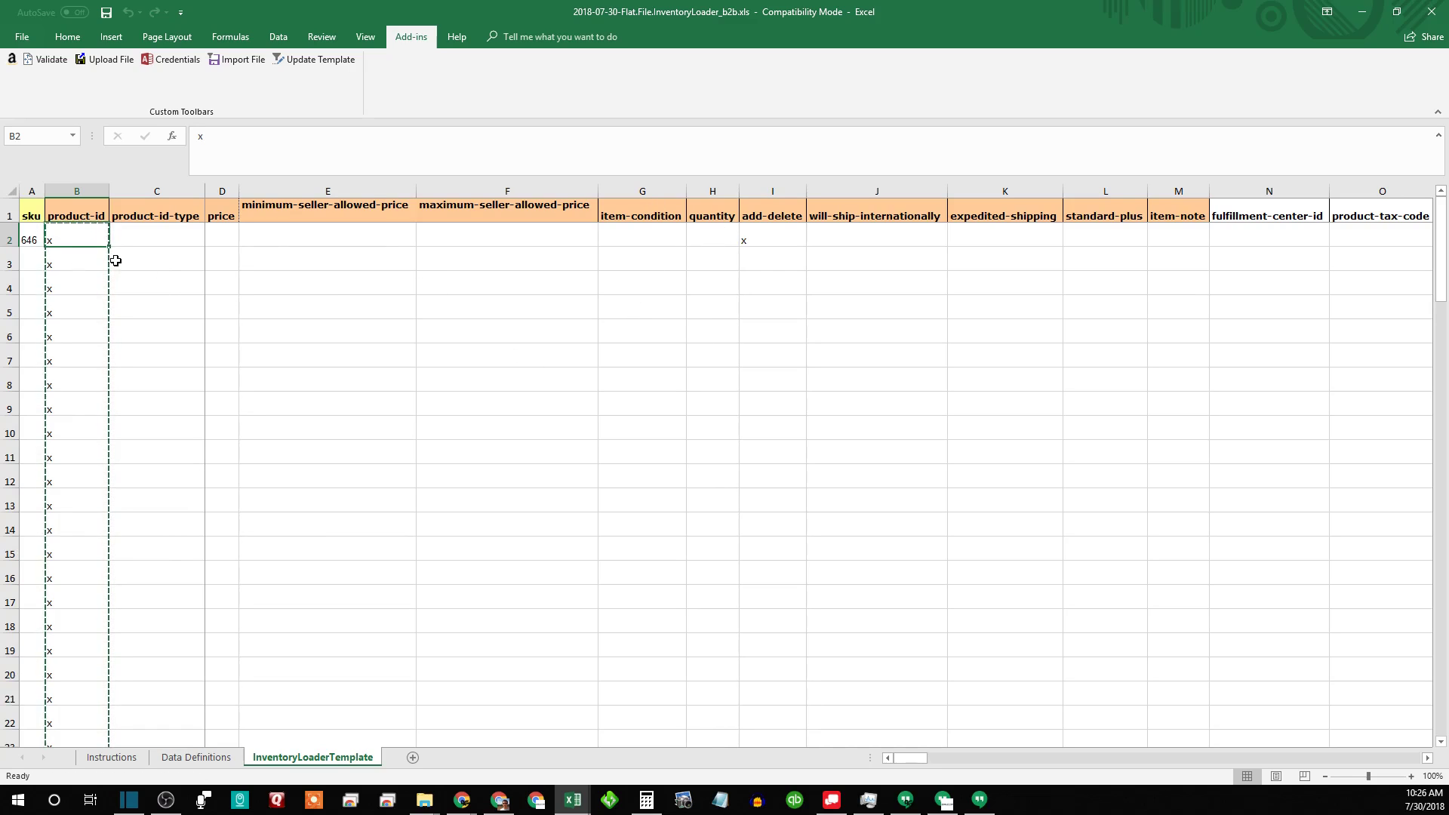
click(77, 264)
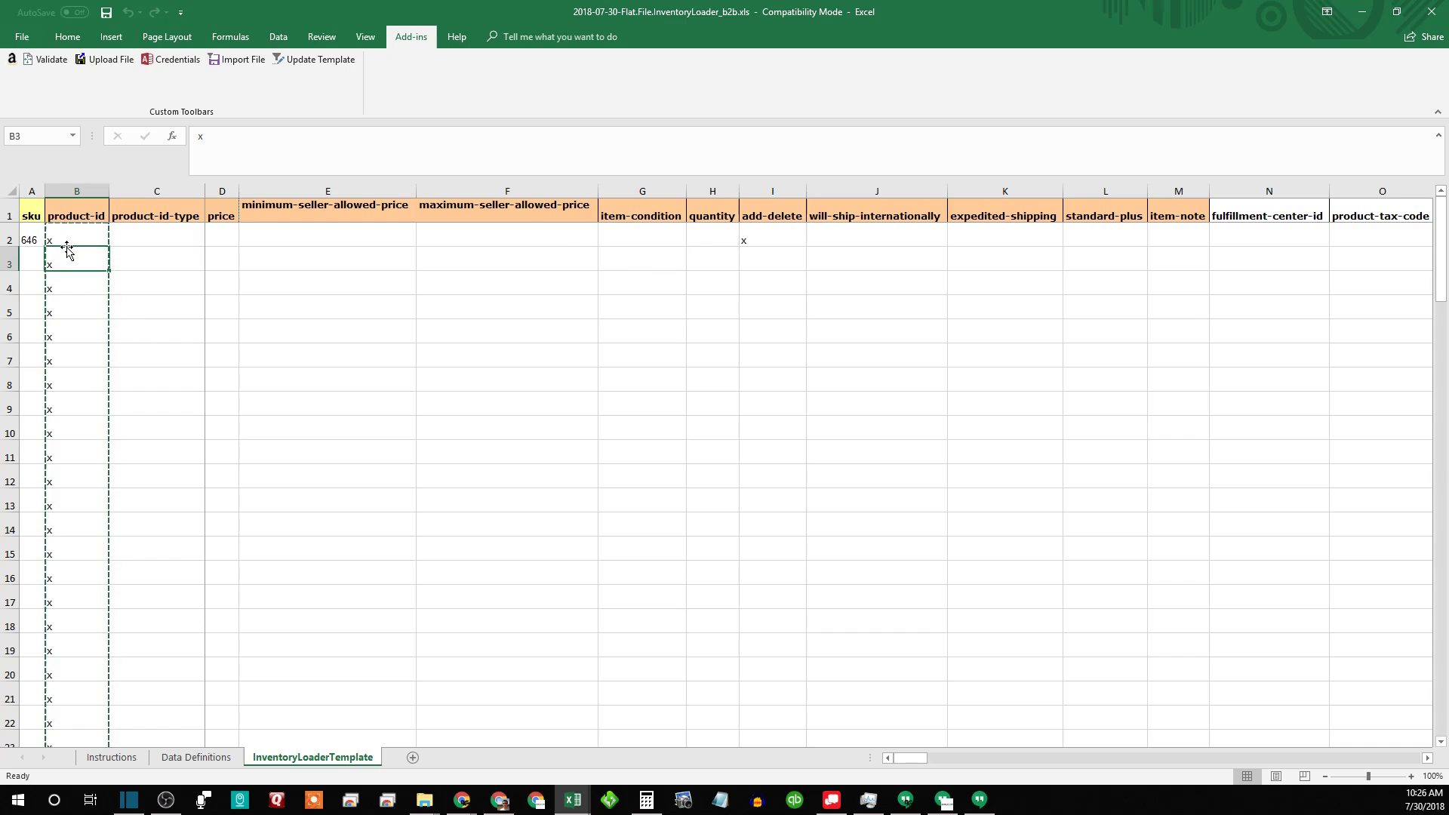
click(77, 240)
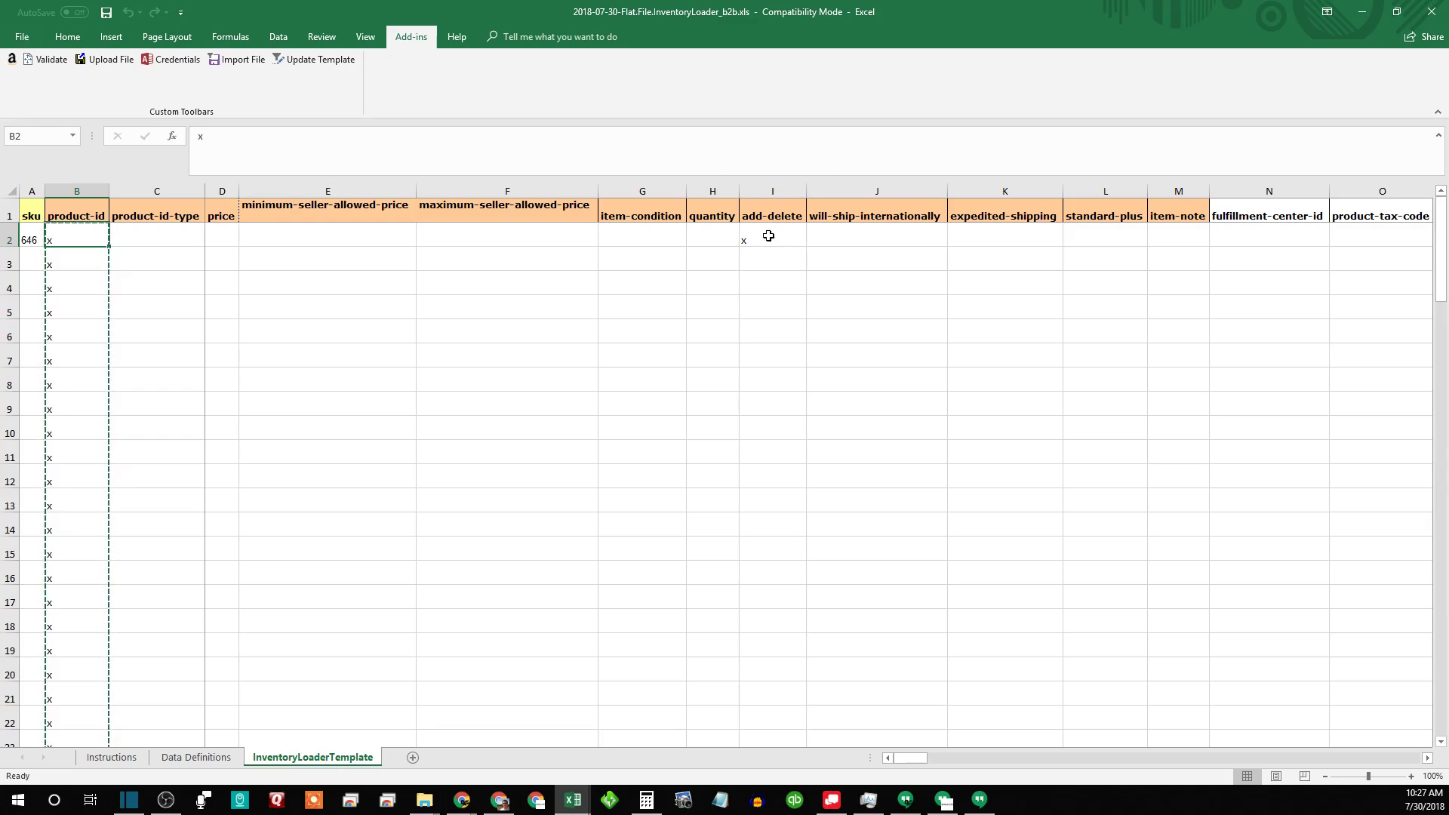
click(771, 240)
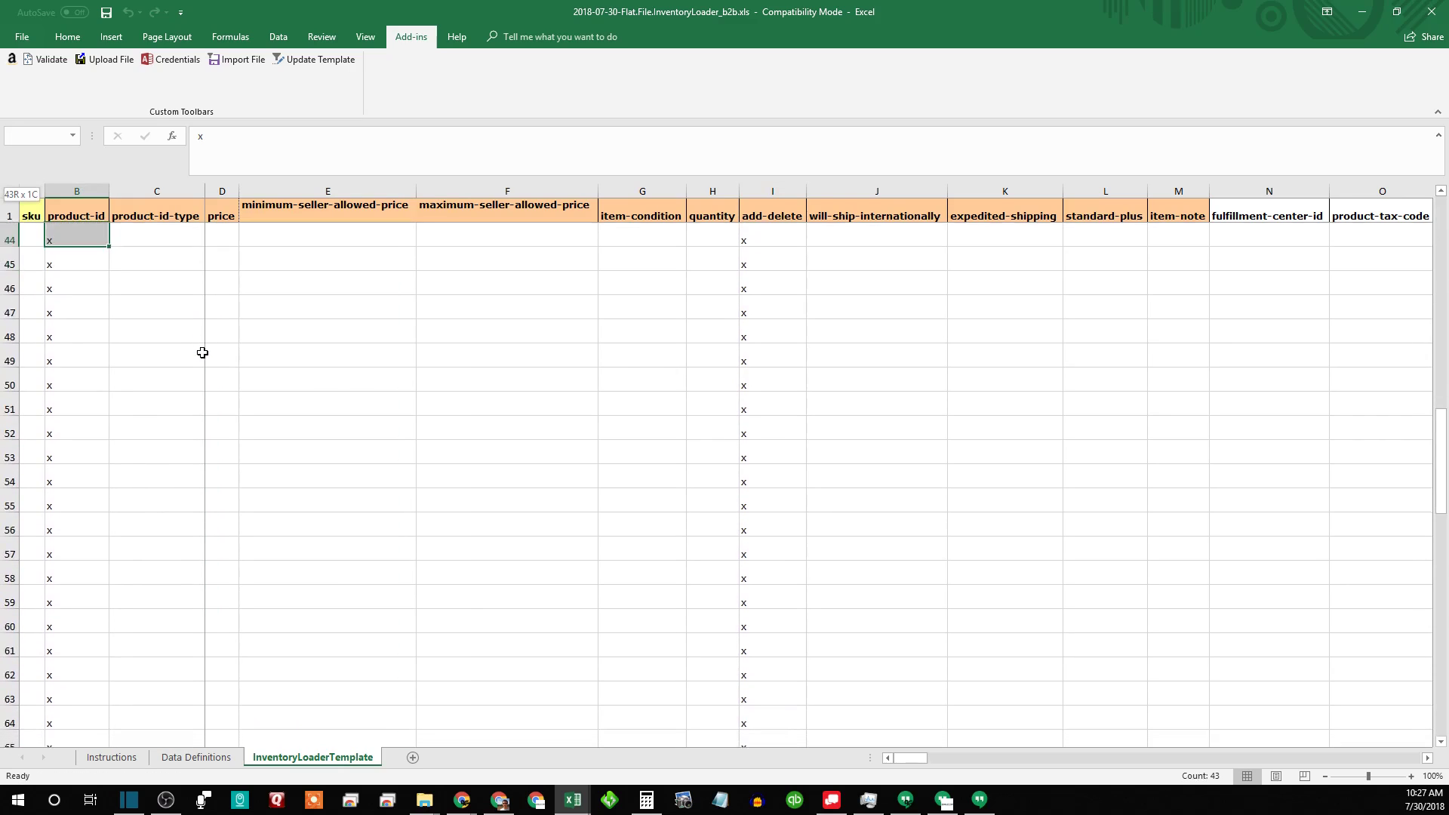
scroll(down, 3)
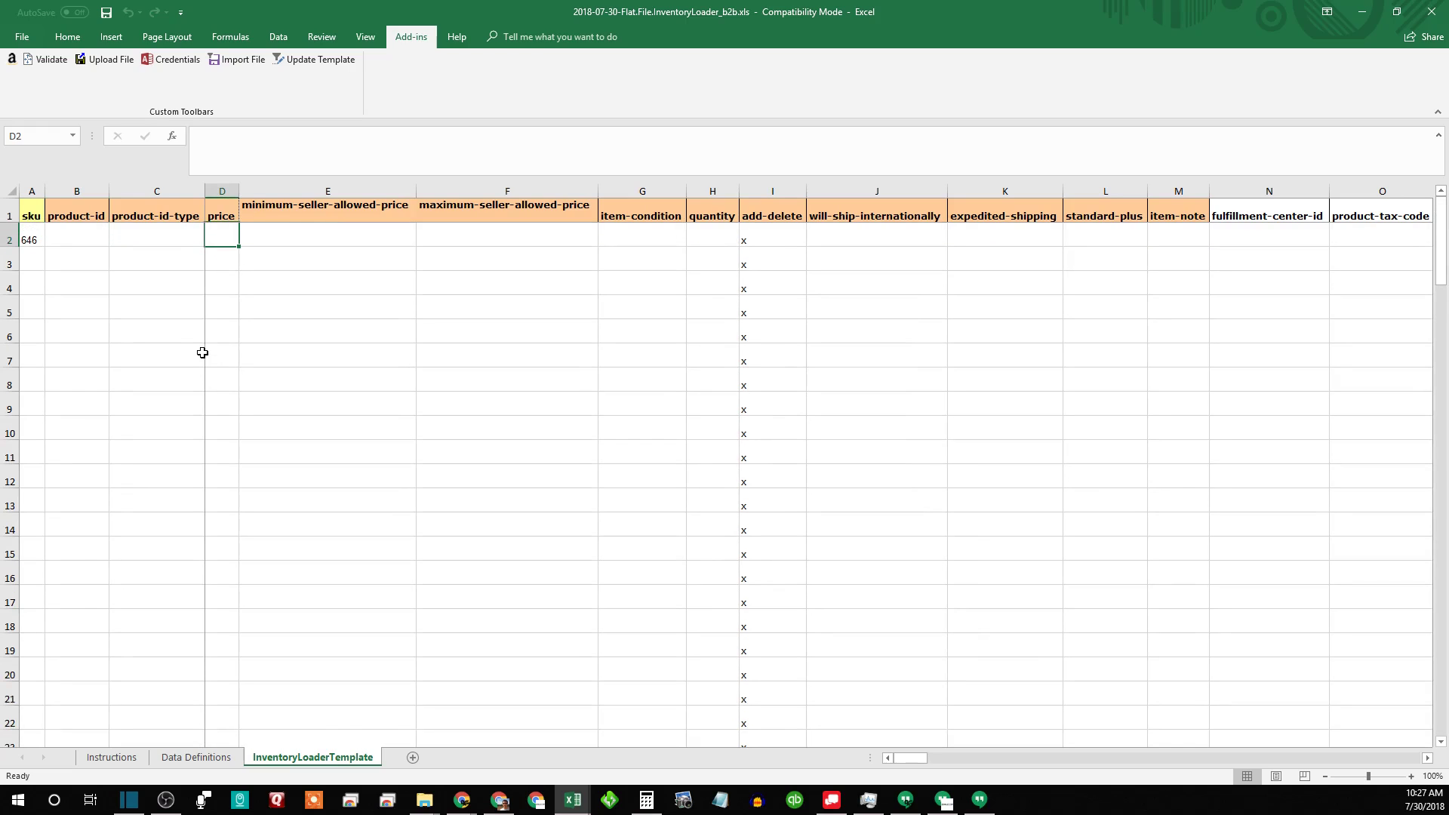
text(648)
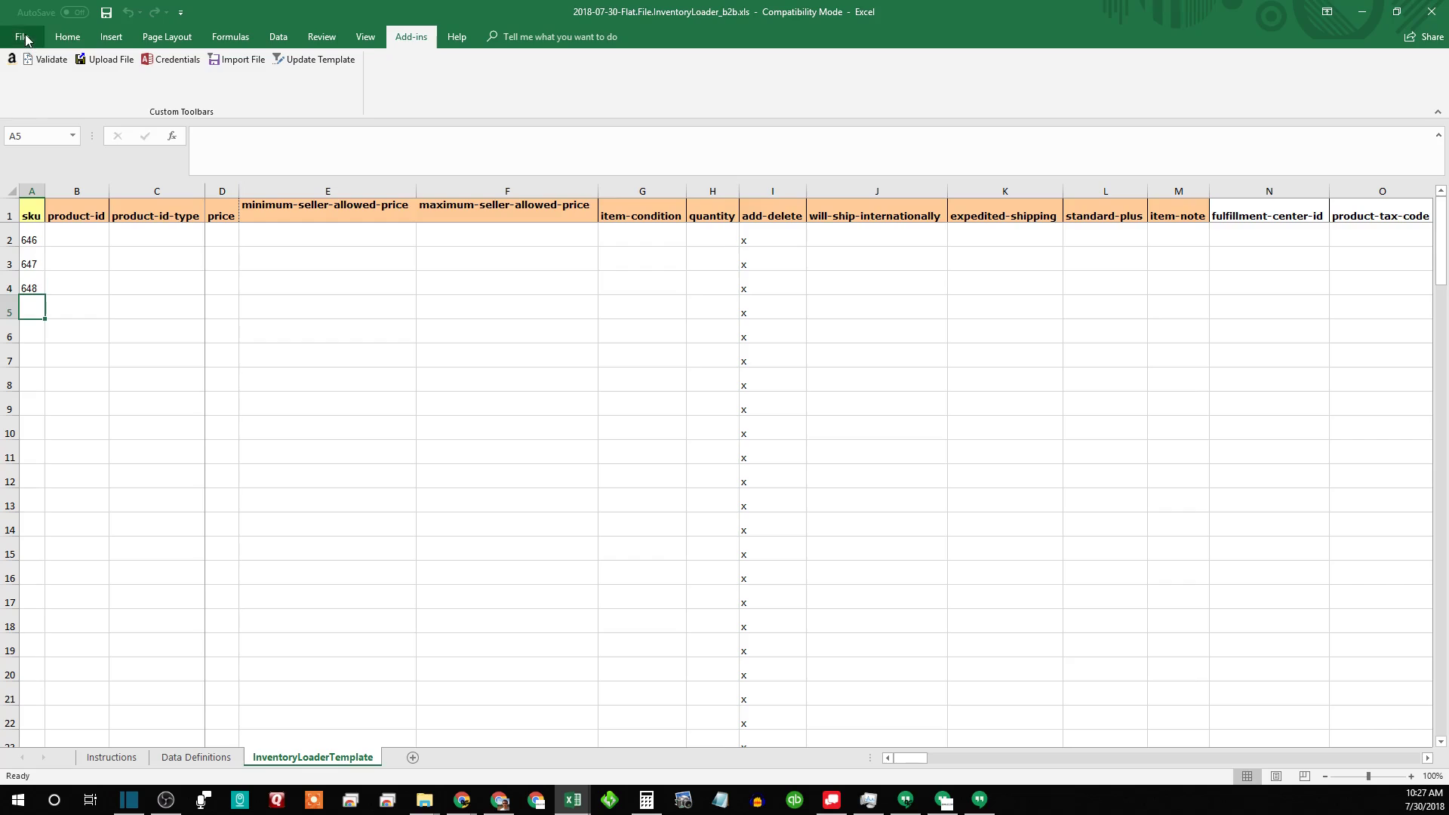
- Save the active sheet as Text (Tab delimited) named 2018-07-30-Flat.File.InventoryLoader_b2btest.txt
click(18, 36)
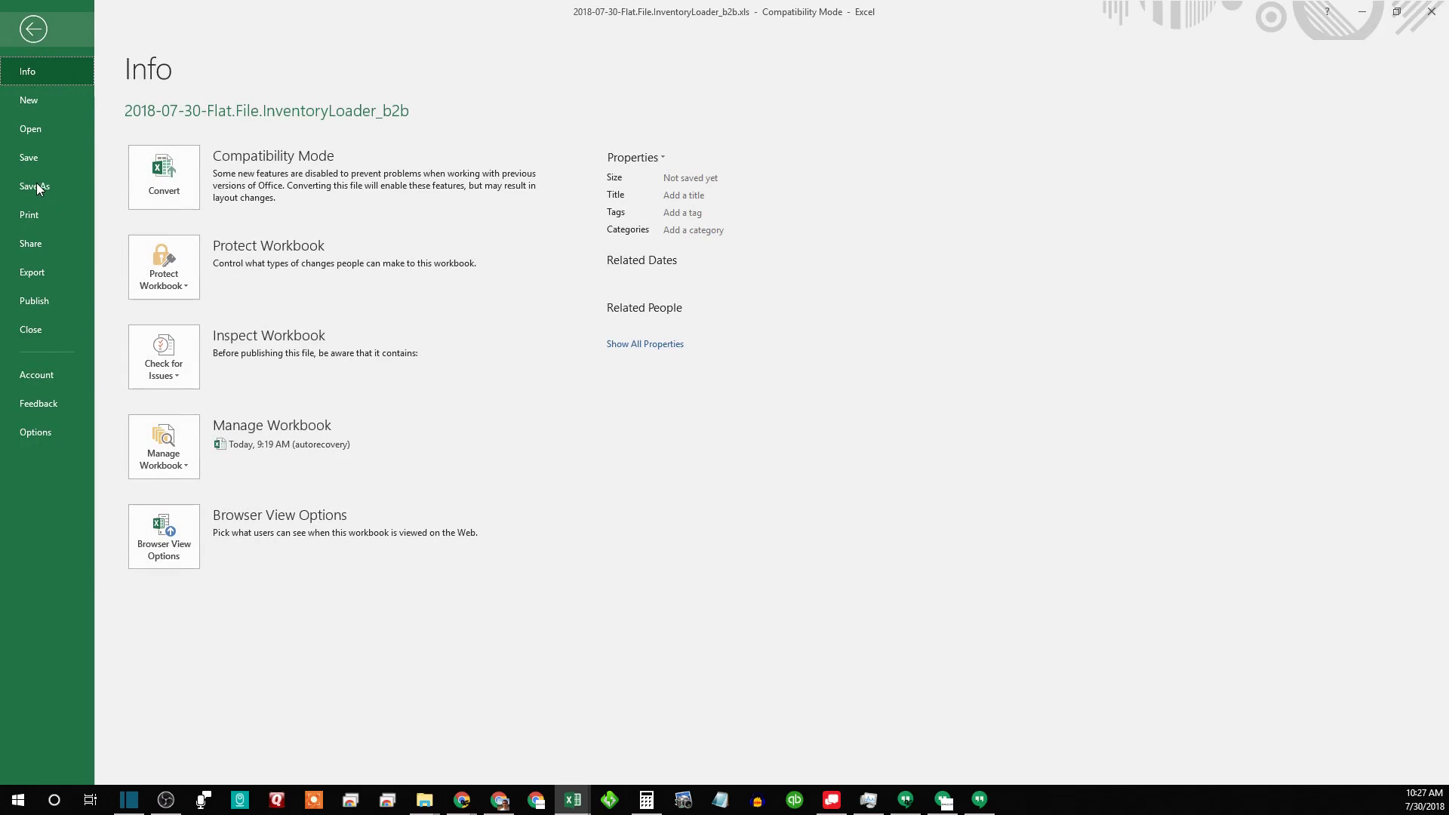
click(35, 186)
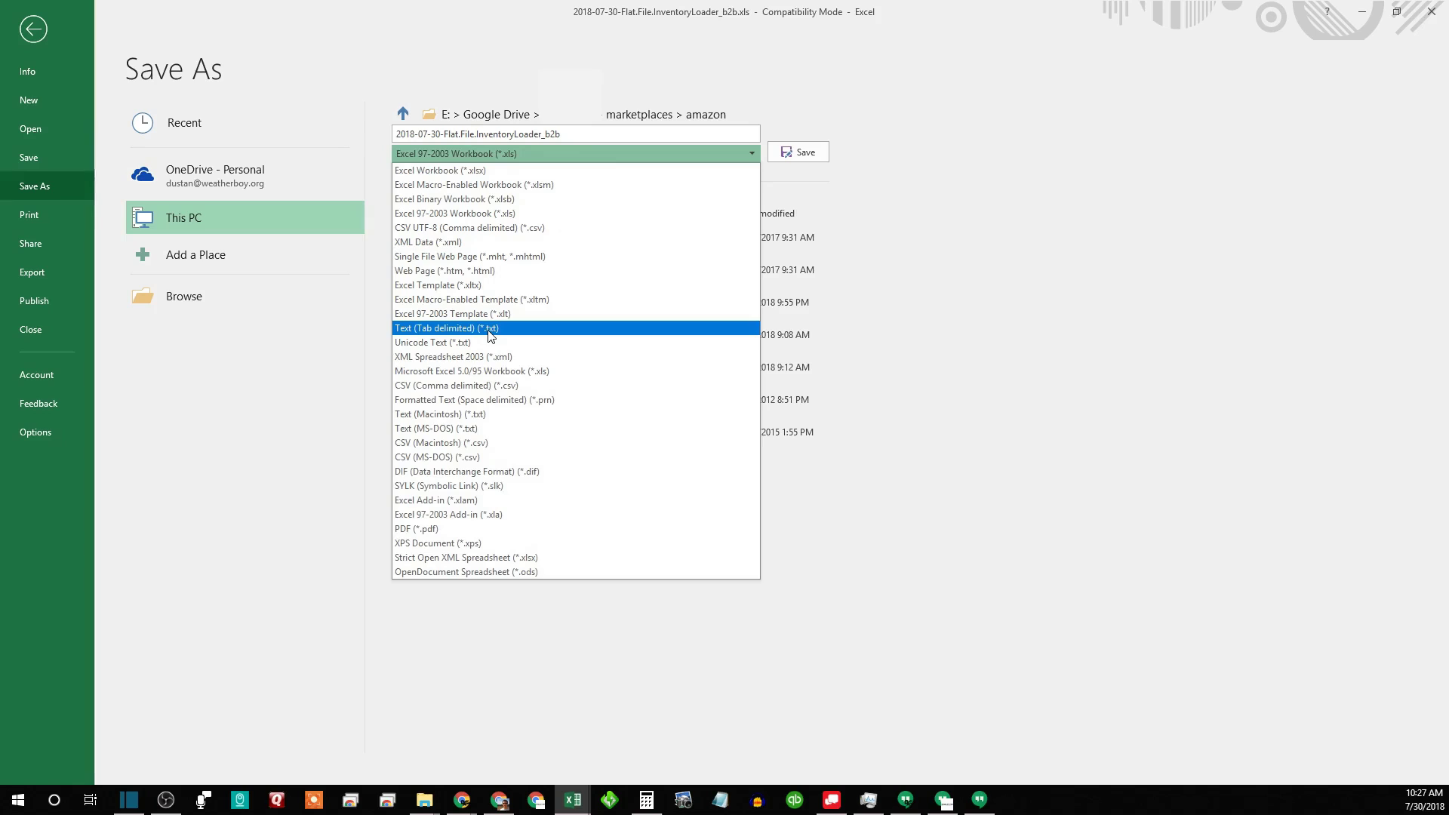
mouse_move(451, 331)
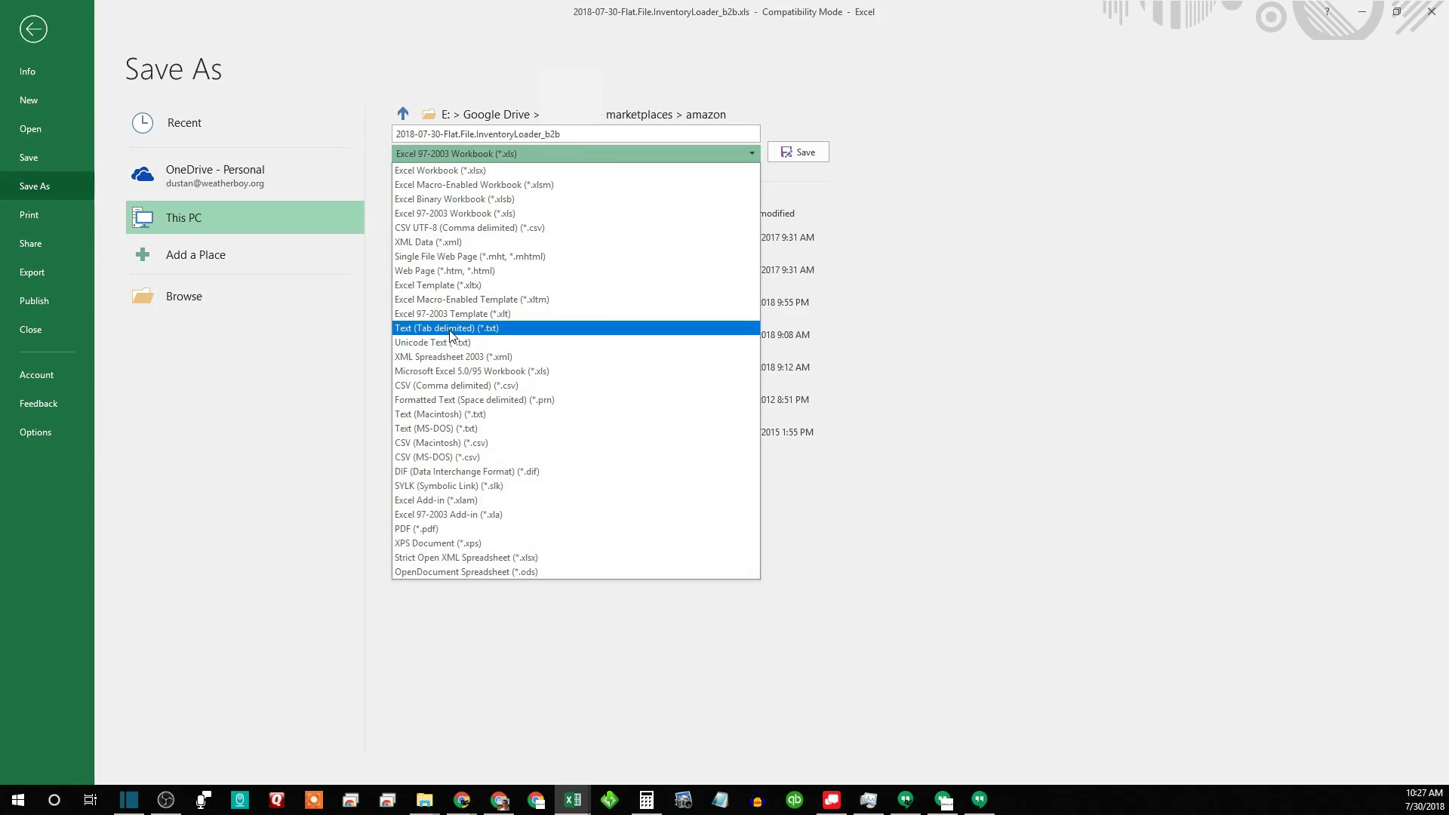
click(447, 328)
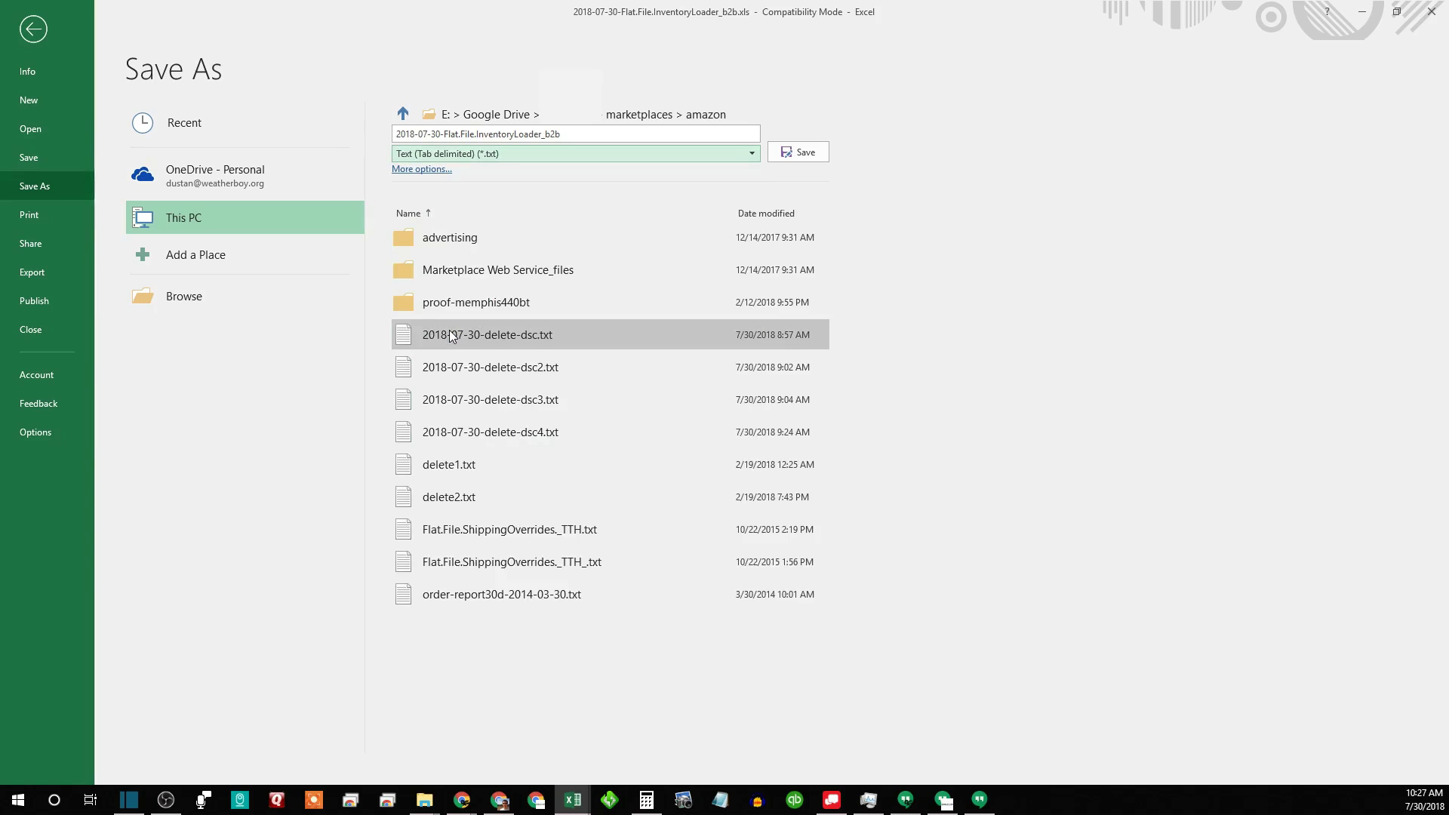
click(574, 134)
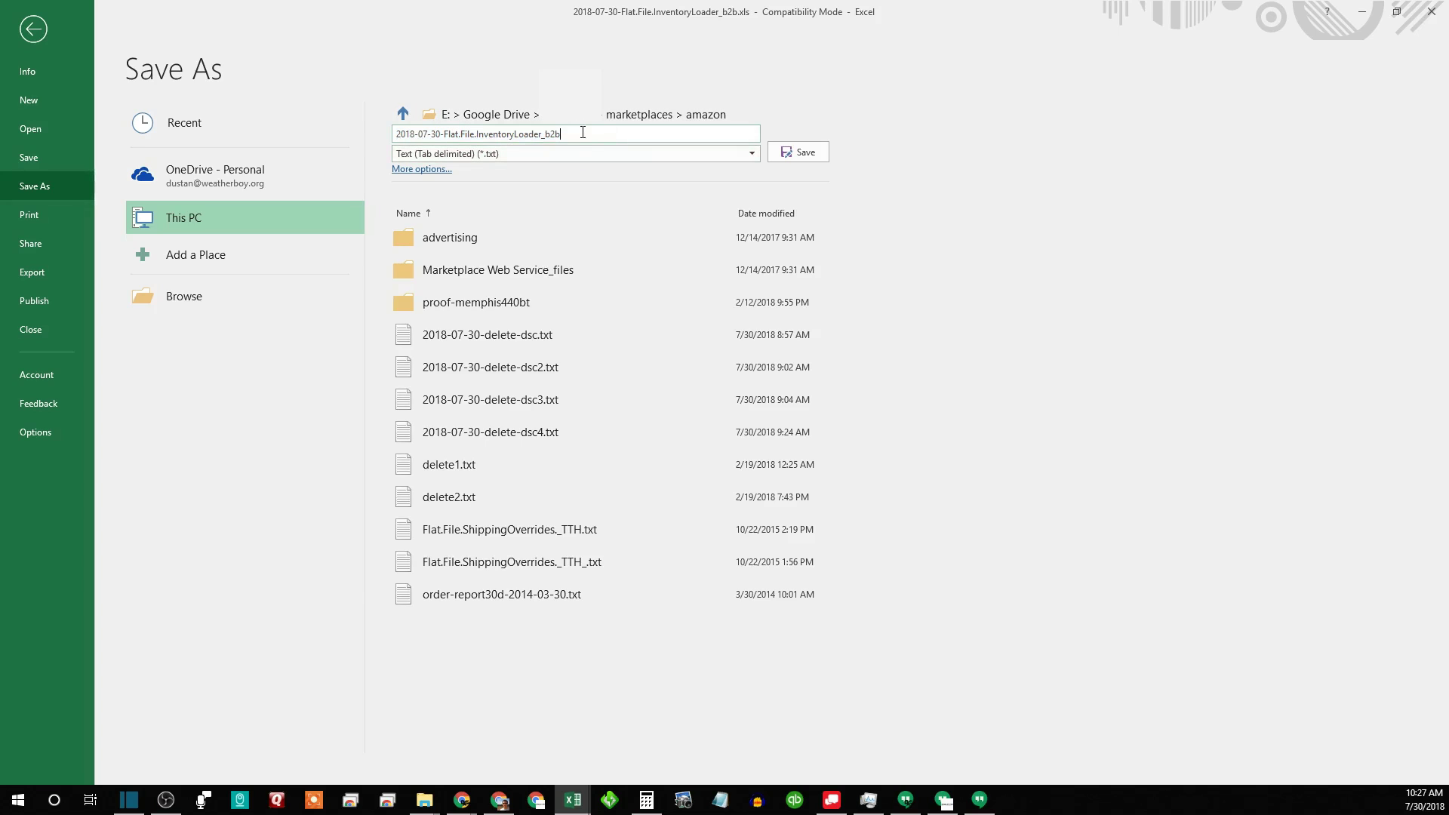
text(tes)
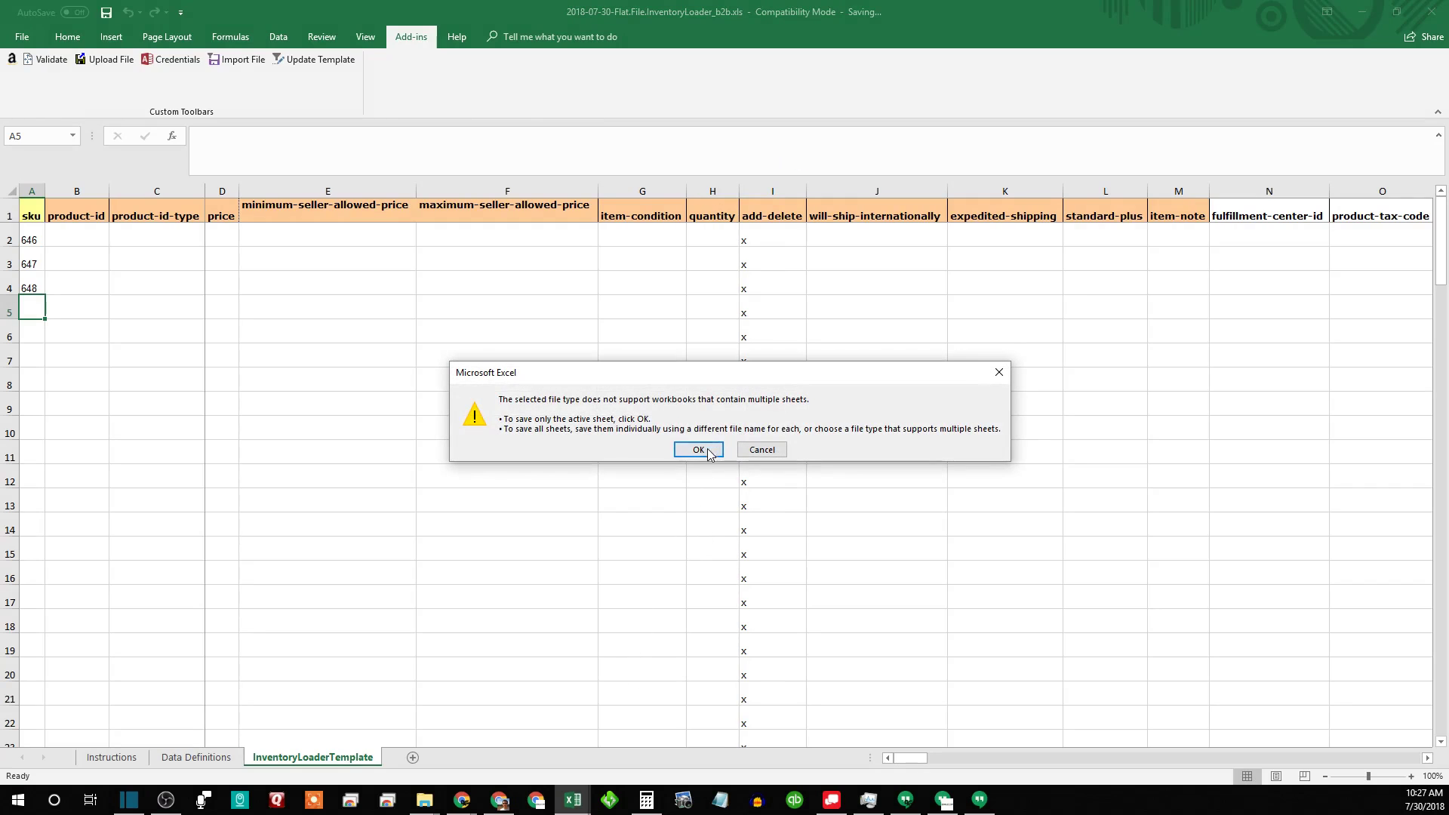
click(698, 449)
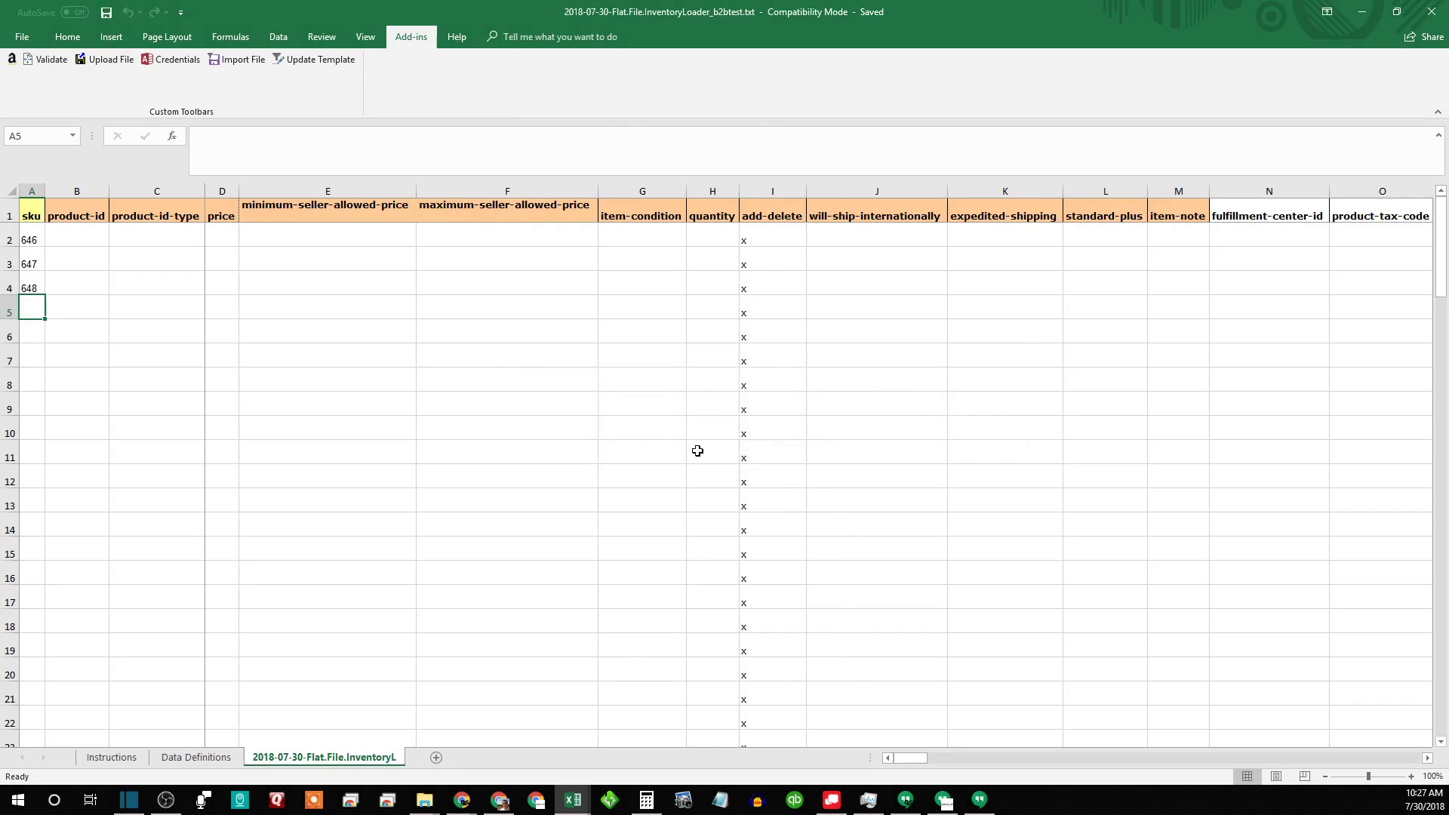
mouse_move(214, 482)
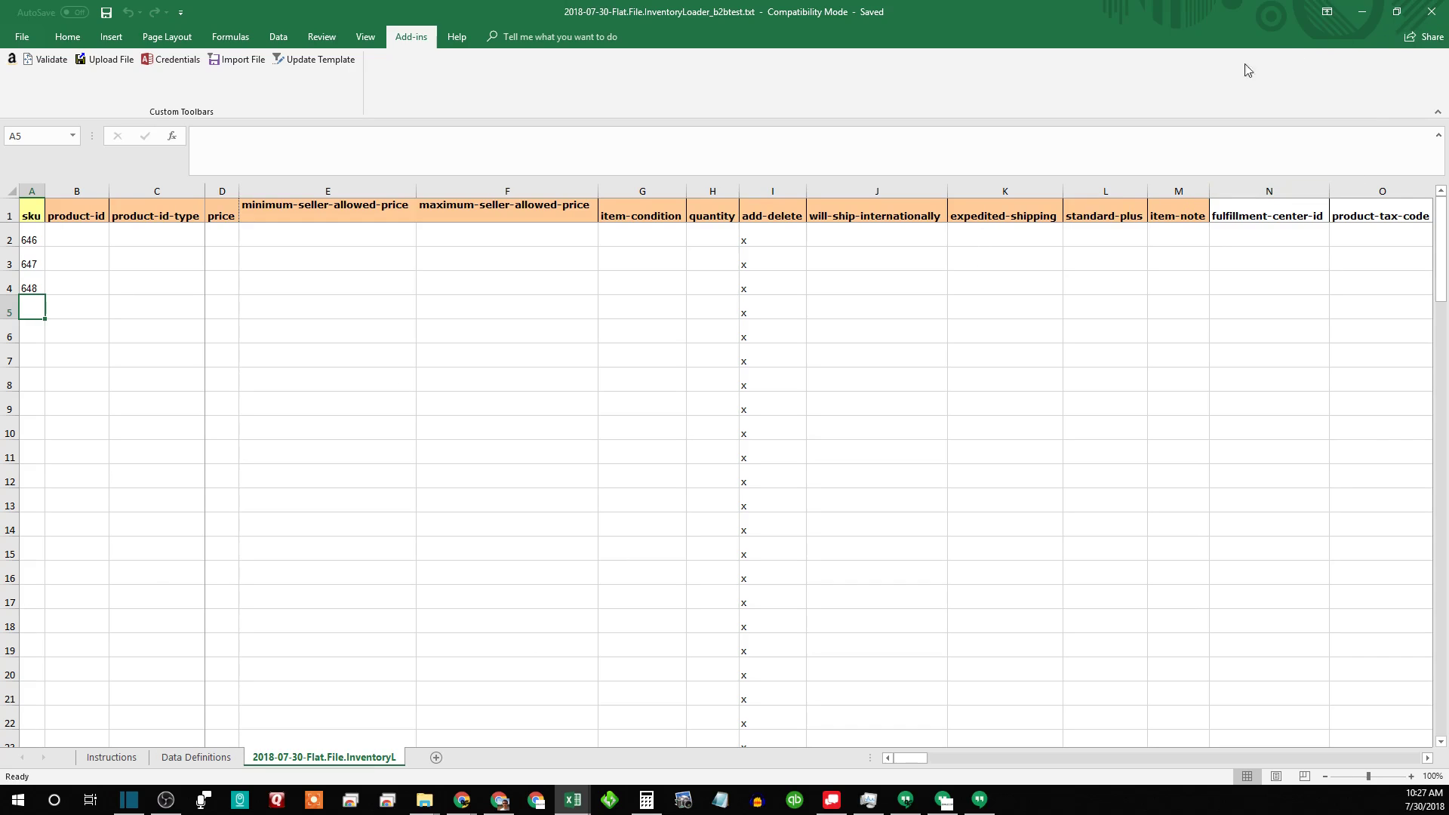
mouse_move(1361, 12)
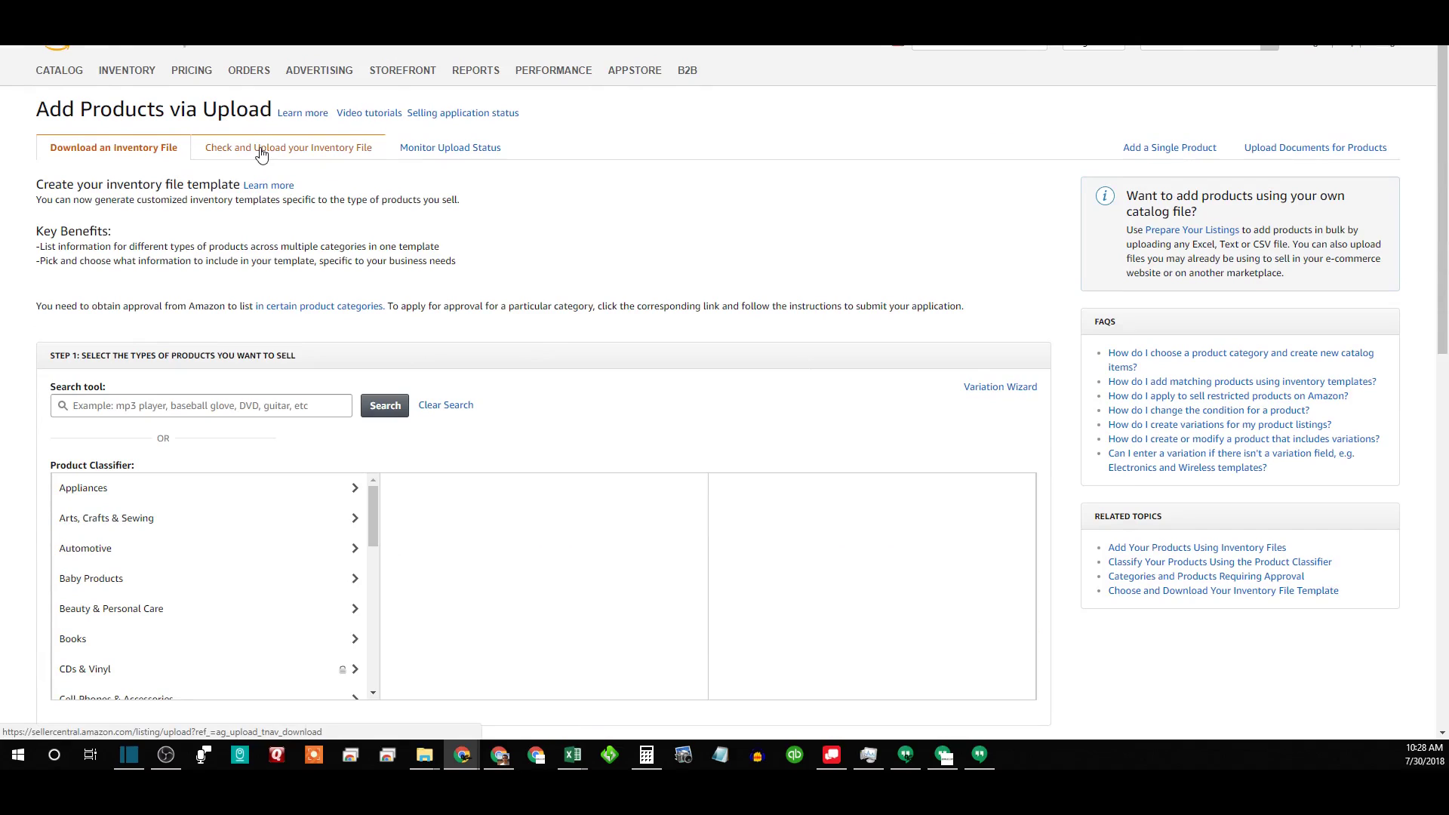
- On the Check and Upload your Inventory File tab, set File type to Inventory Loader File
click(287, 146)
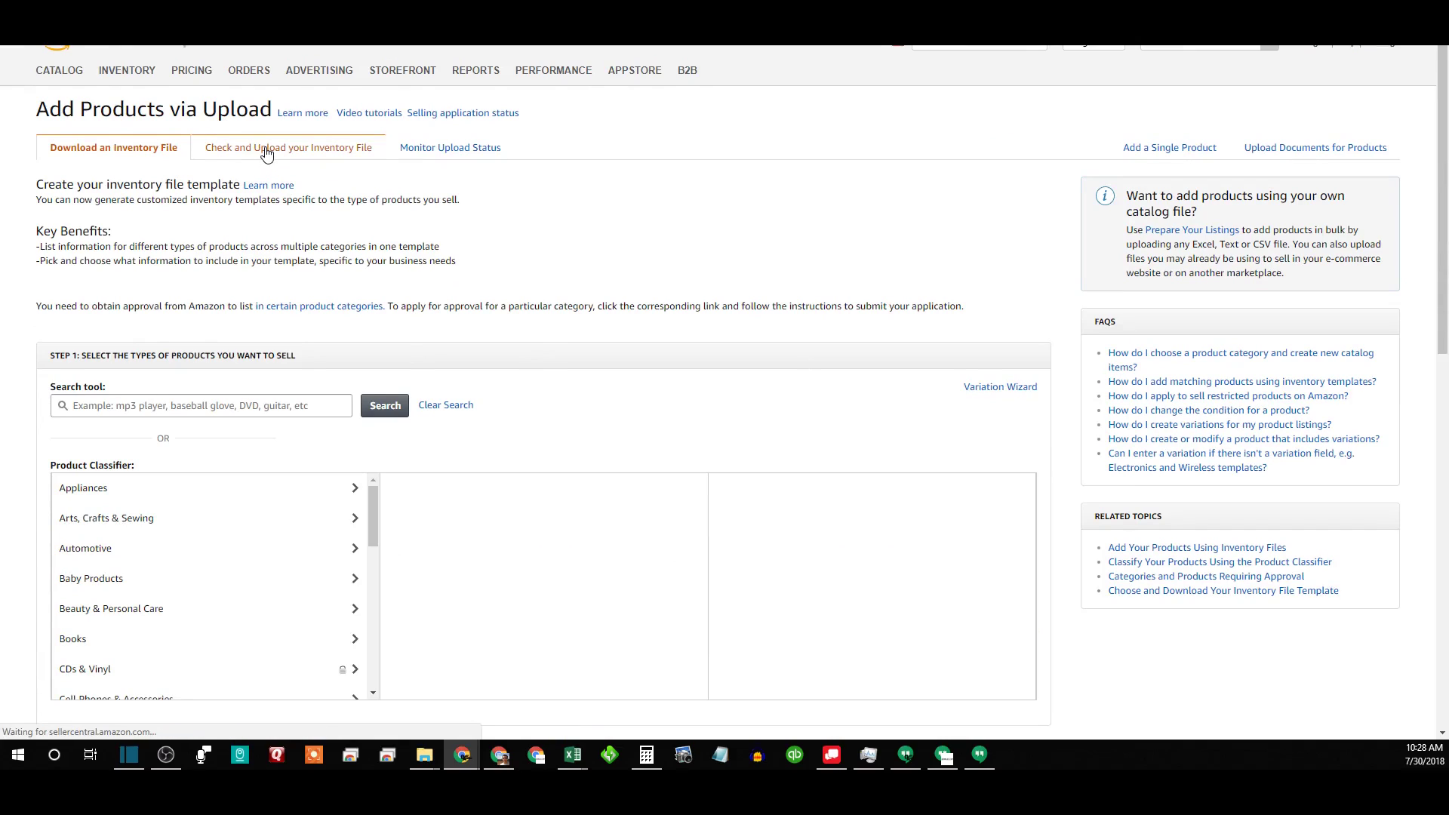
click(287, 146)
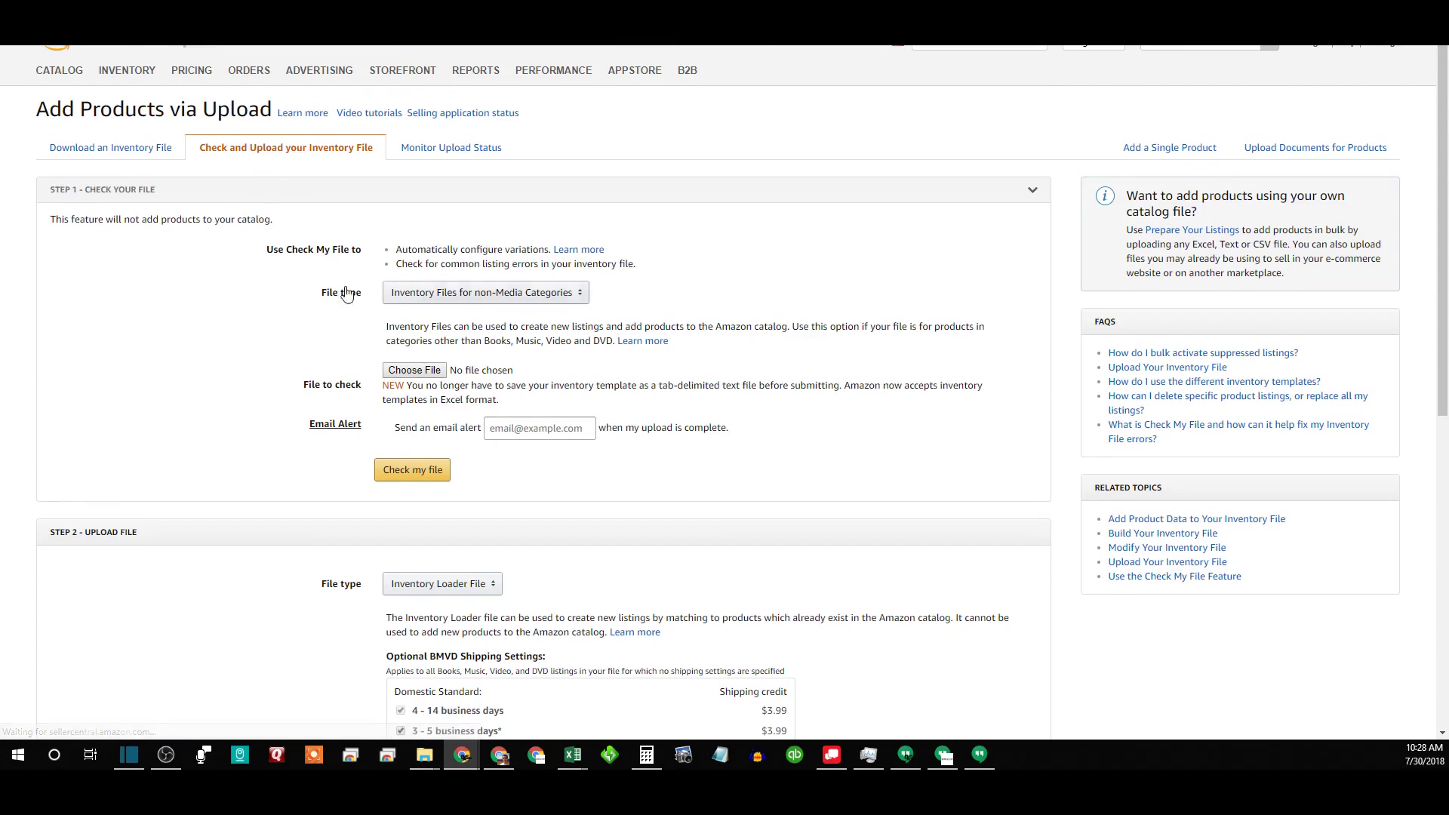
mouse_move(584, 364)
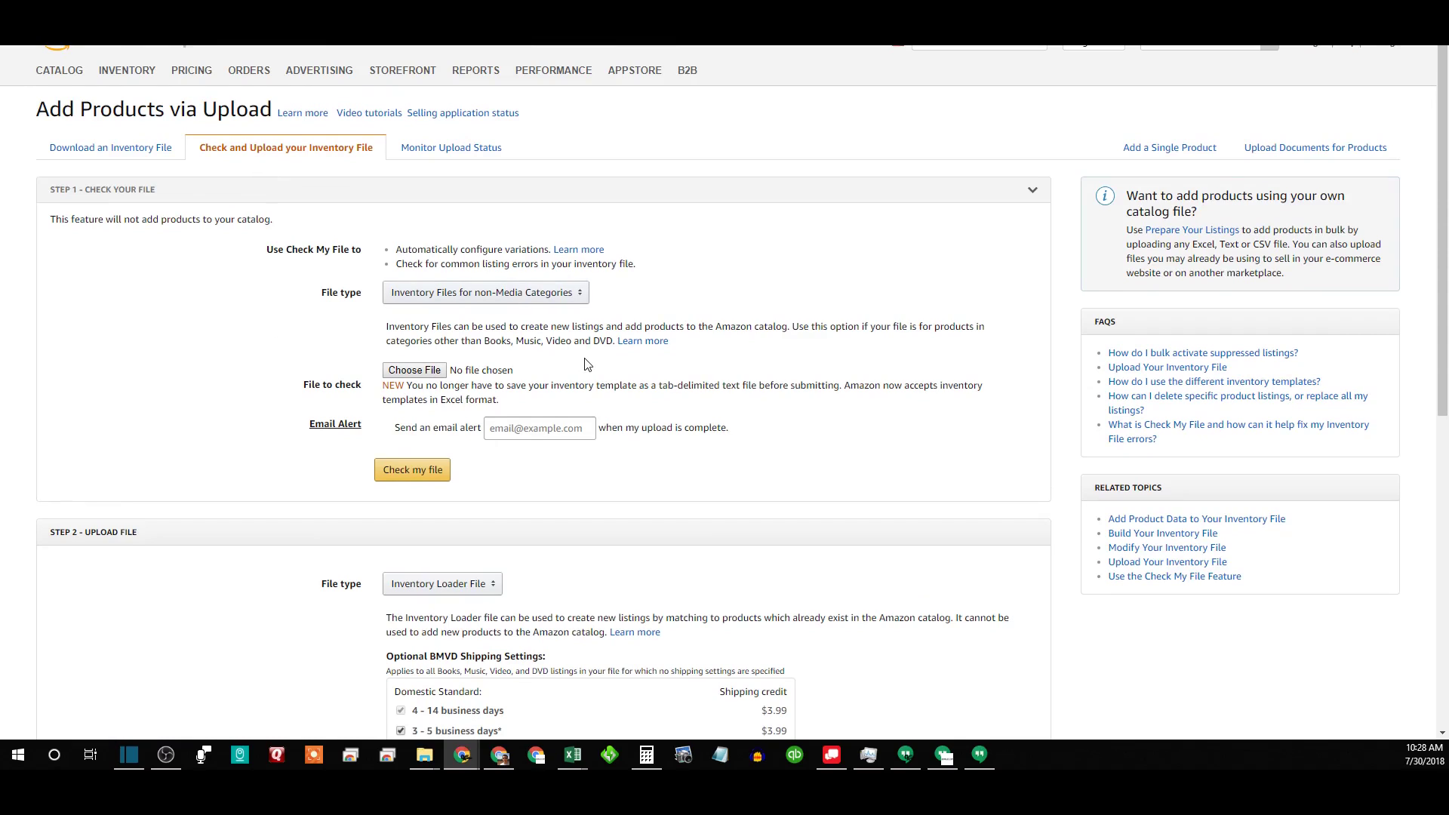
scroll(down, 3)
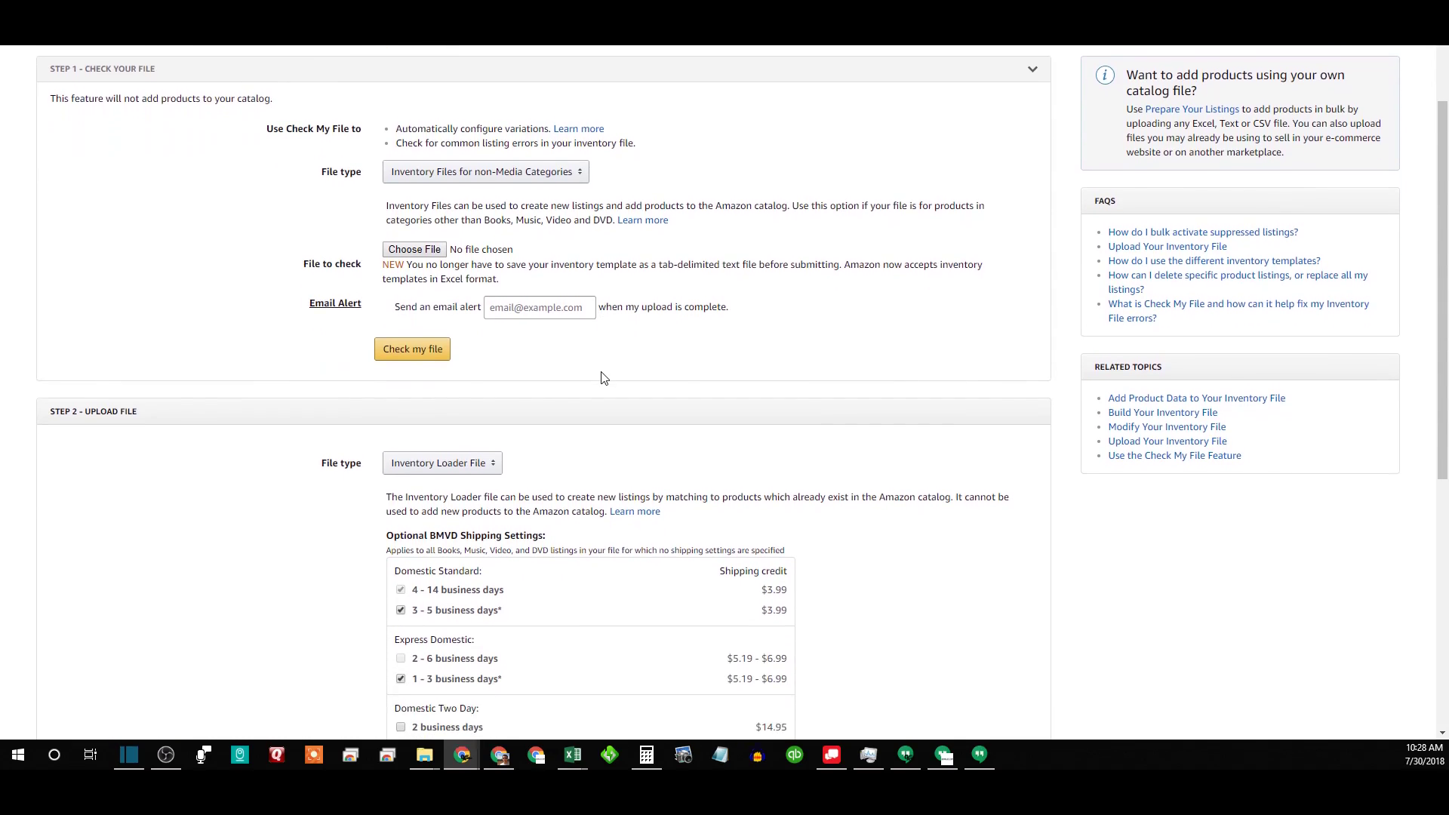
scroll(down, 3)
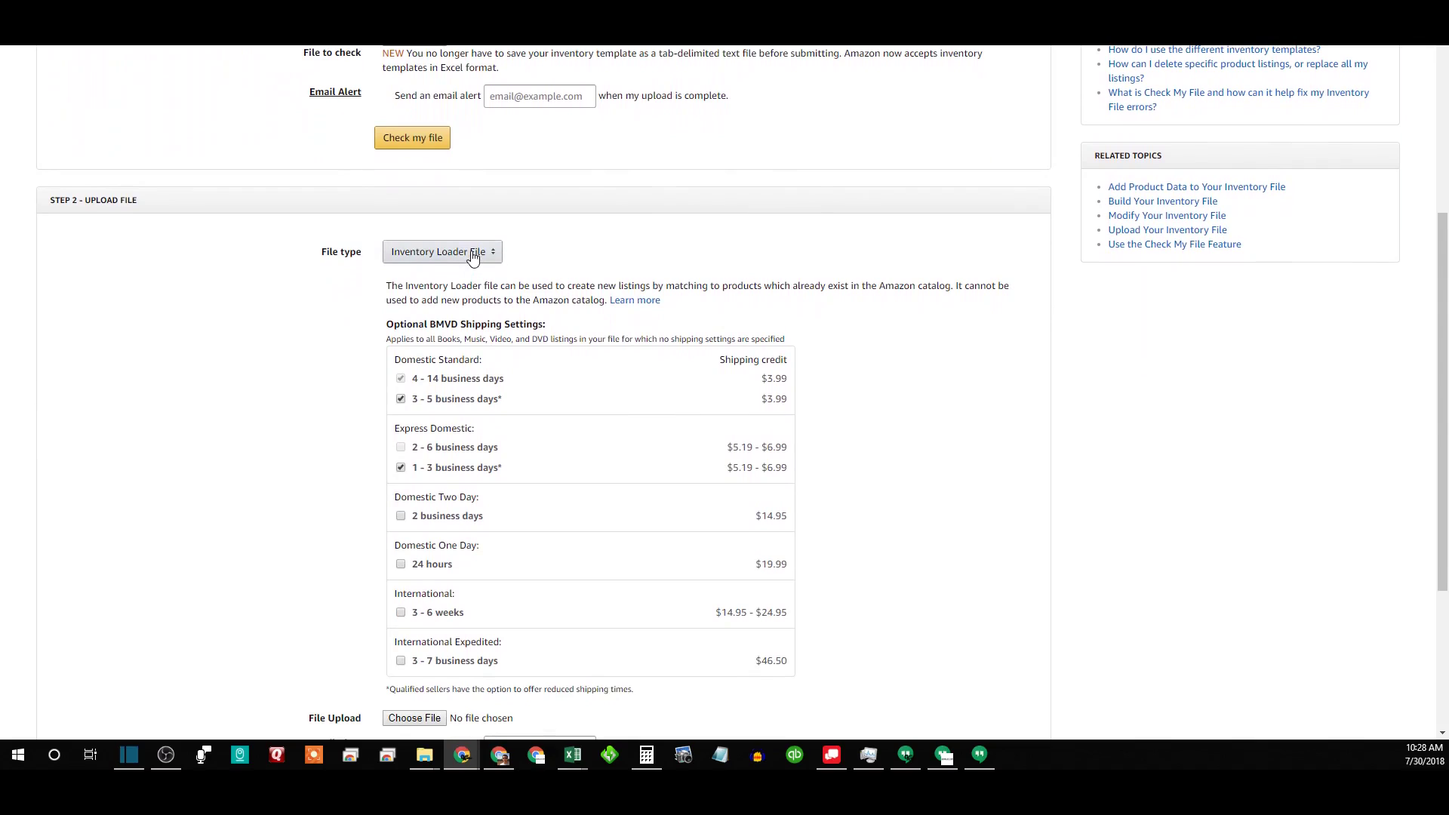
click(442, 252)
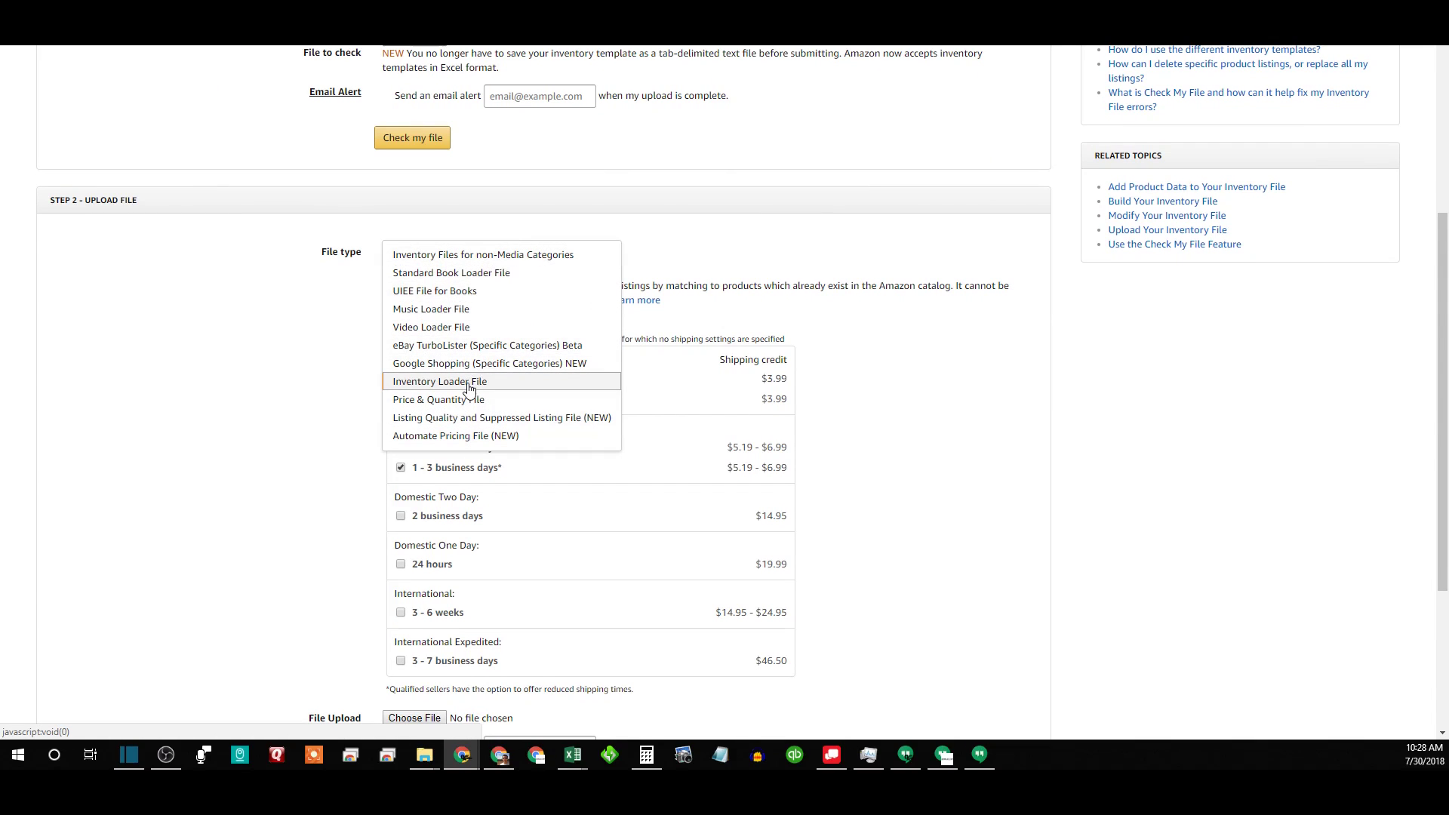
click(440, 380)
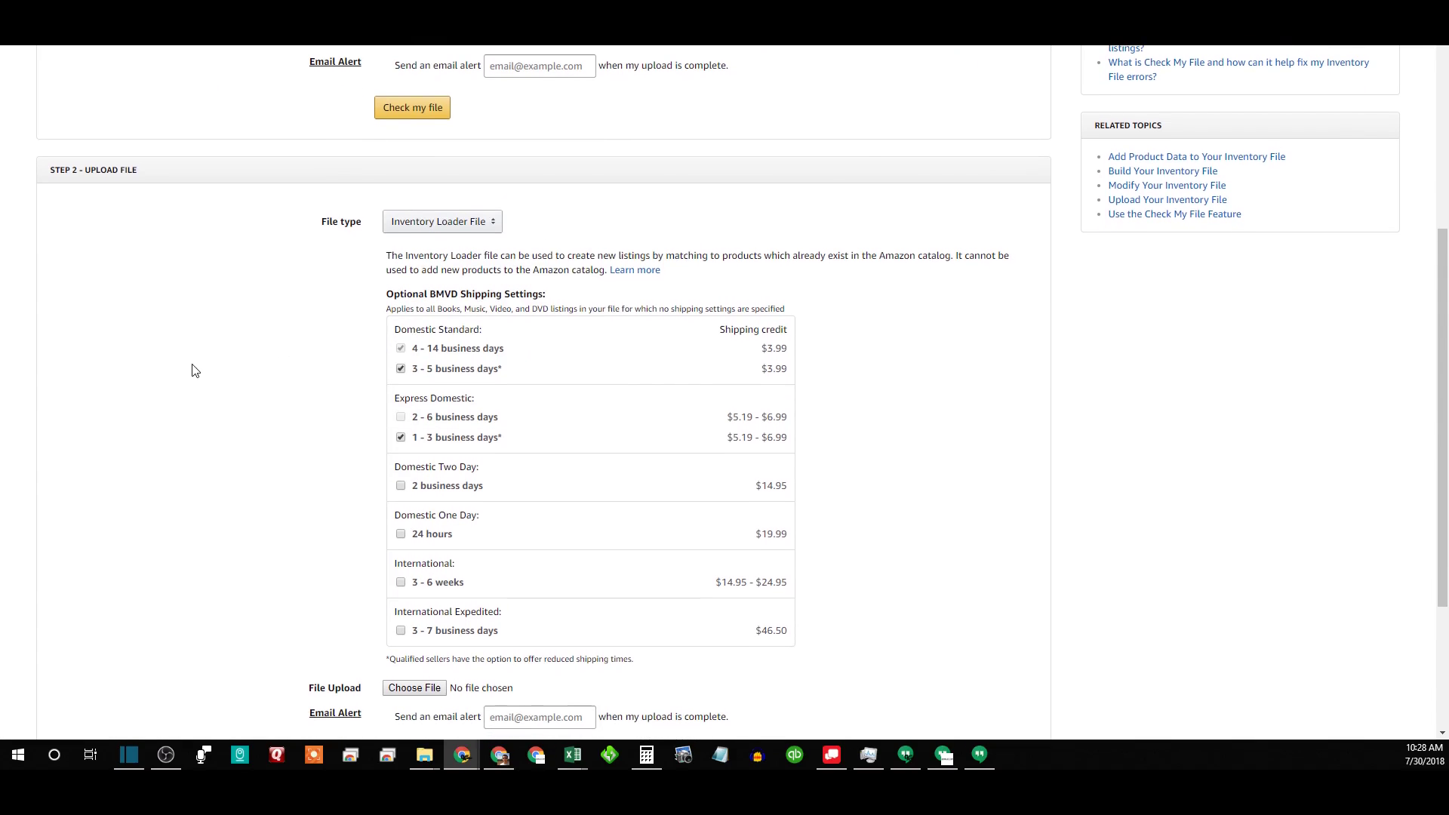
scroll(down, 3)
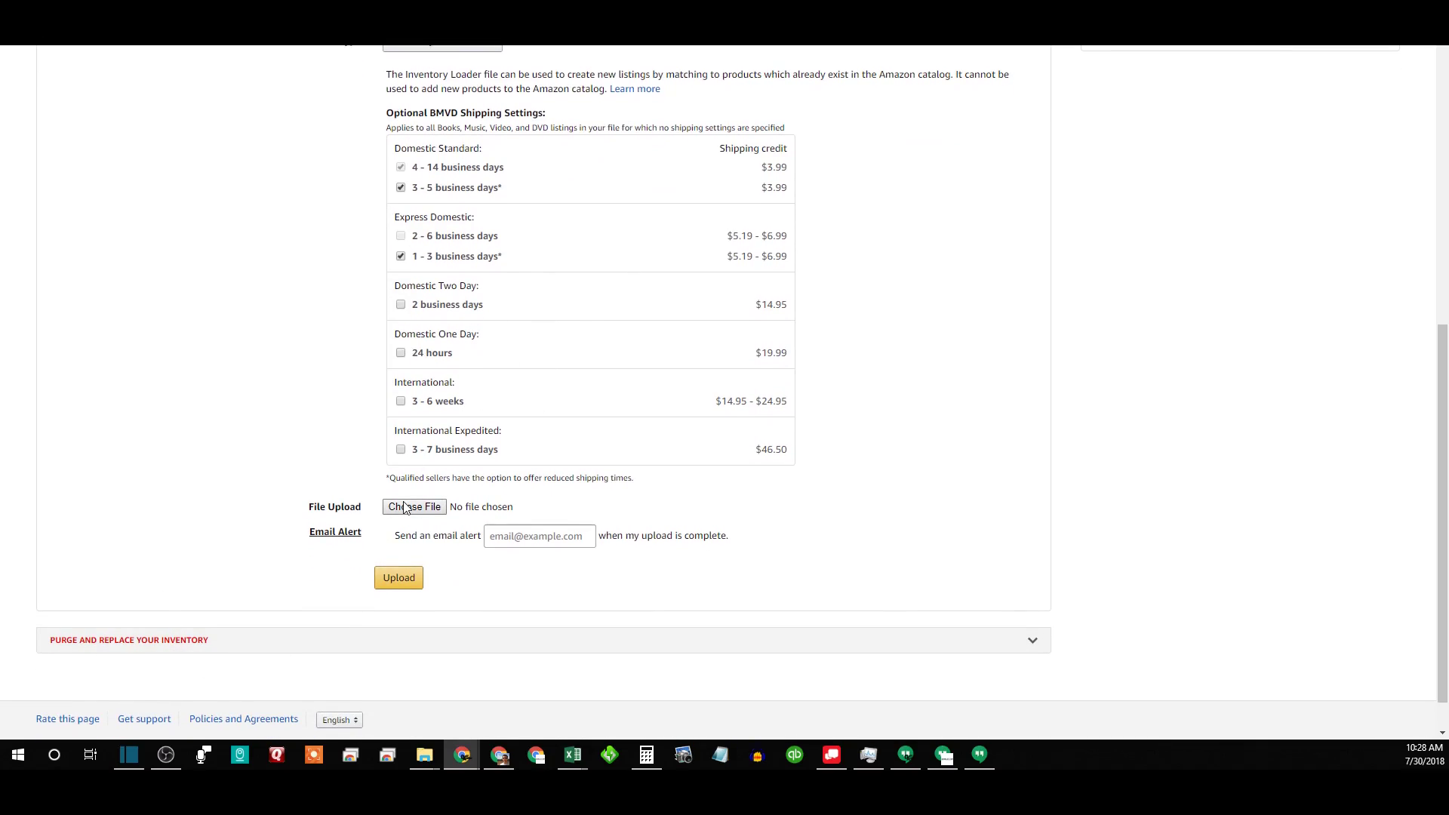
- Attach 2018-07-30-Flat.File.InventoryLoader_b2btest.txt for upload and choose a saved email address for the completion alert
click(414, 507)
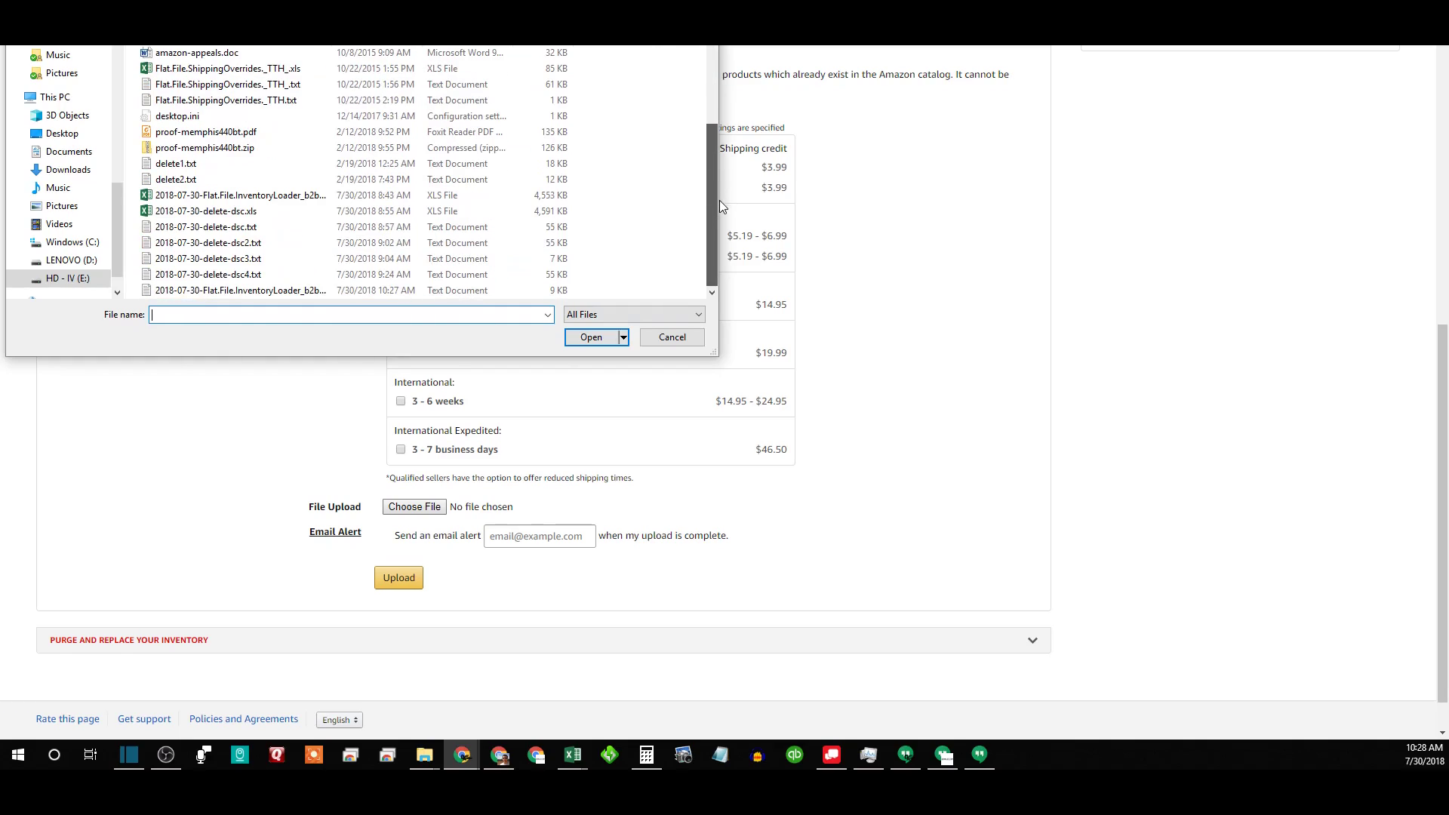
click(206, 226)
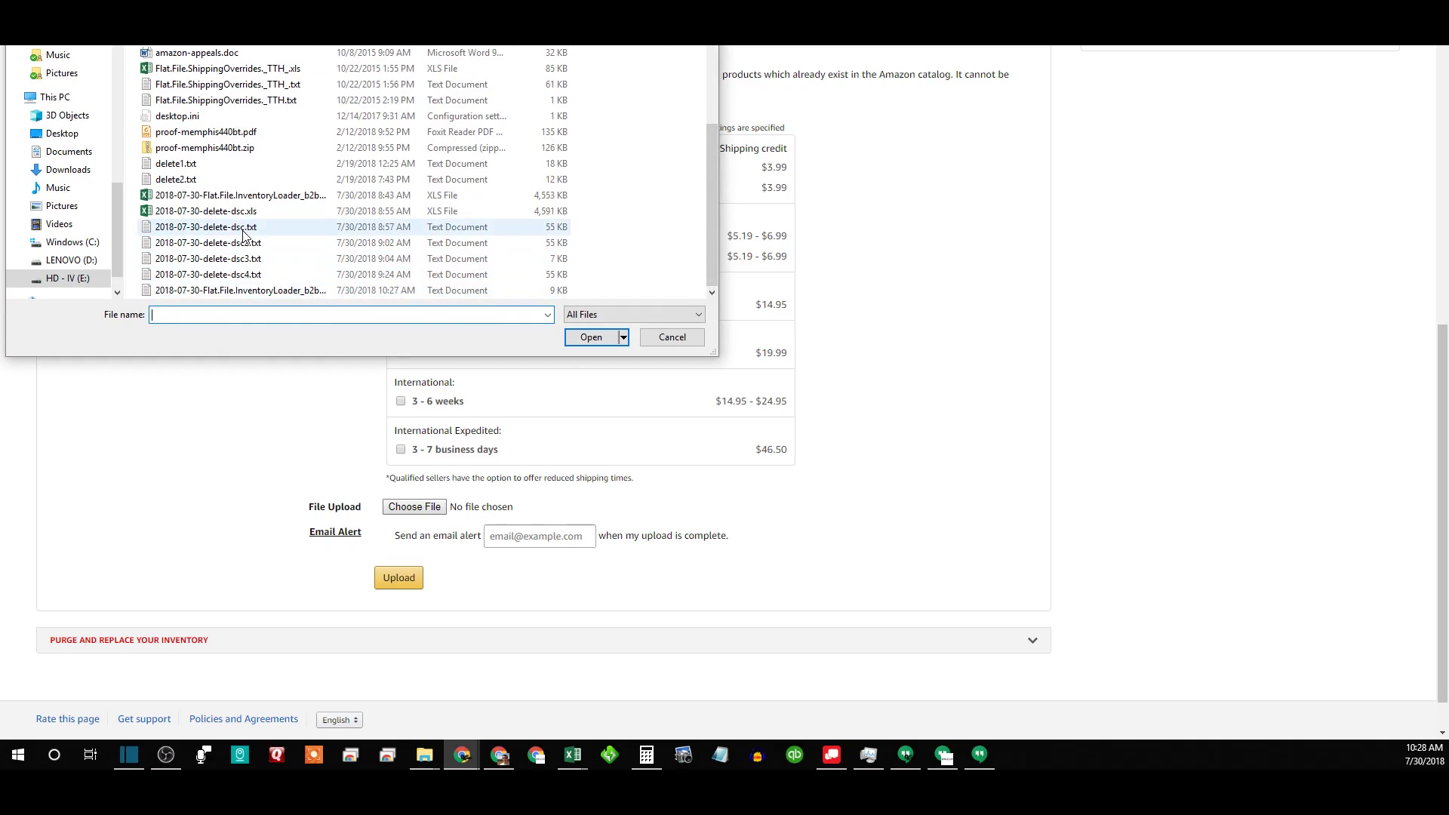
click(238, 290)
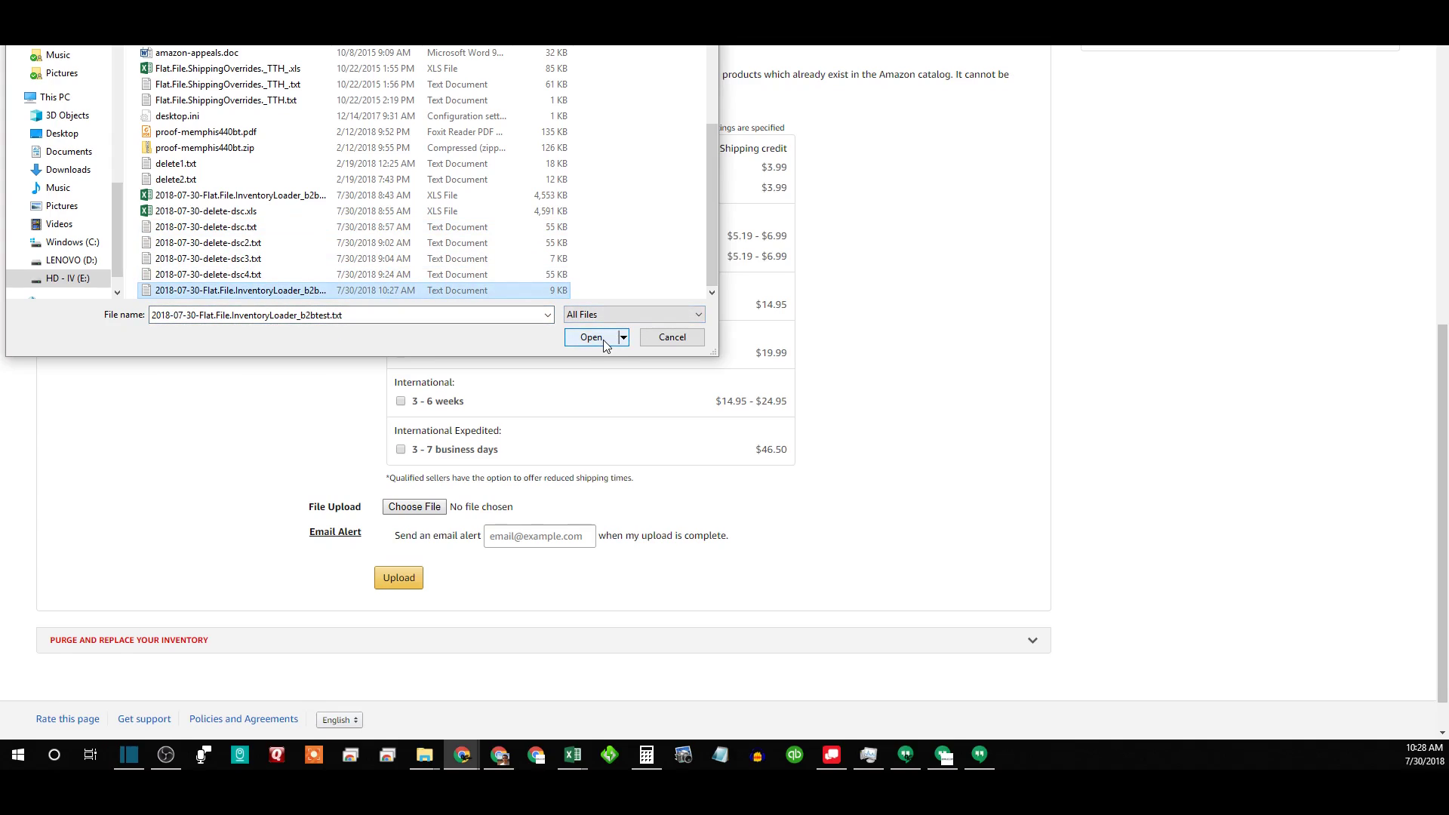
click(590, 336)
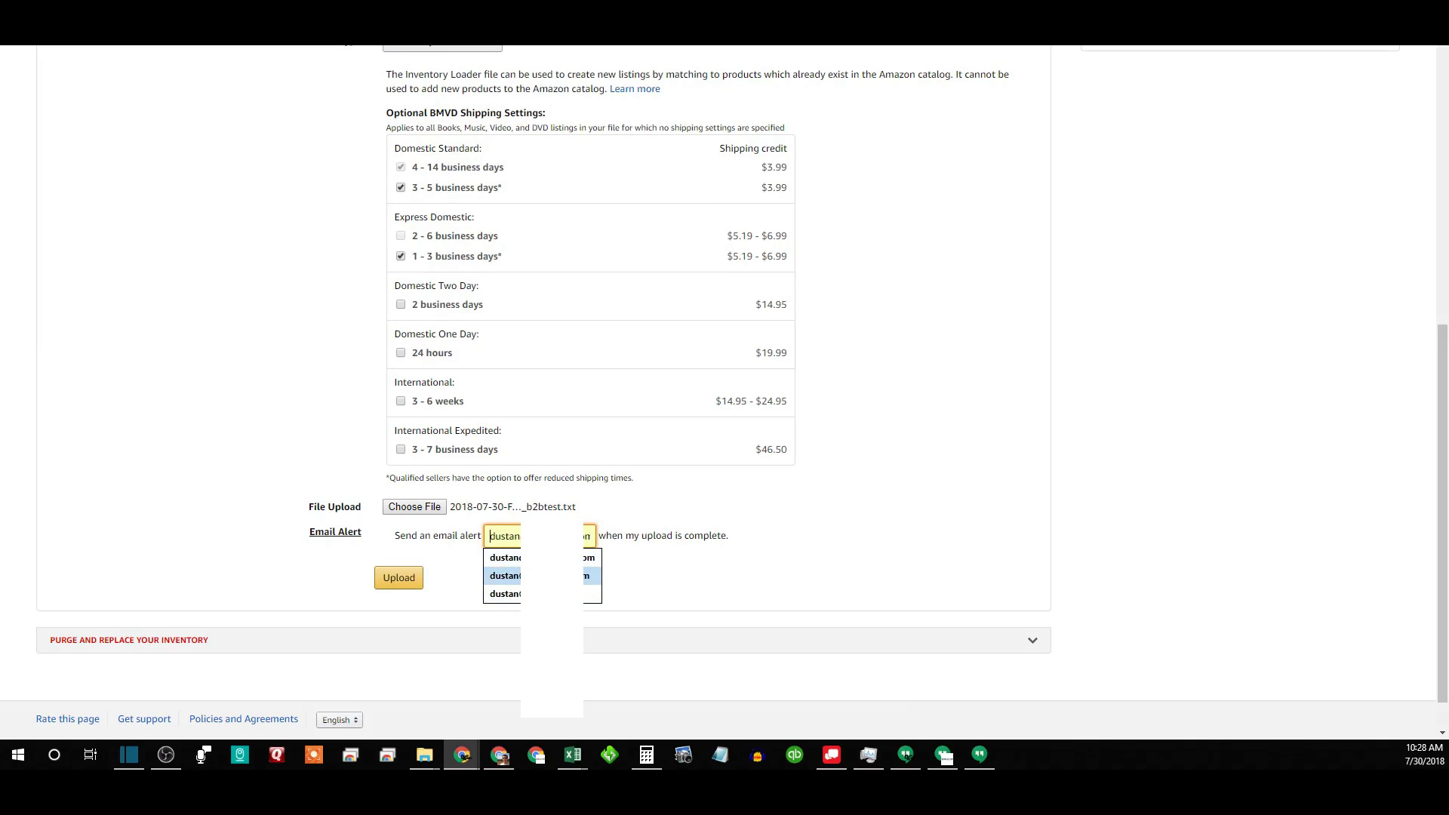
click(507, 575)
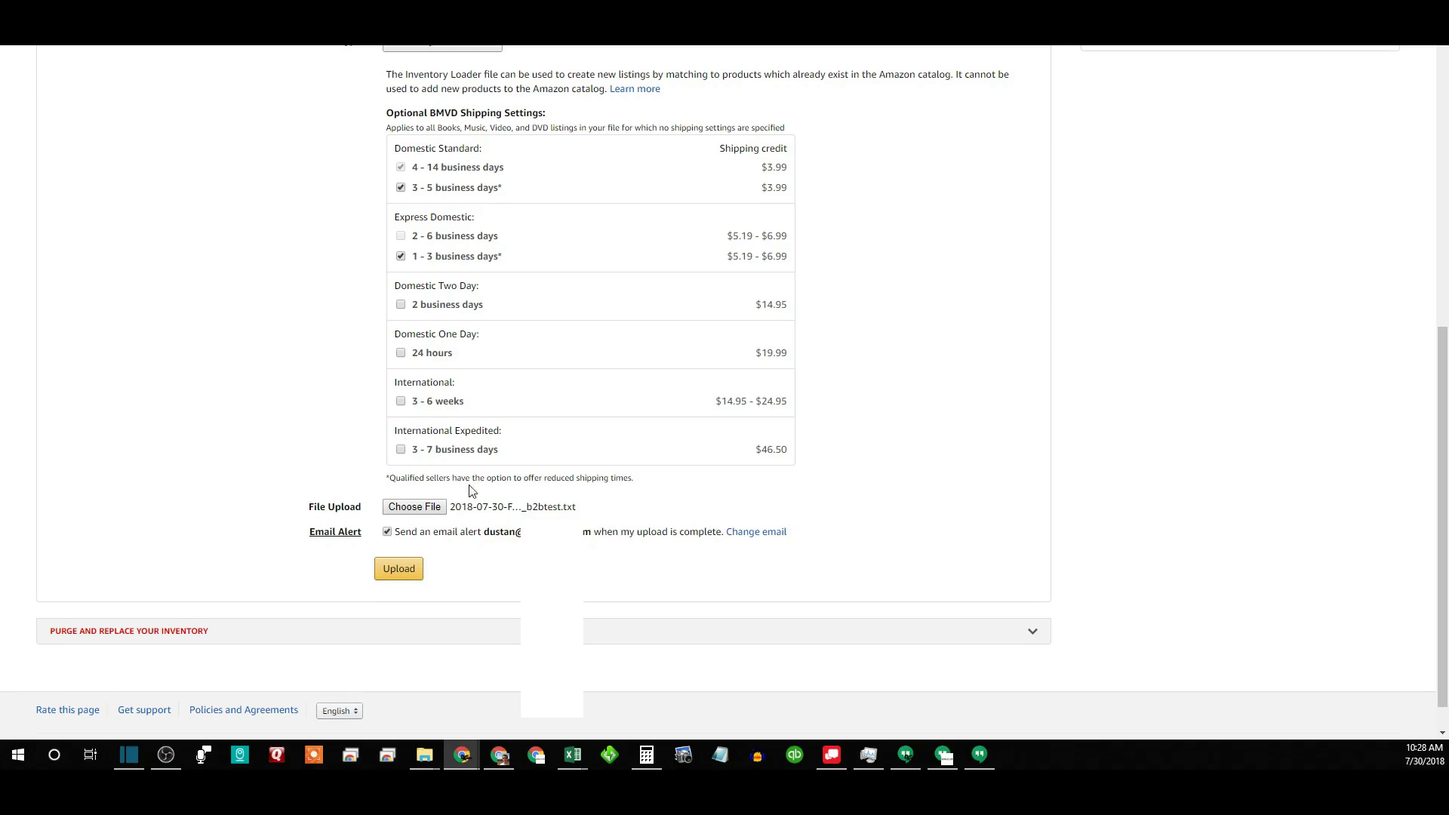
mouse_move(616, 222)
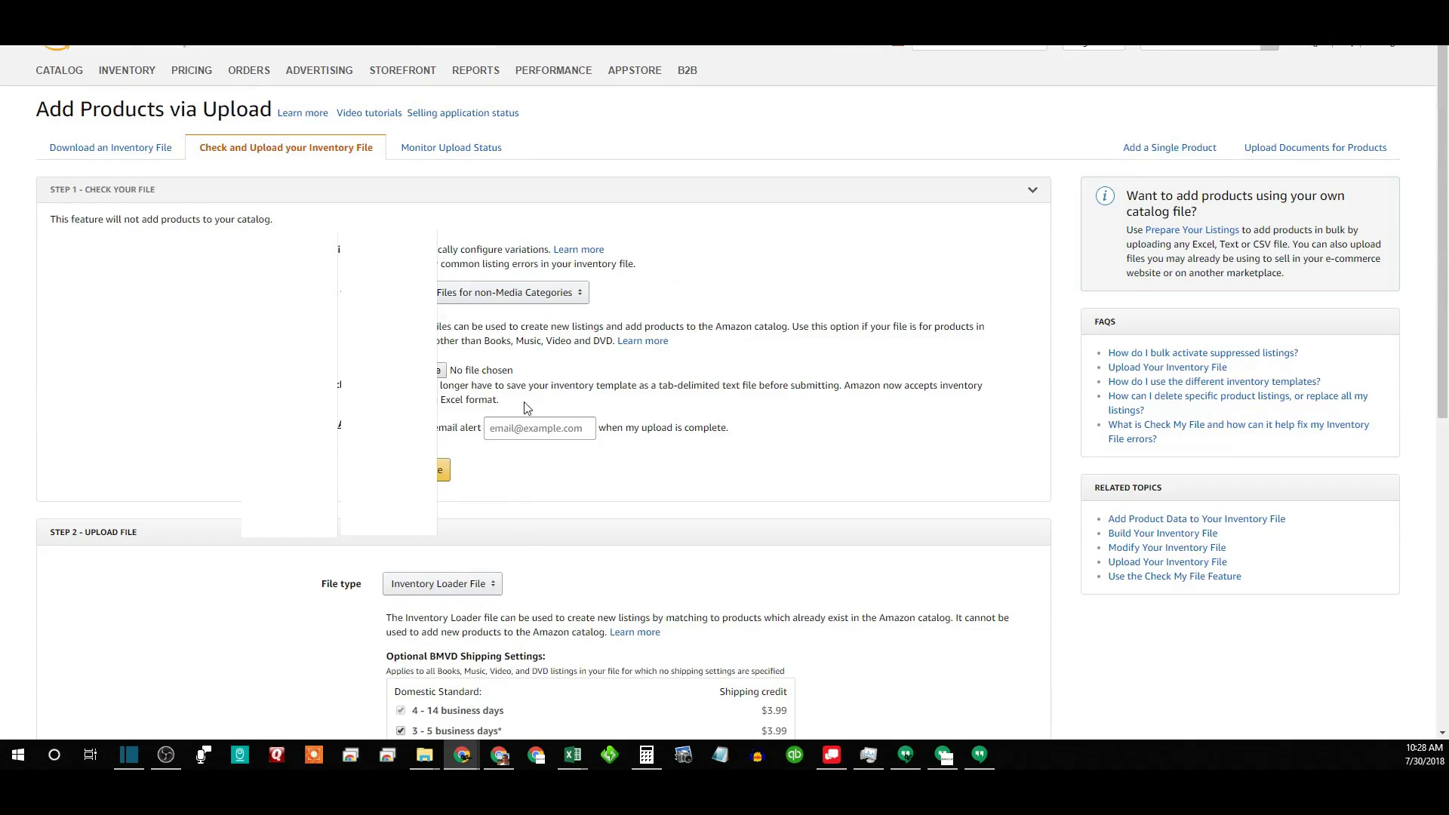
- Show Monitor Upload Status with the latest upload's 758 submitted records highlighted
click(451, 147)
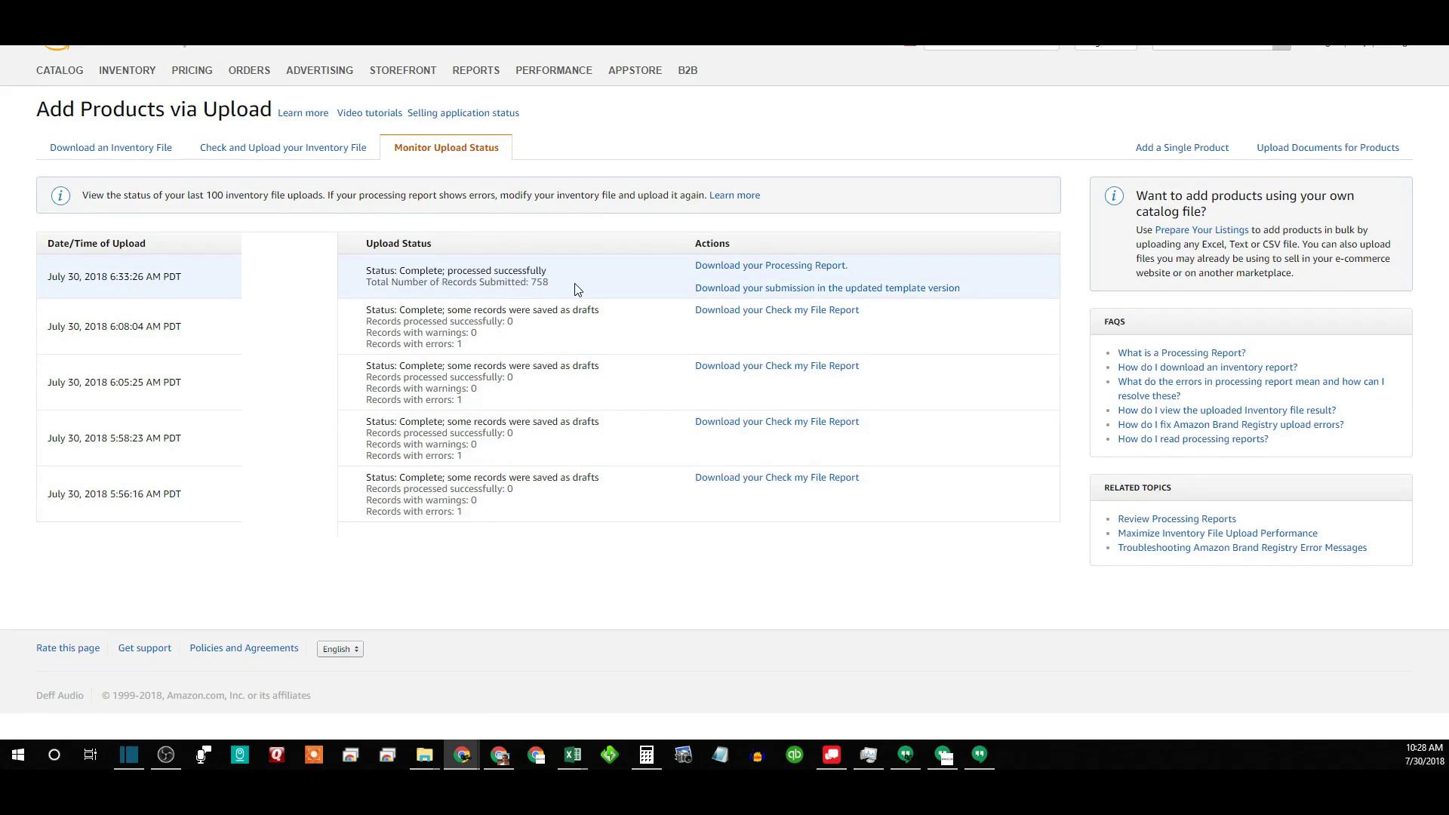
double_click(539, 282)
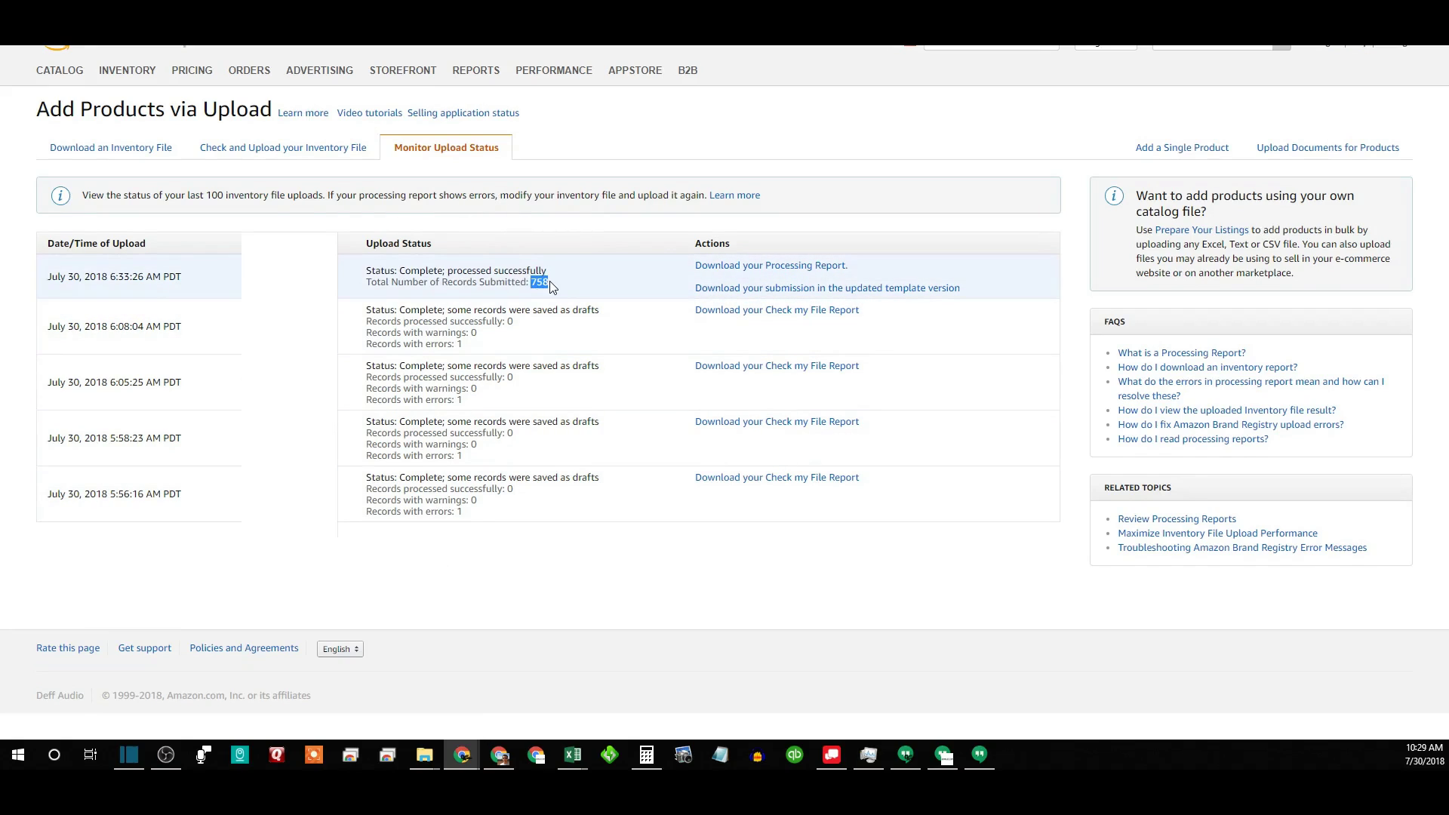